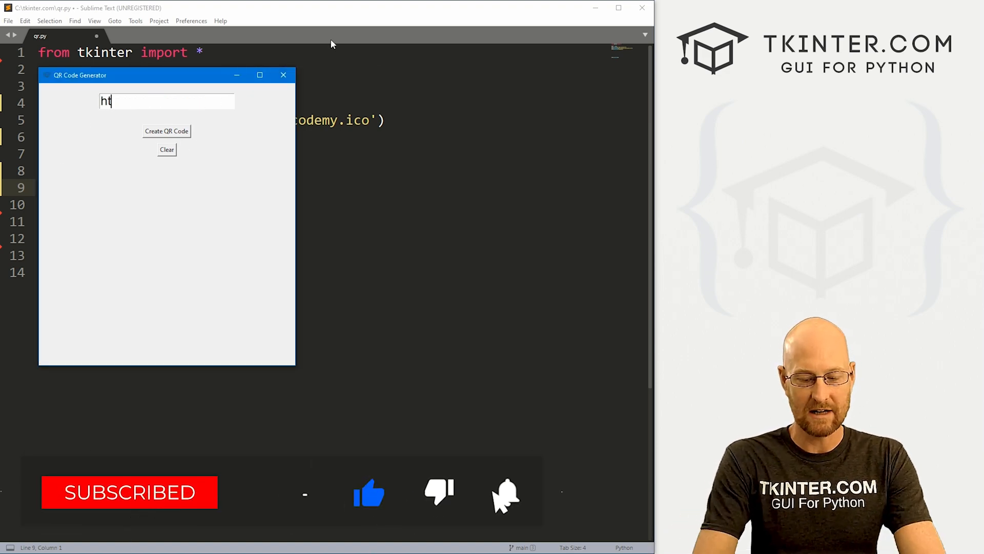
text(tps://)
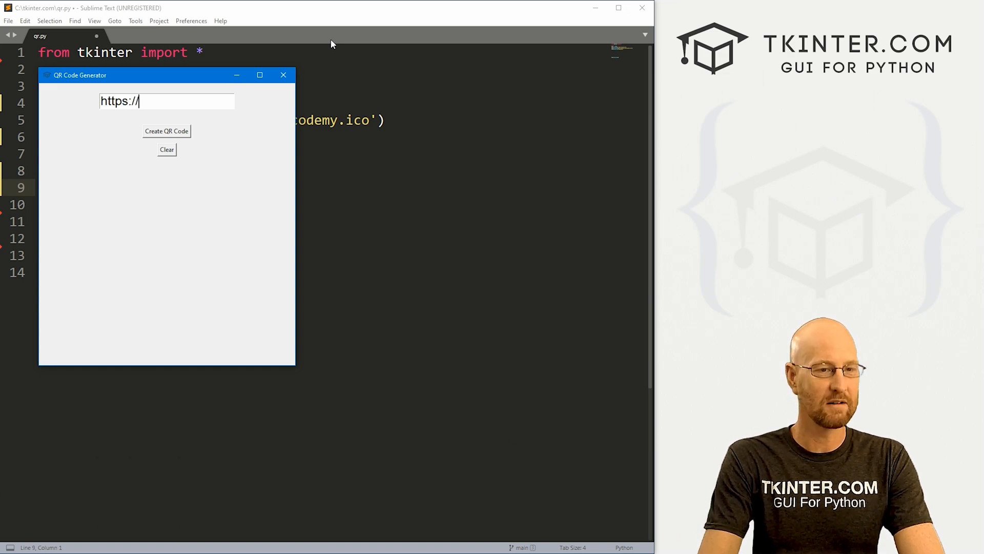
text(Tkinter.)
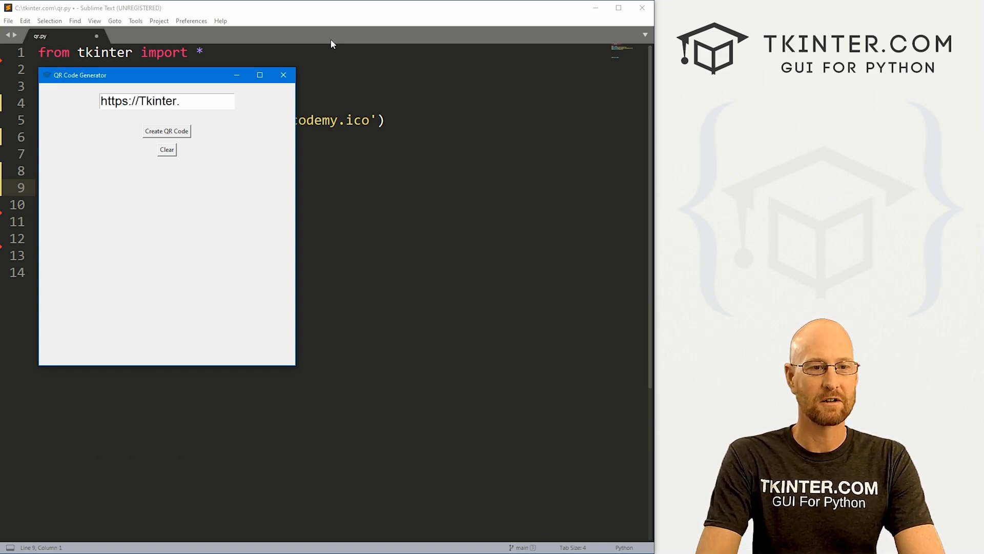
text(com)
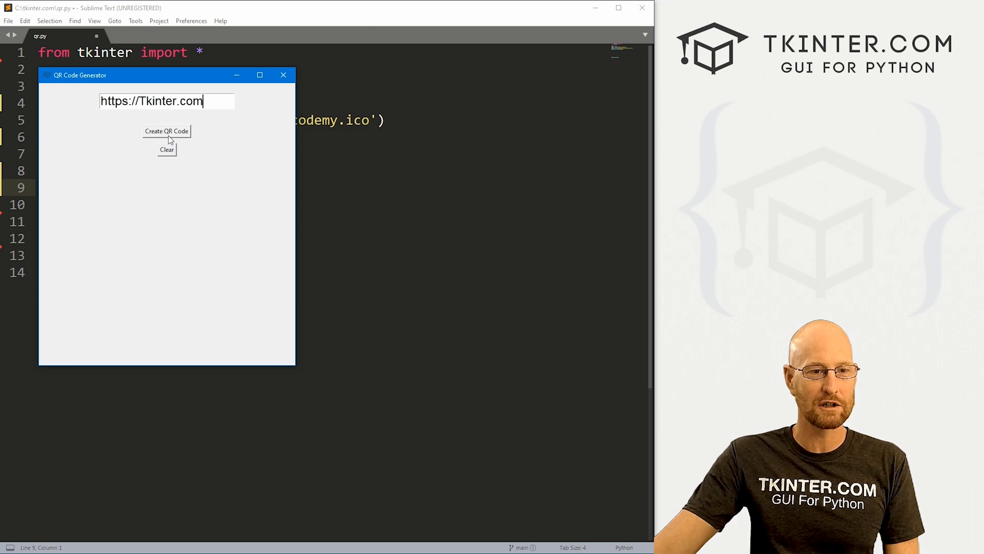
click(166, 131)
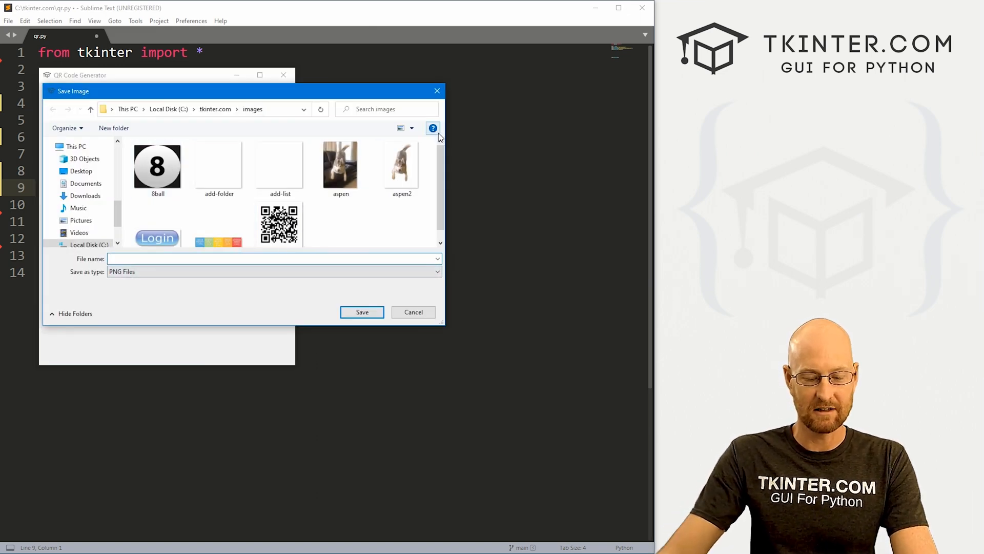
Enter test2 as the file name for the QR image
text(test2)
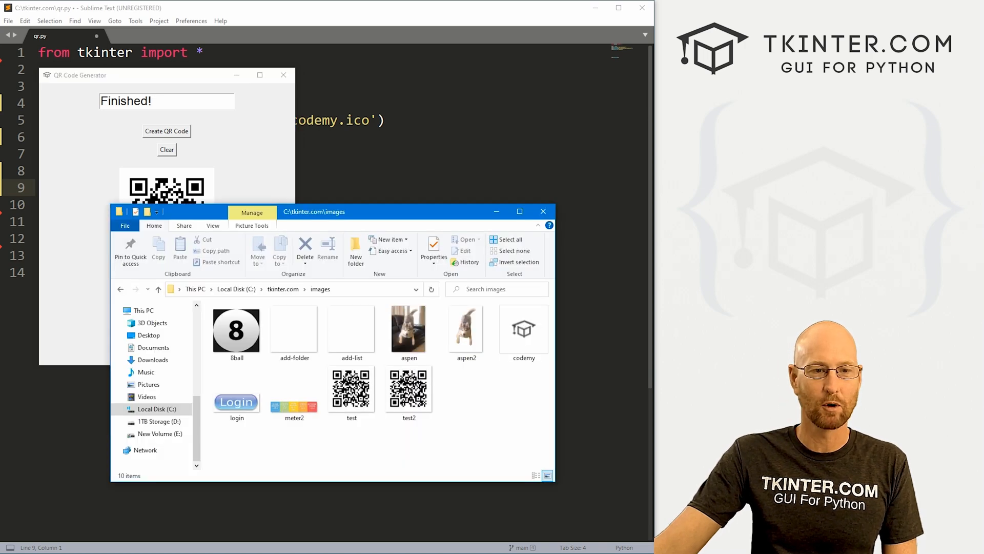
Open test2 from the images folder to view its QR code
click(409, 388)
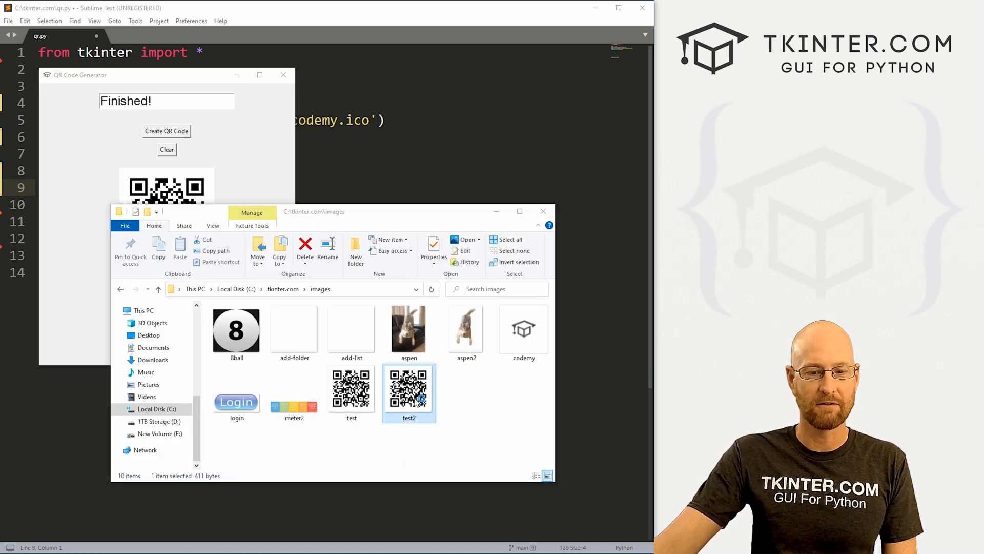
double_click(408, 389)
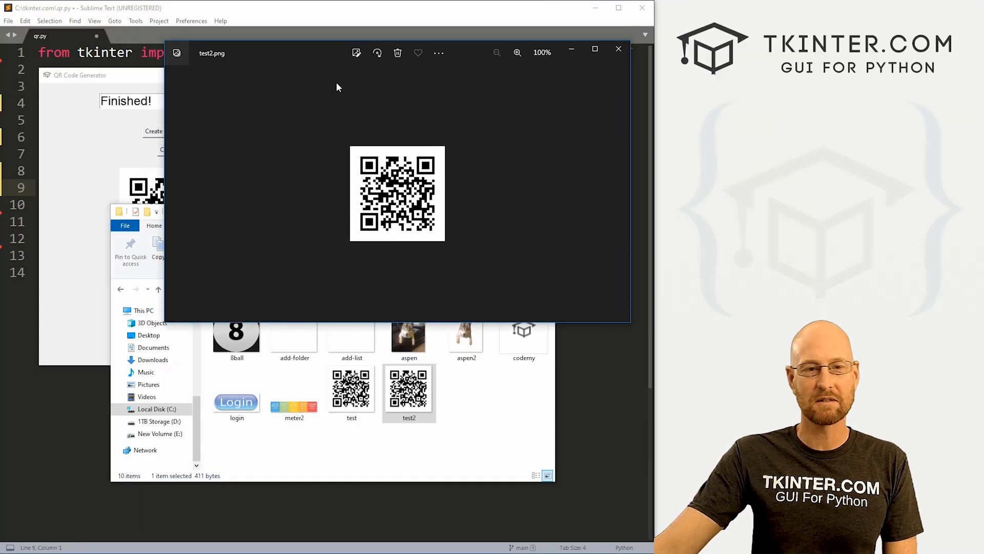
click(619, 49)
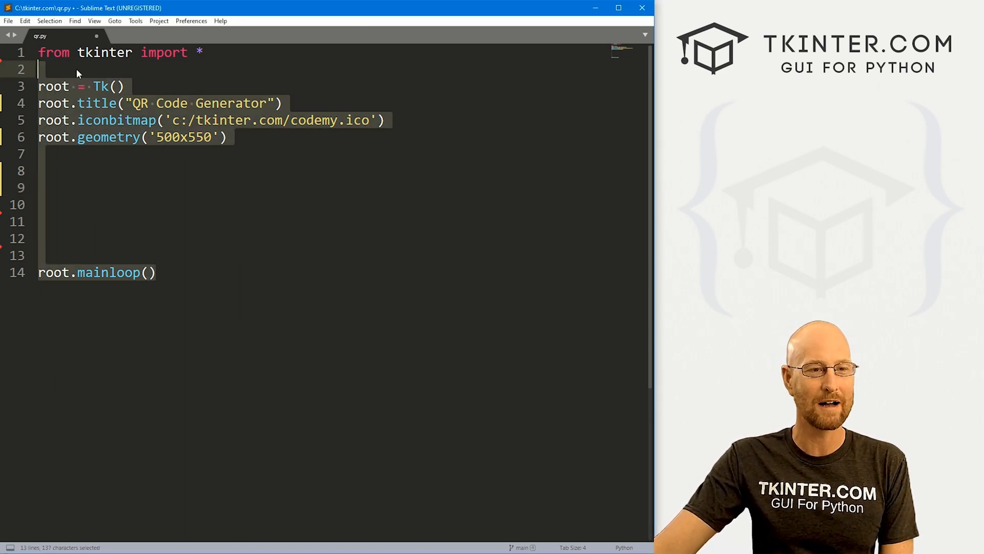
Add 'import pyqrcode' and 'import png' below the tkinter import
click(39, 171)
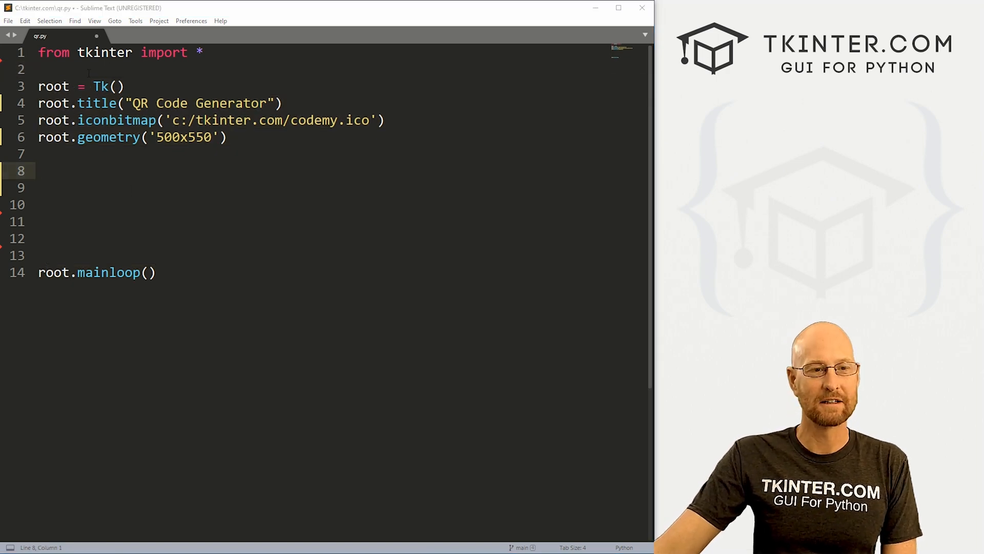
key(enter)
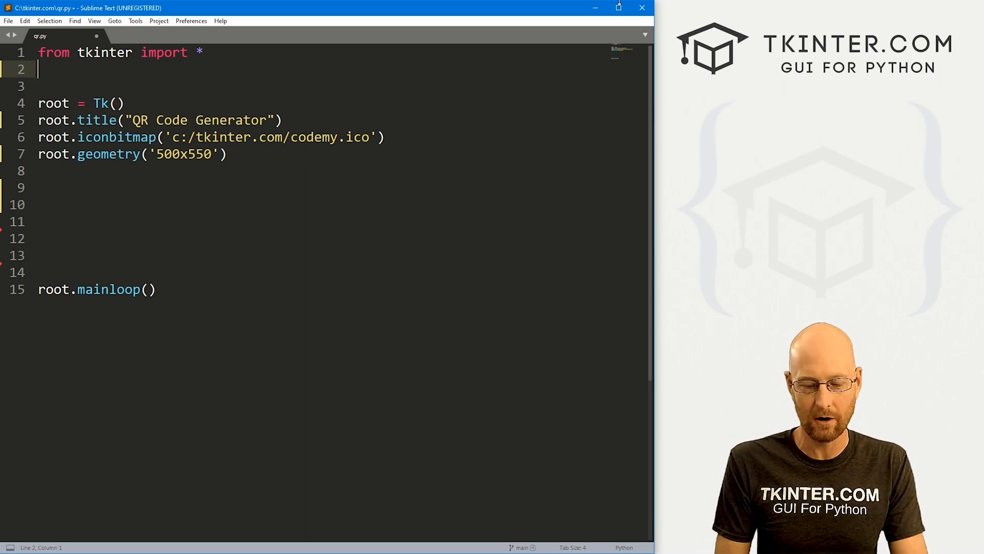
text(import)
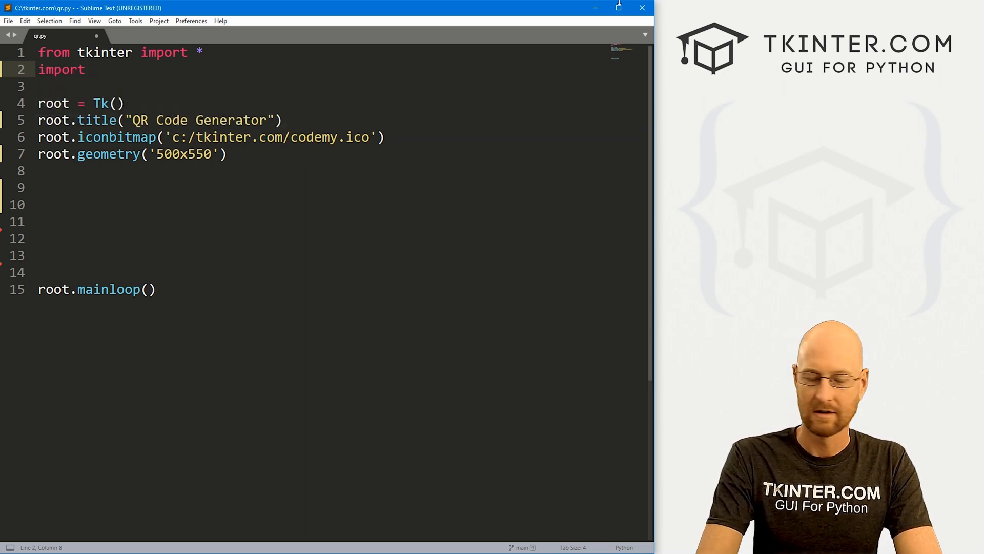
text(pyqrcode)
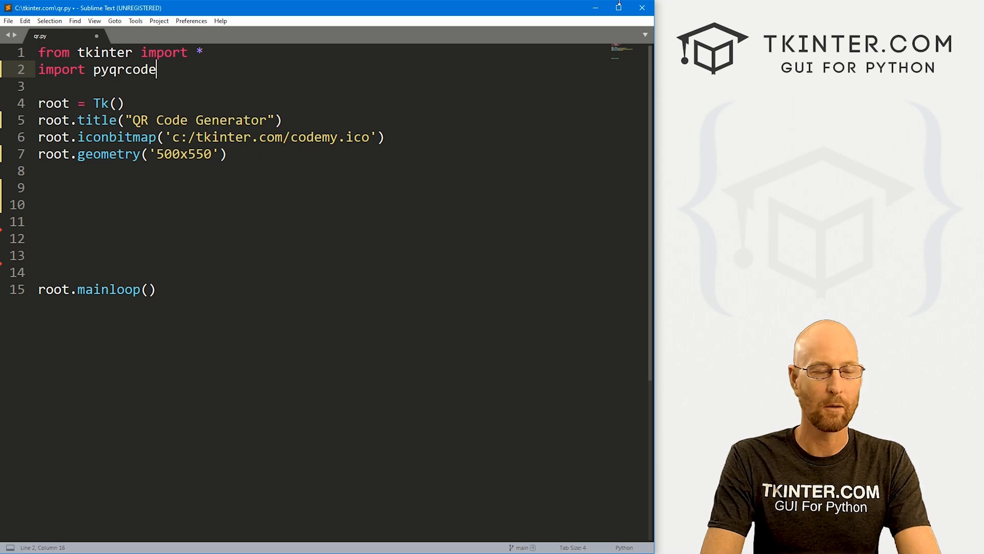
key(enter)
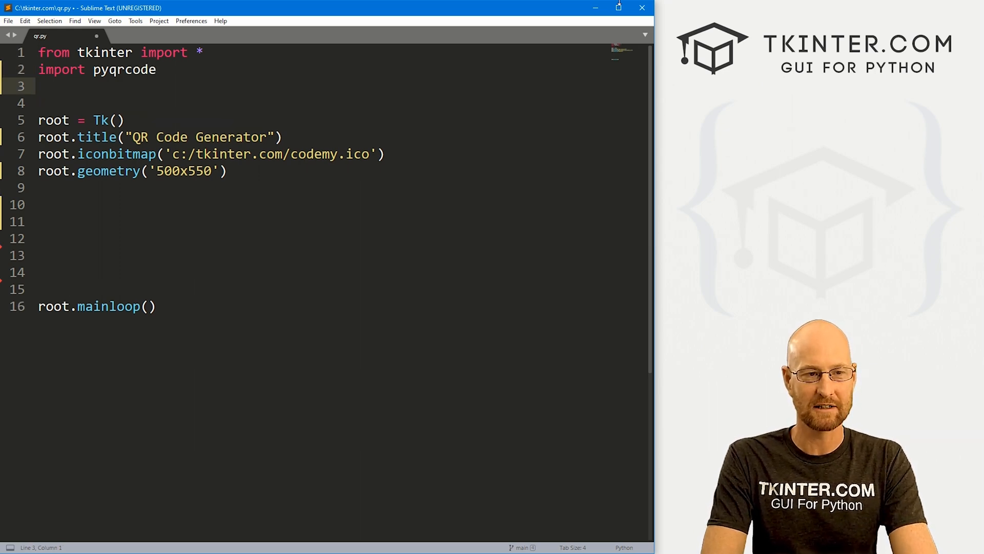
text(import)
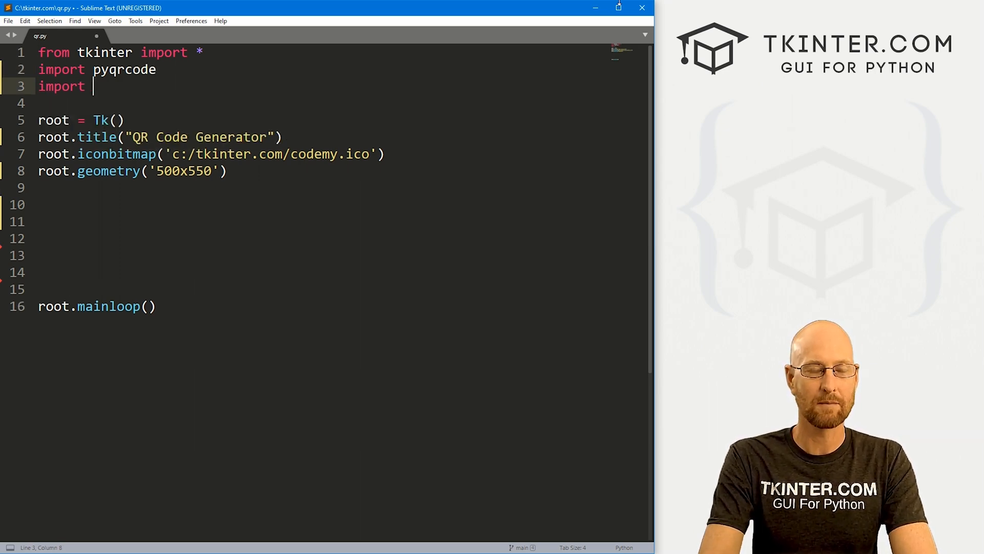
text(png)
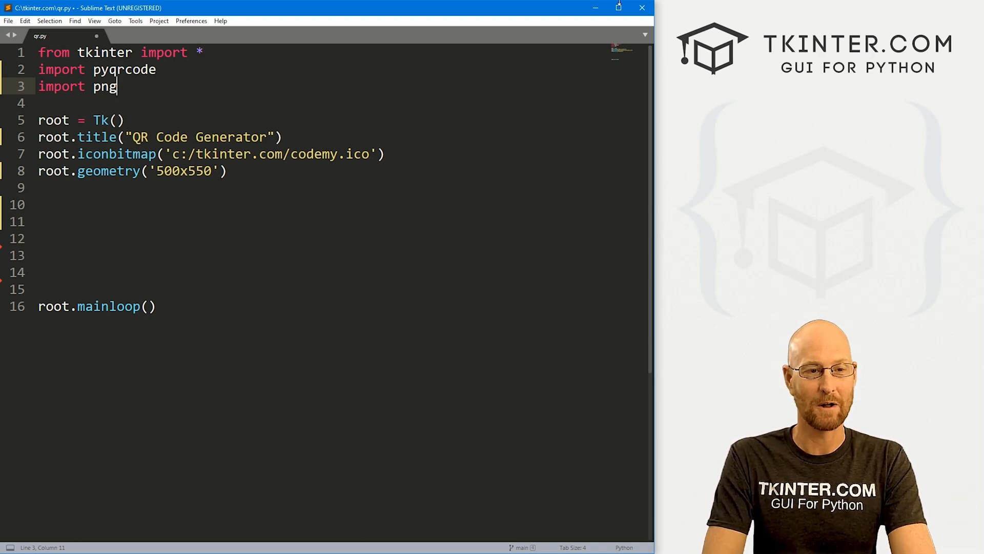
key(enter)
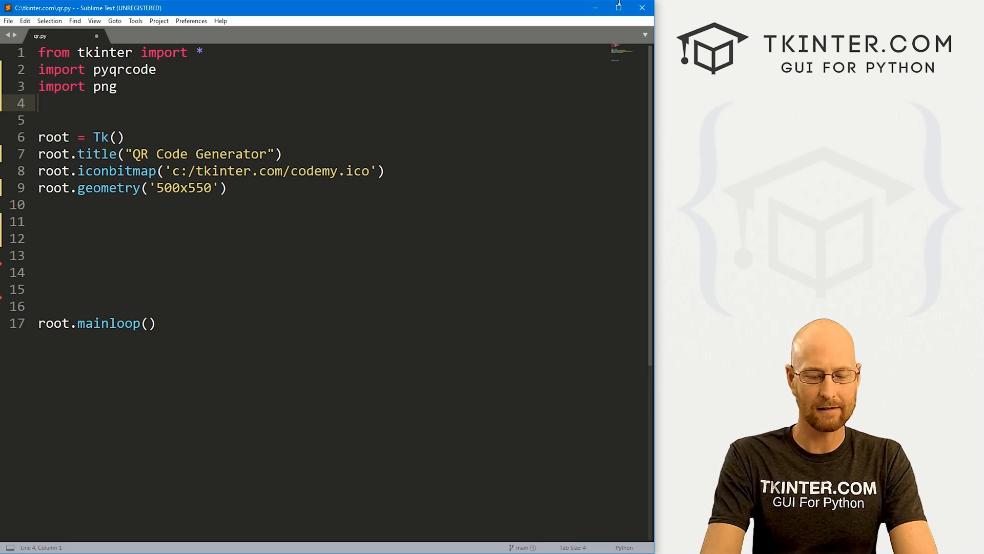
Add 'from tkinter import filedialog' and 'from PIL import Image, ImageTk'
text(fro)
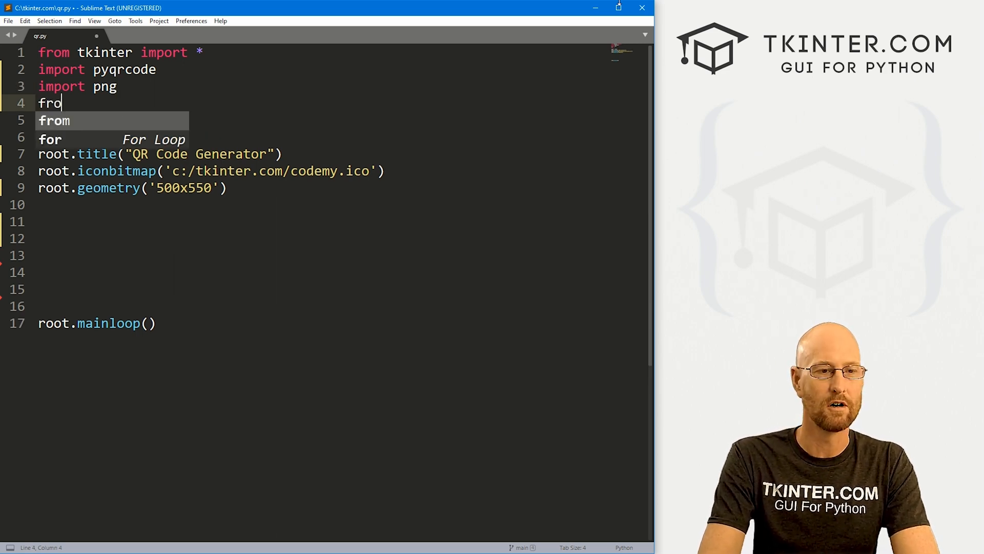
text(m tkinter import)
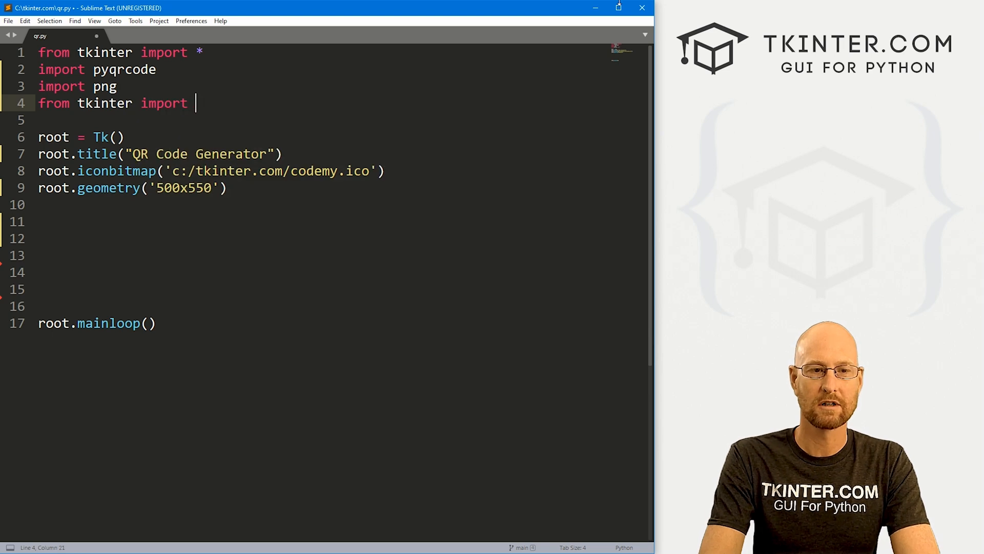
text(filedialog)
text(from)
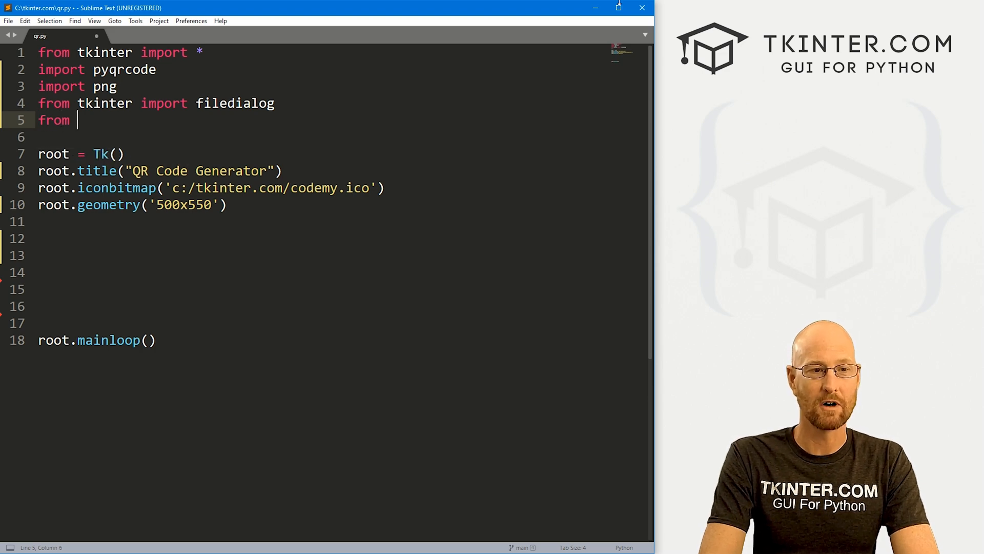
text(PIL)
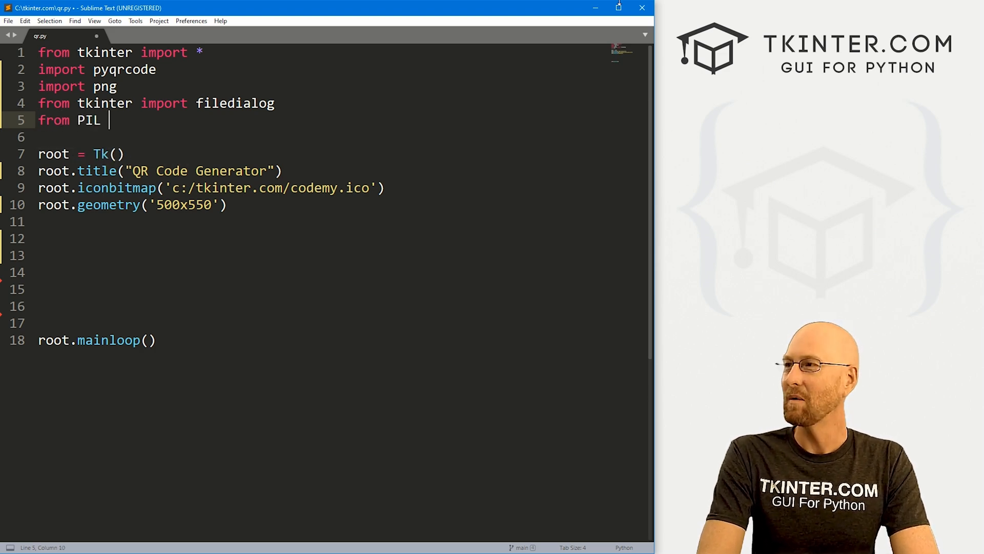
text(import Image,)
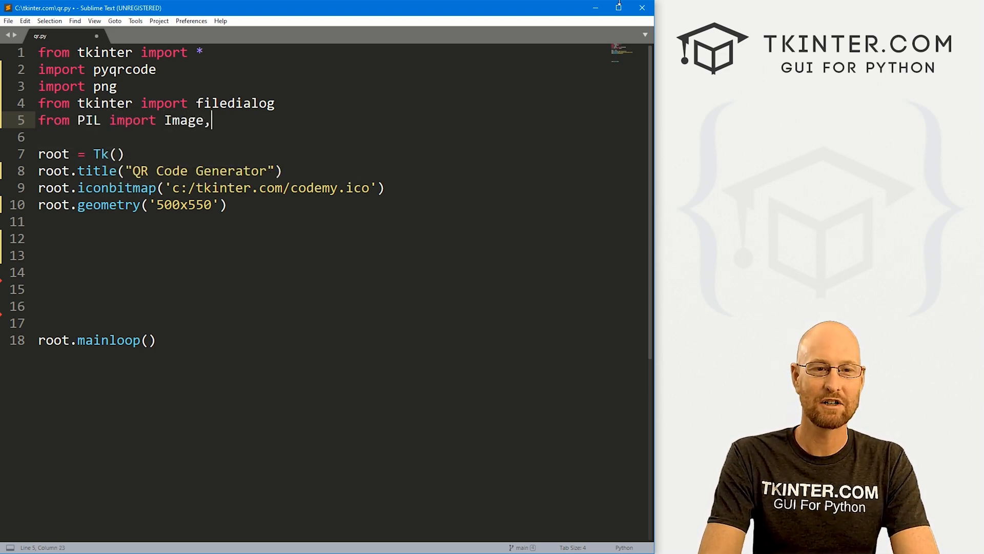
text(ImageTk)
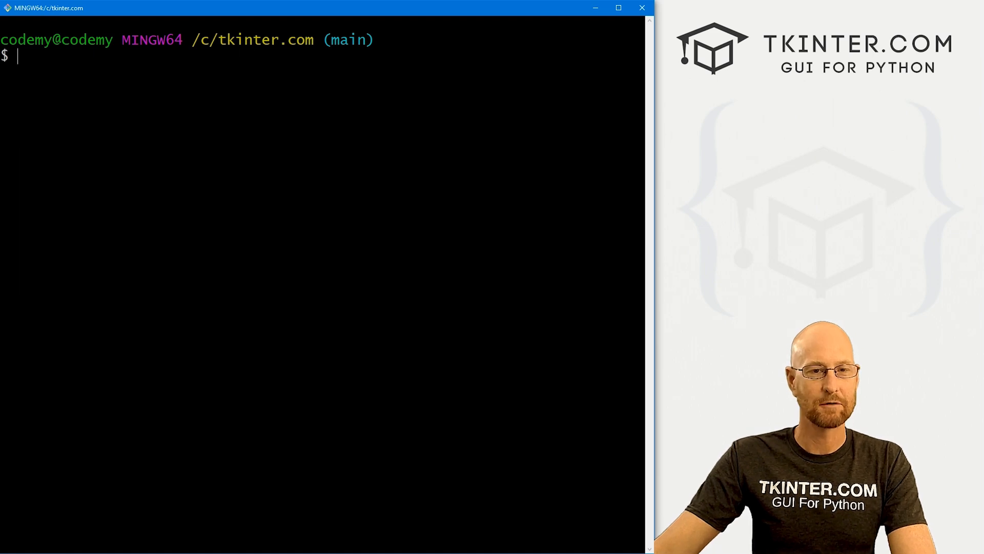
Run pip install pyqrcode and pip install pypng, then clear the terminal
text(pip)
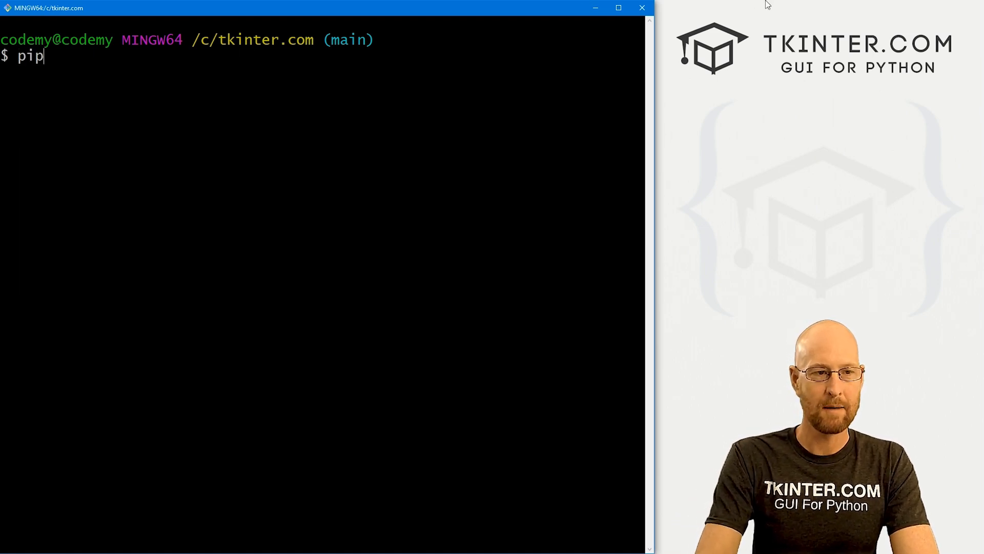
text(install pyqrcode)
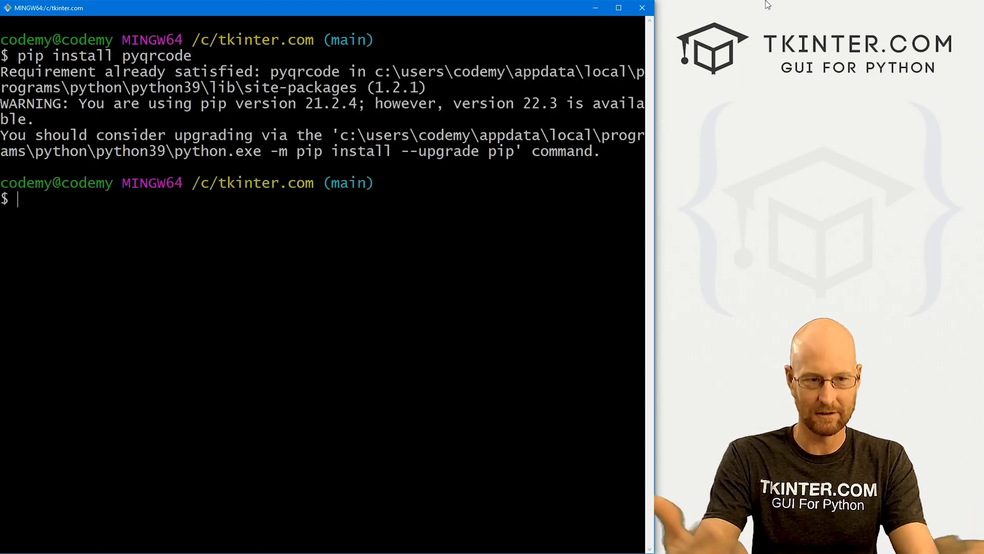
text(pip in)
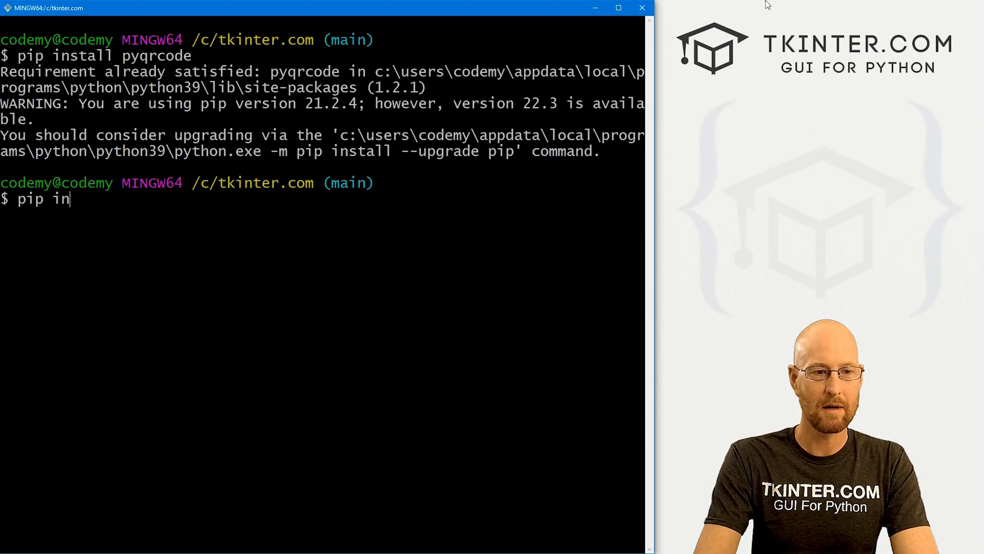
text(stall p)
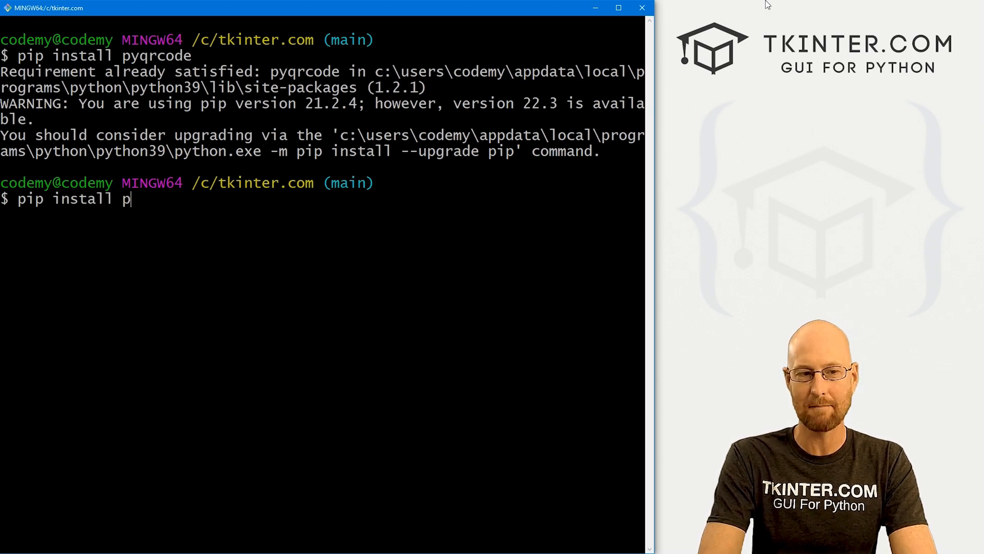
text(ypng)
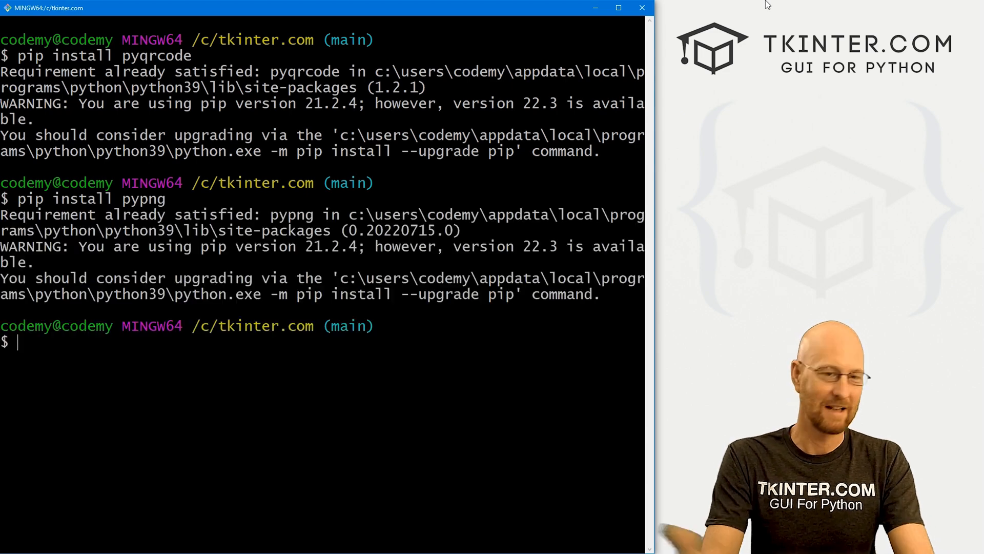
text(clear)
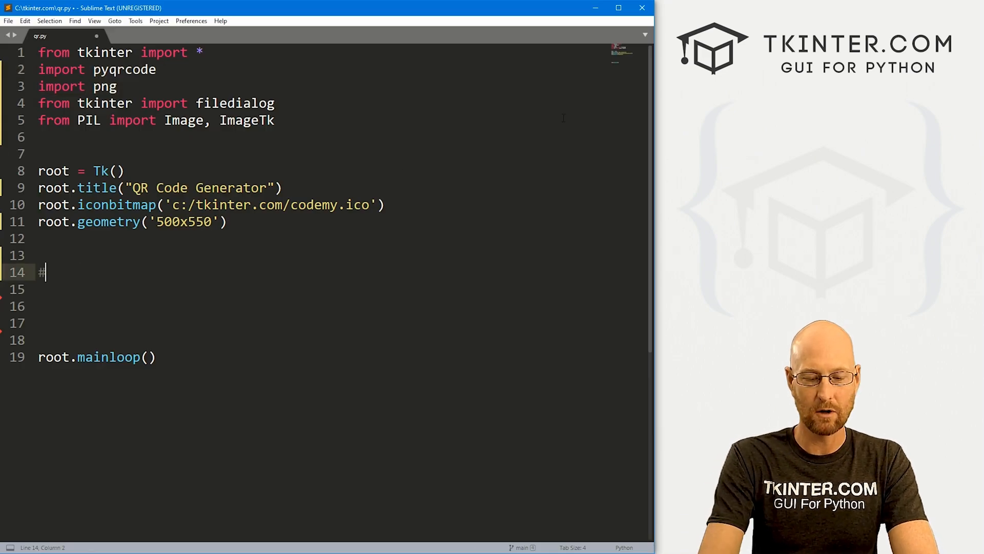
Under a 'Create GUI' comment, add my_entry in 18-point Helvetica, packed with pady=20
text(Create GUI)
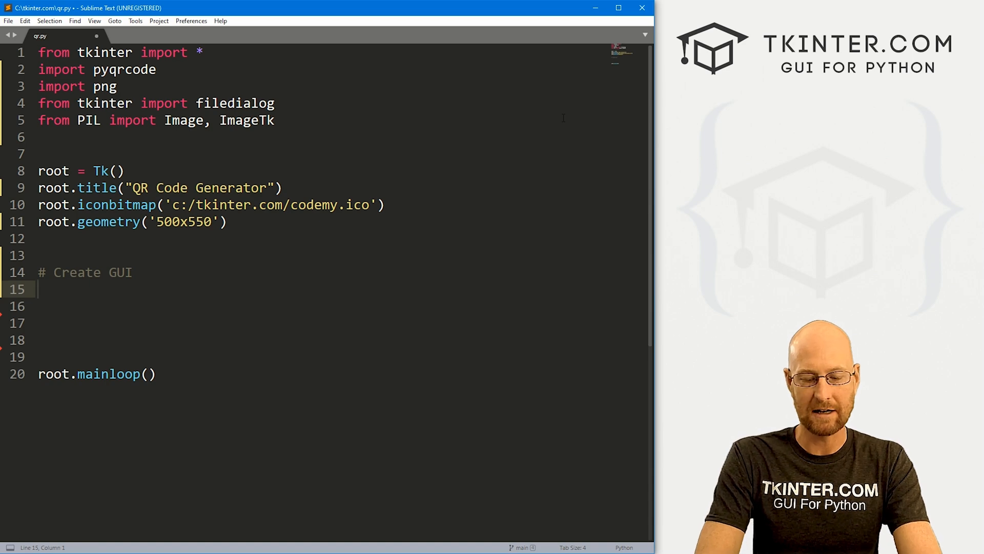
text(my_entry)
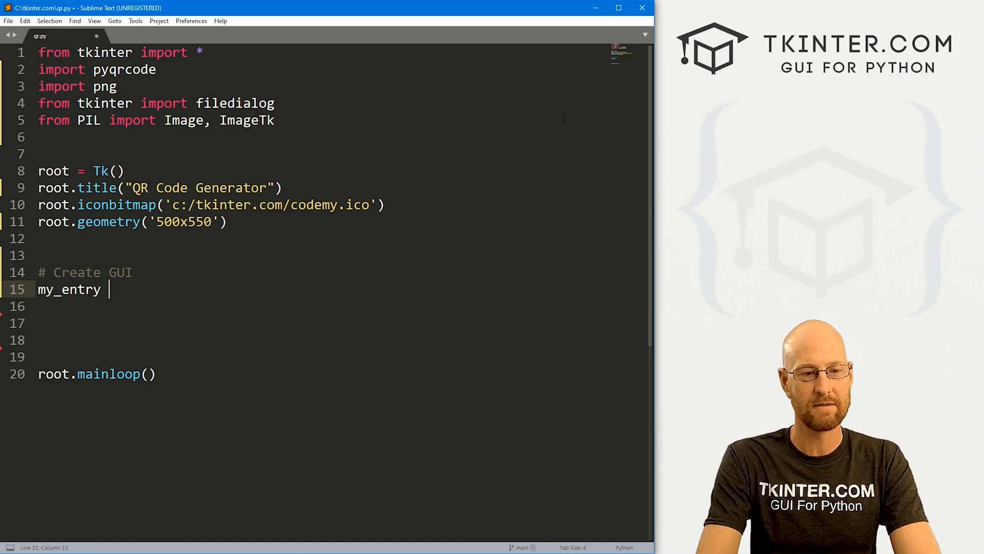
text(= Entry())
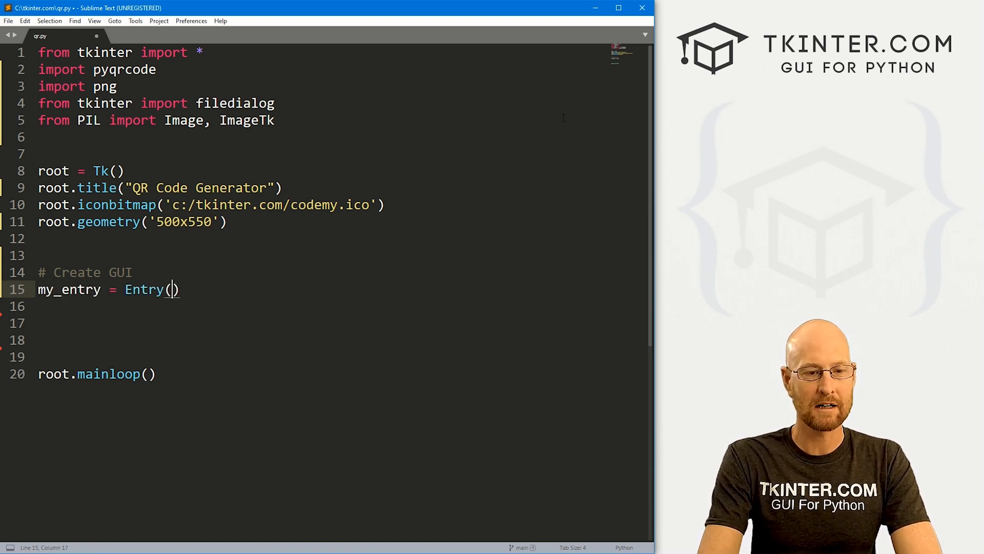
text(root,)
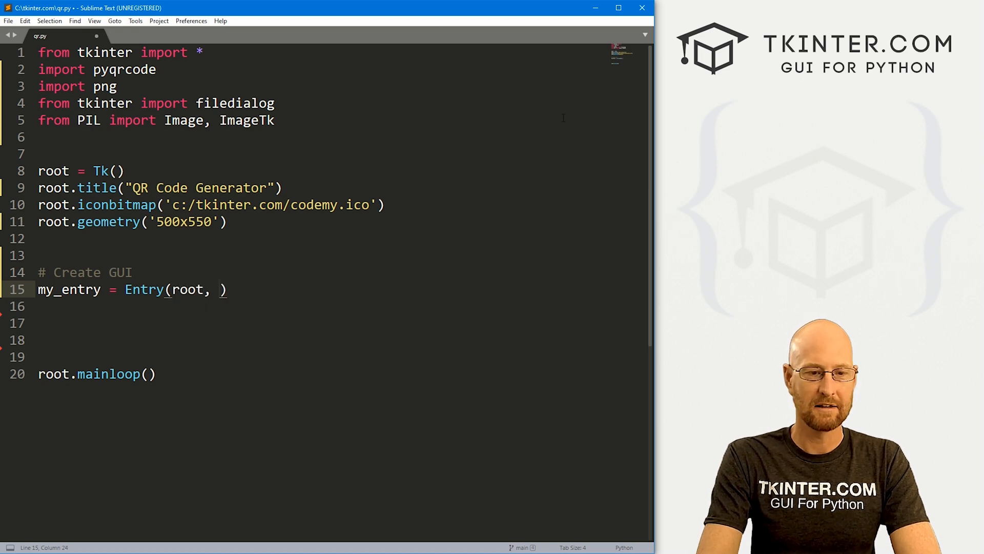
text(font=("Helvet)
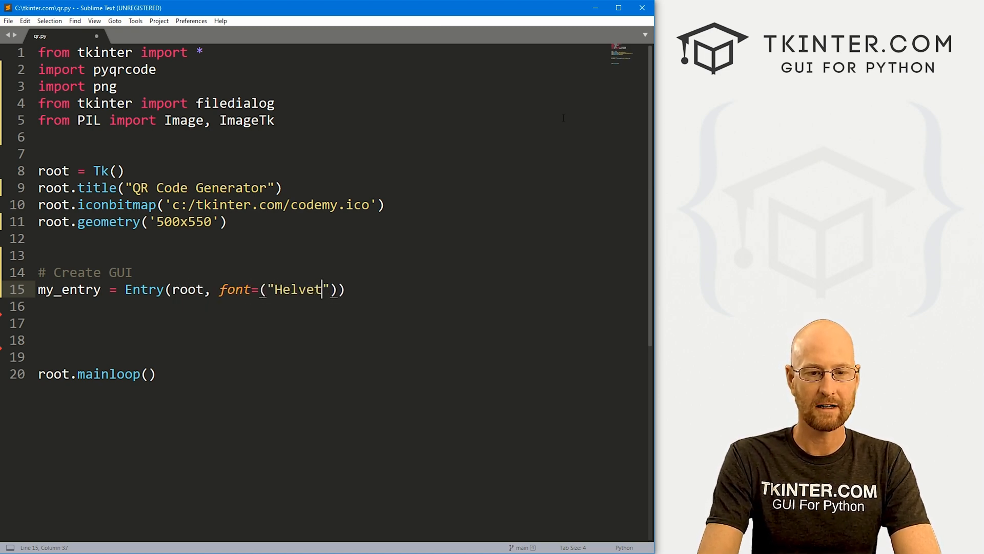
text(ica", 18)
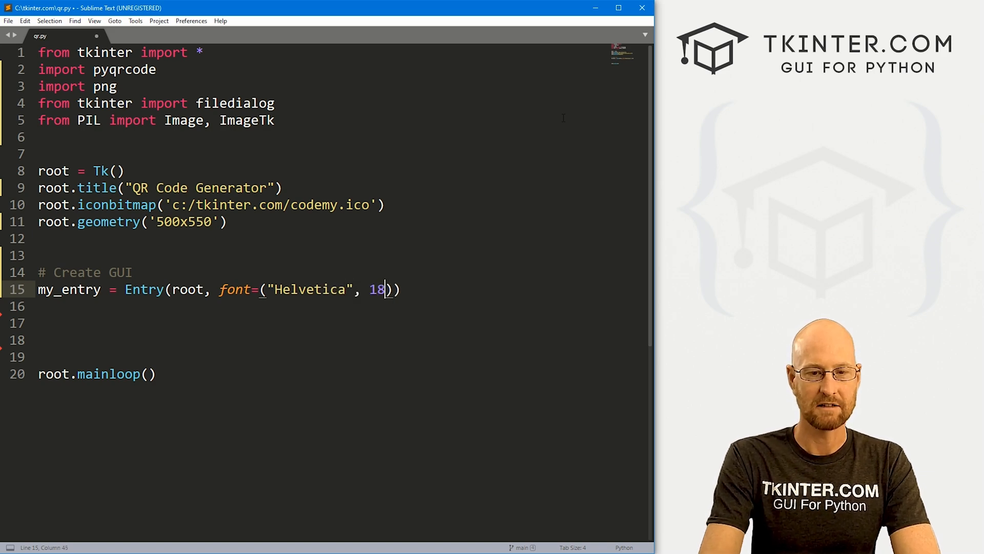
key(enter)
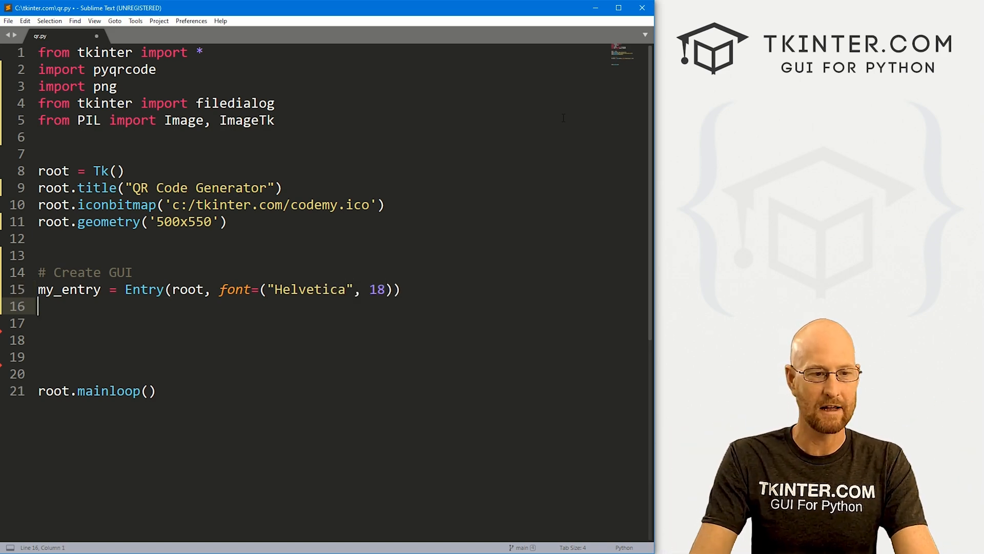
text(my_entry)
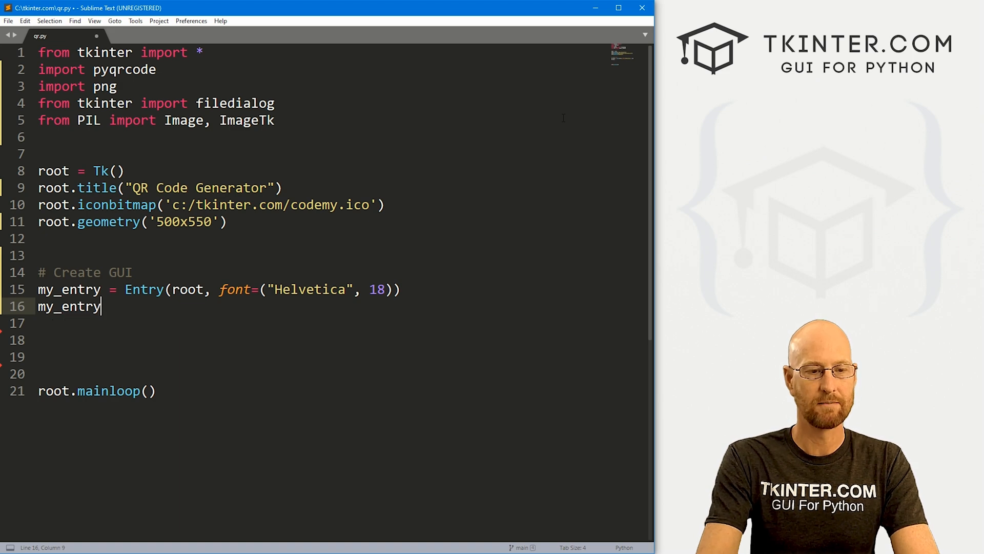
text(.pack())
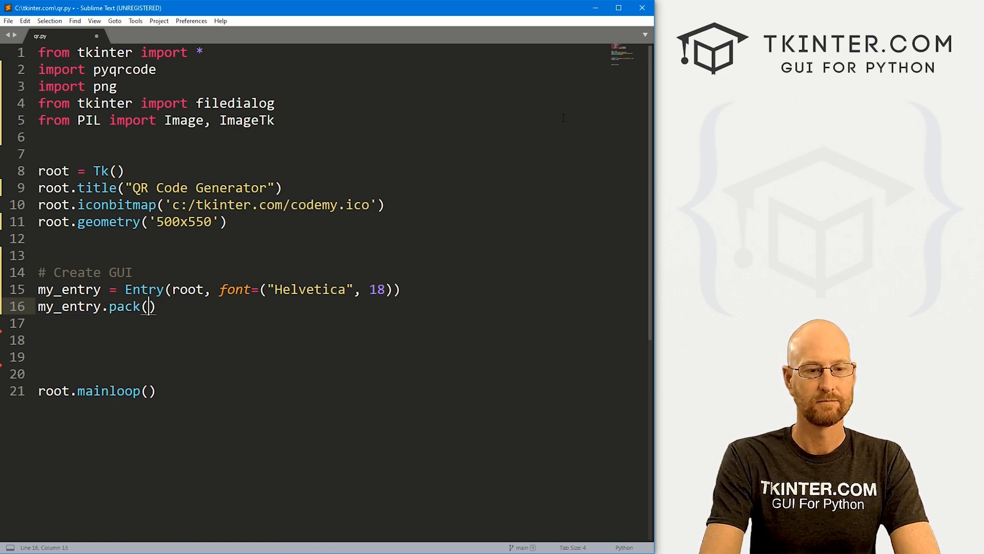
text(pady=2)
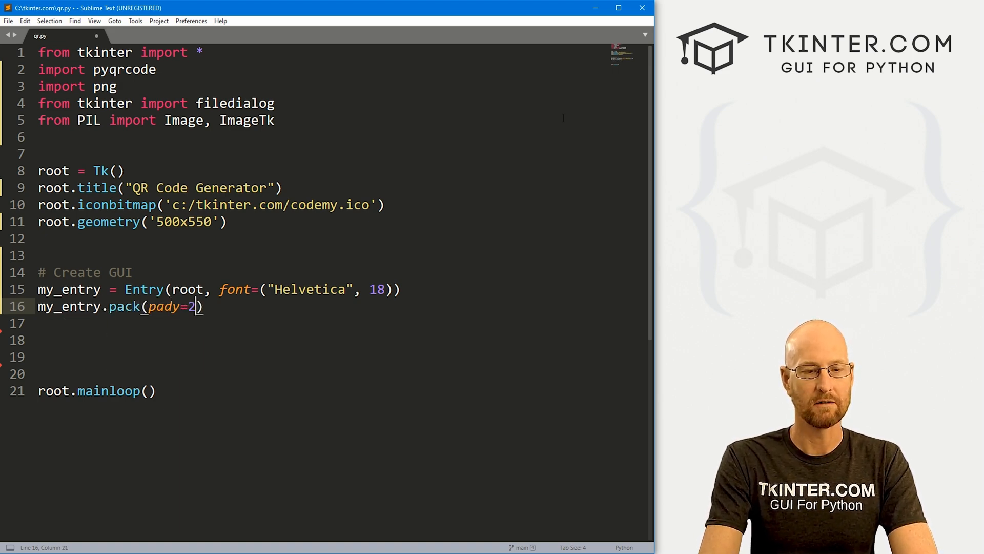
text(0)
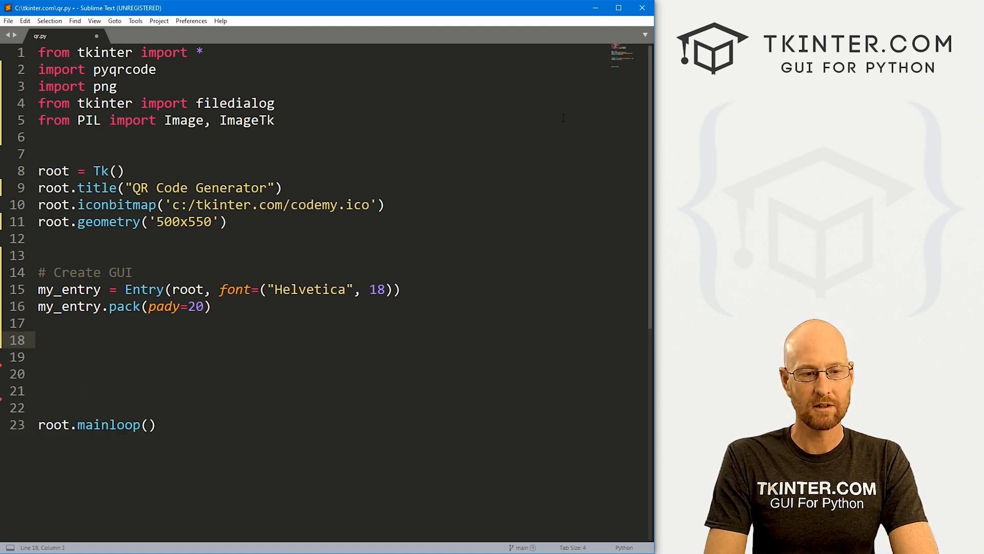
Add a 'Create QR Code' my_button calling create_code, pack it with pady=20, and define create_code
text(my_button = Button)
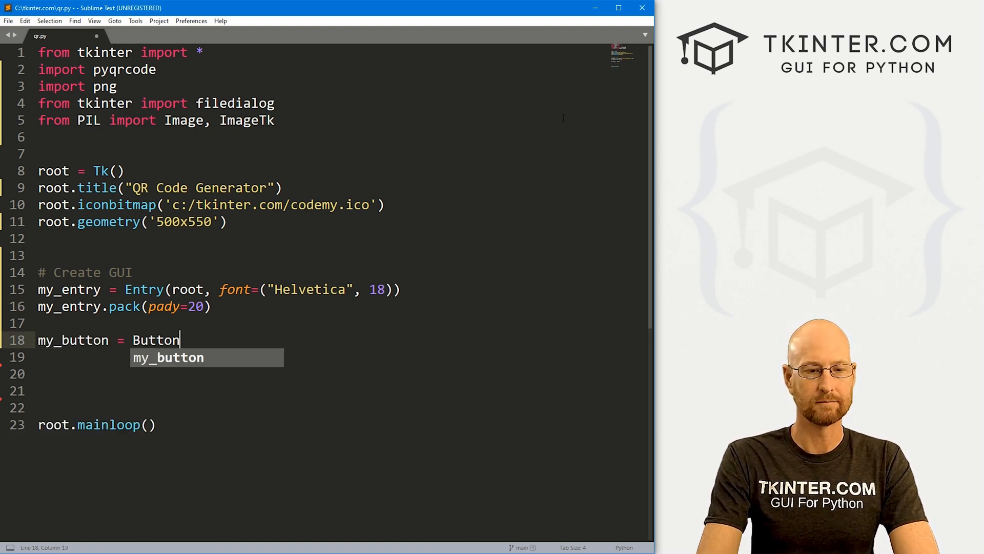
text((root, text="Create C)
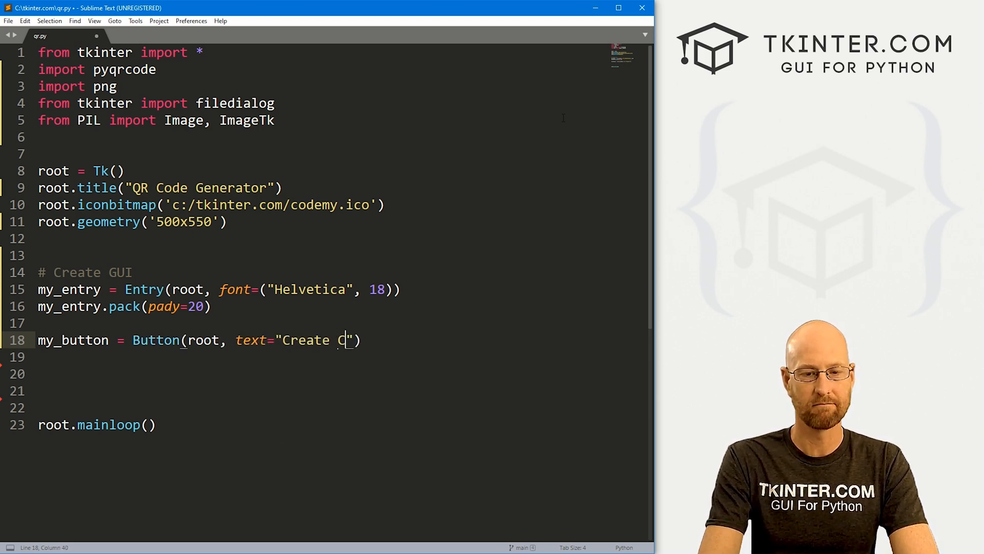
text(QR Code)
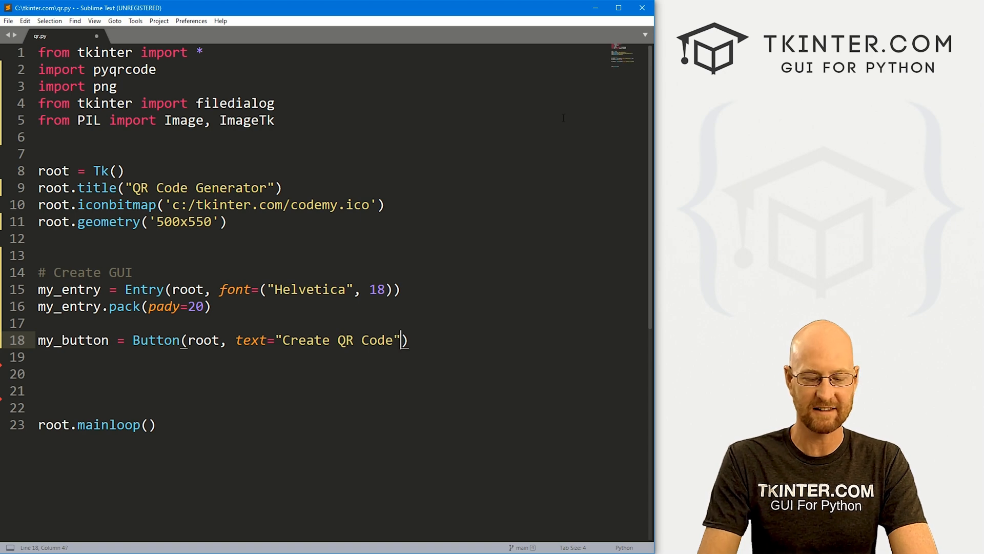
text(, command)
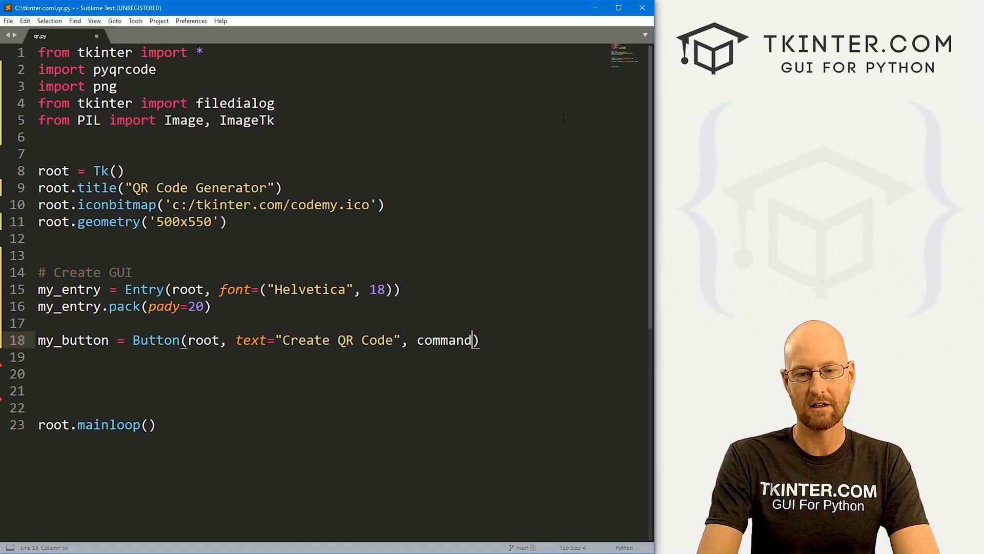
text(=create_code)
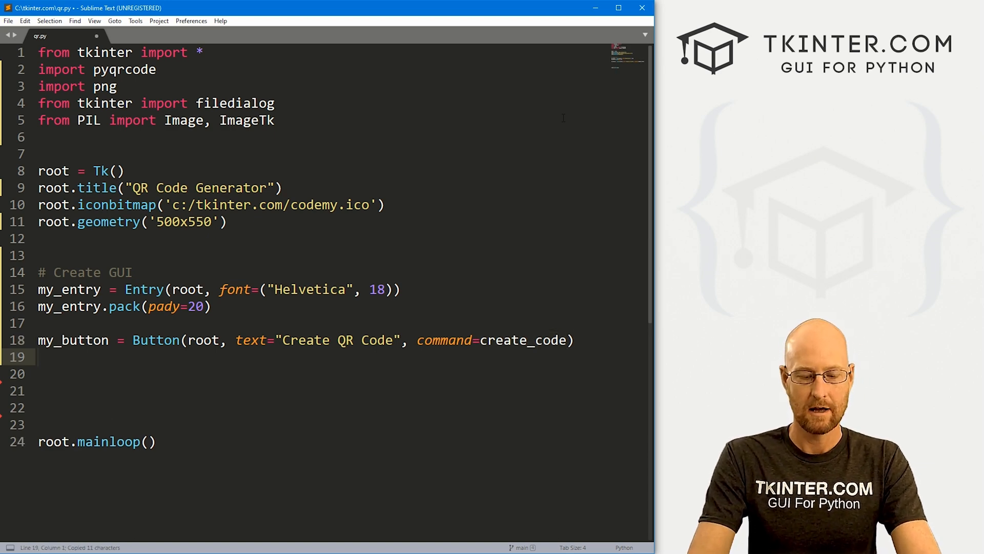
text(my_button.ap)
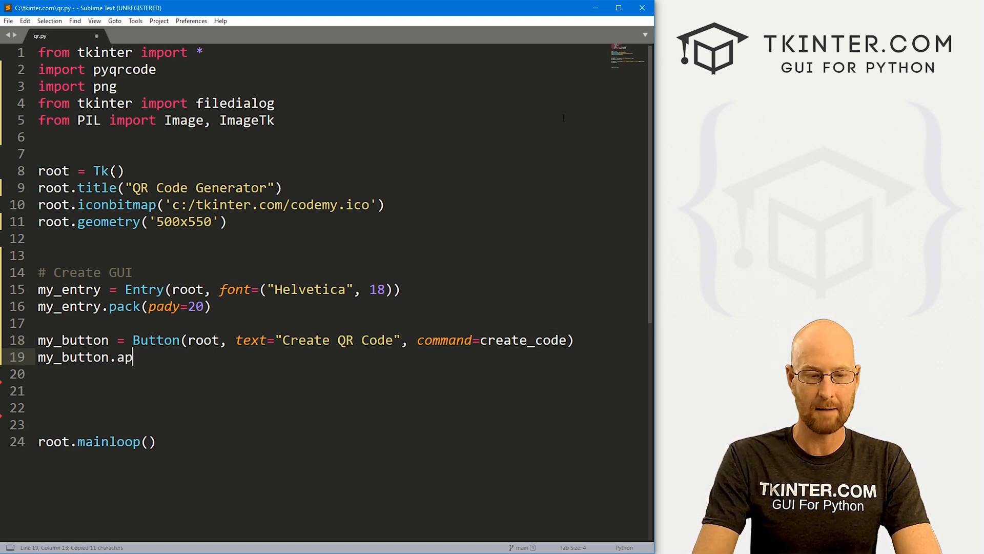
text(pack())
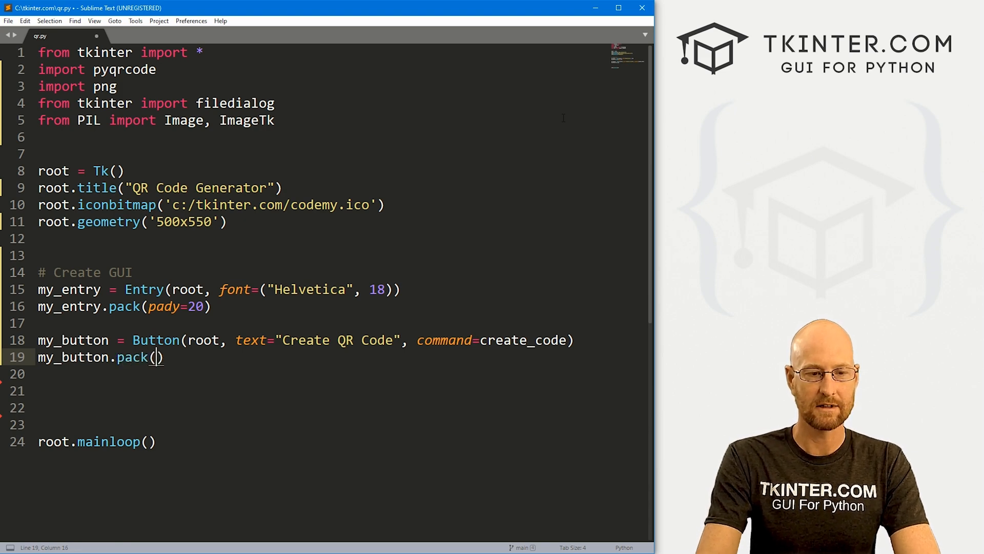
text(pady=20)
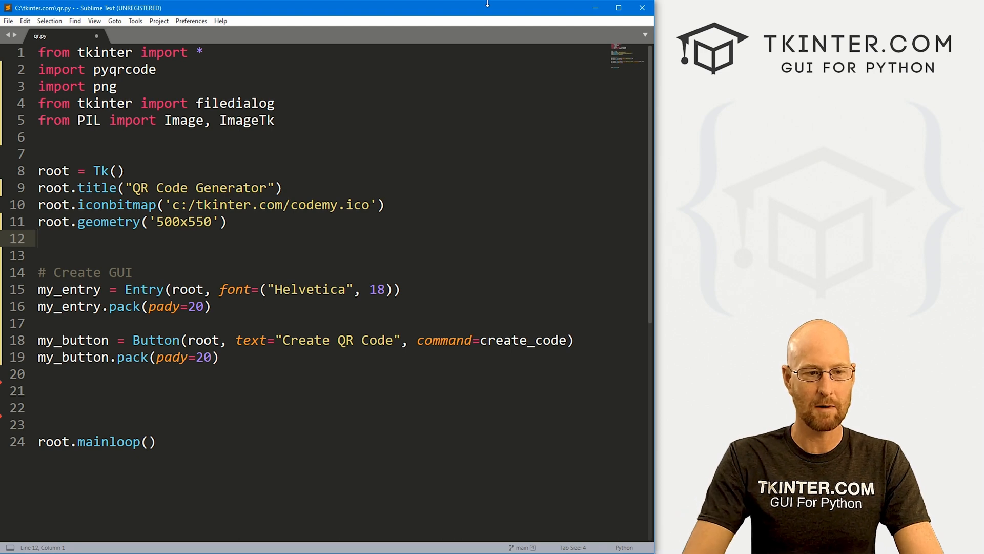
text(def create_code():)
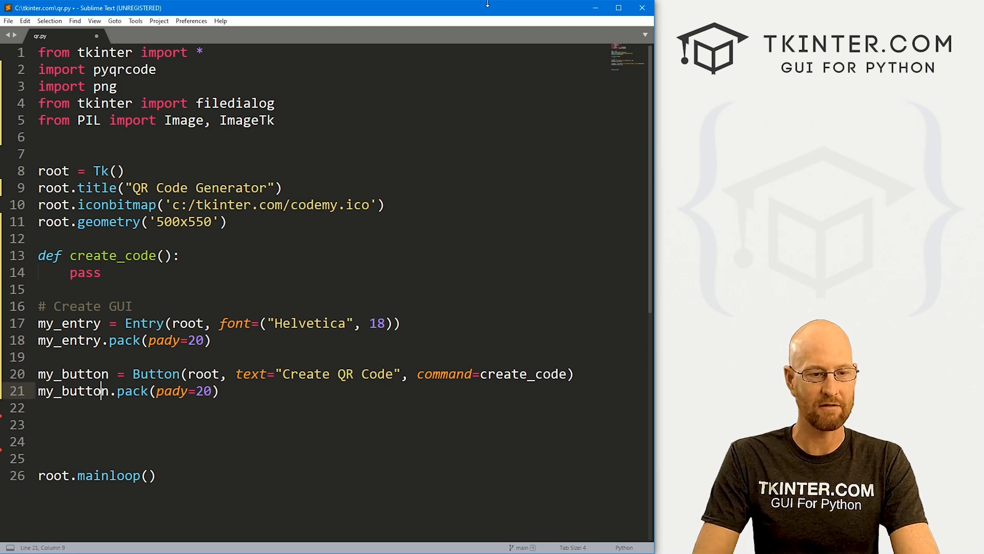
key(enter)
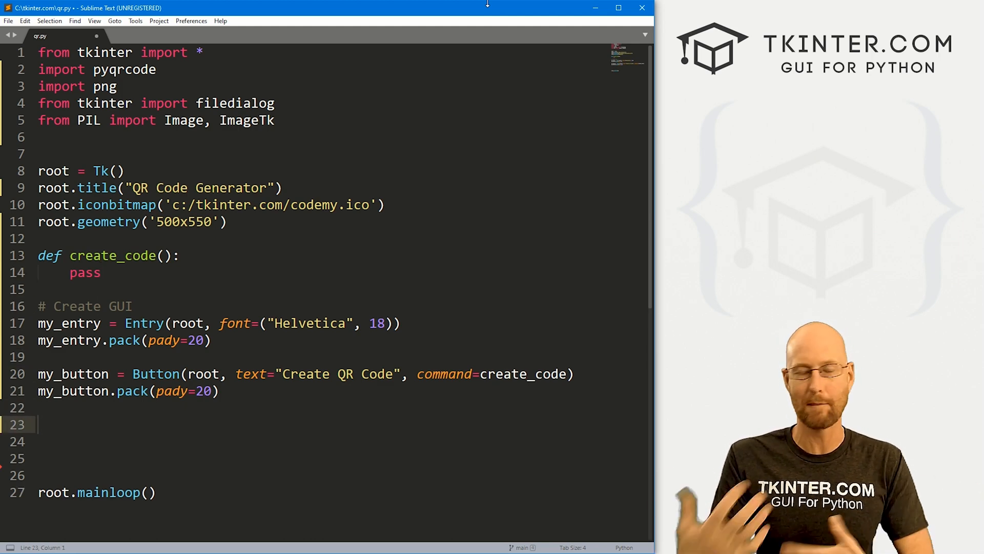
Add my_button2 'Clear' with command=clear_all, pack it, and define clear_all with pass
text(my_)
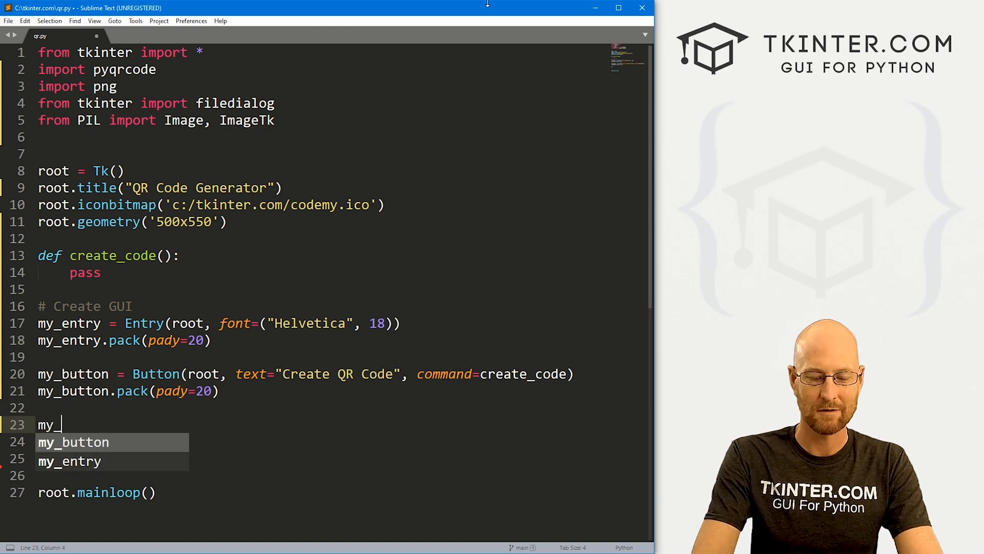
text(button2 =)
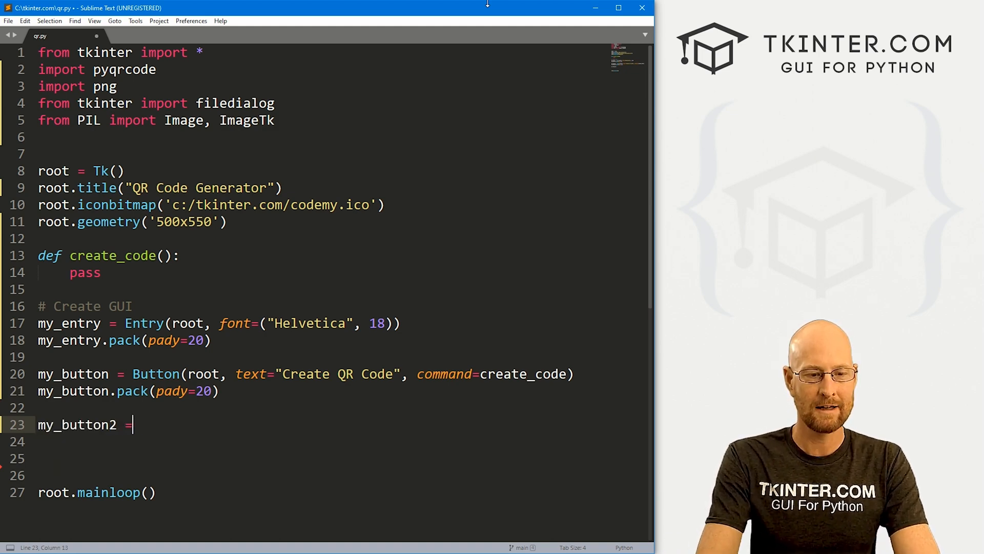
text(Button(rpoot, text="Cl)
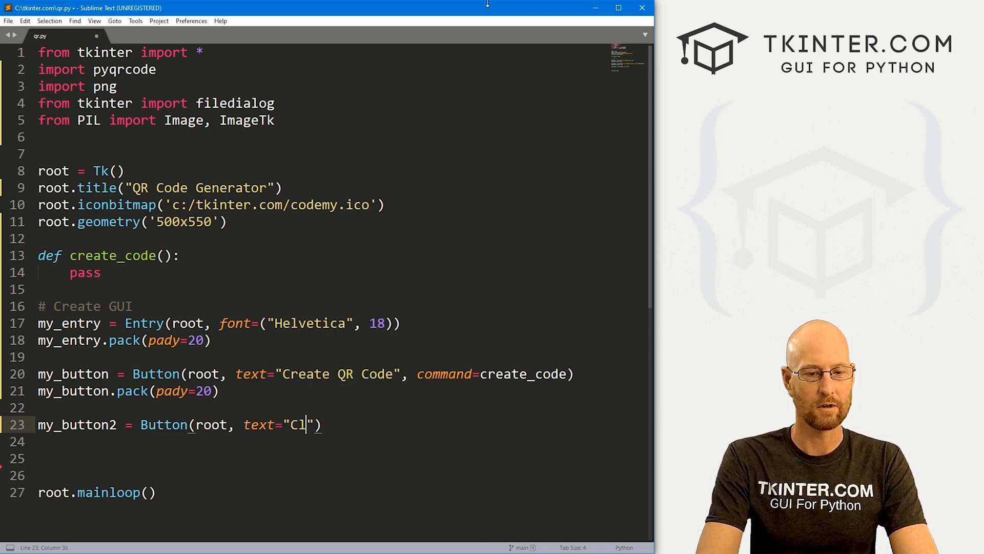
text(ear", comman)
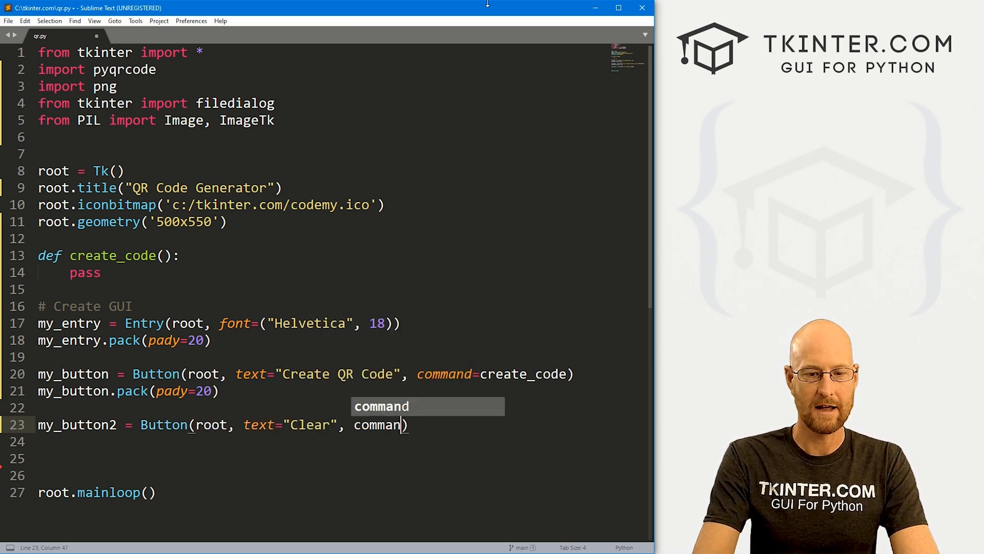
text(=clea)
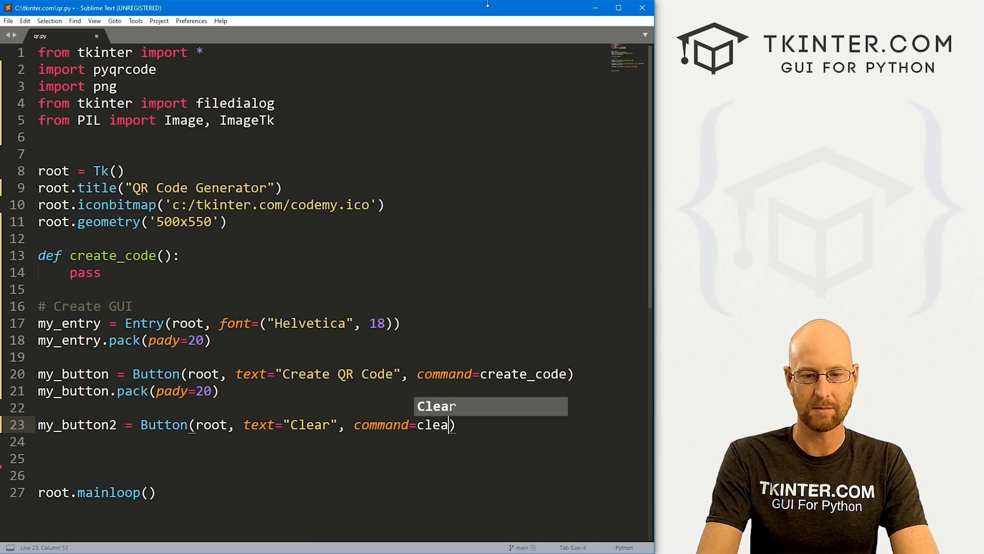
text(_all)
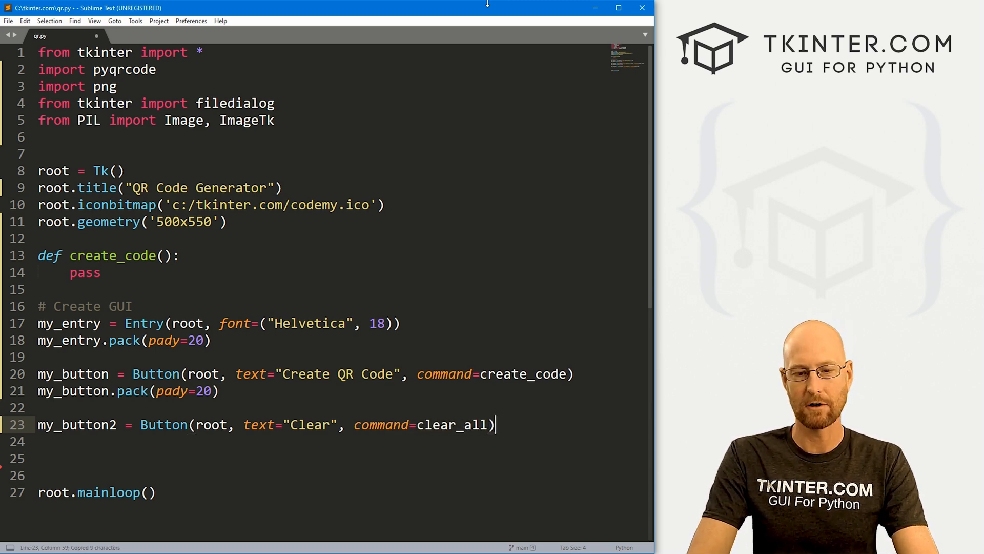
text(my_button2.p)
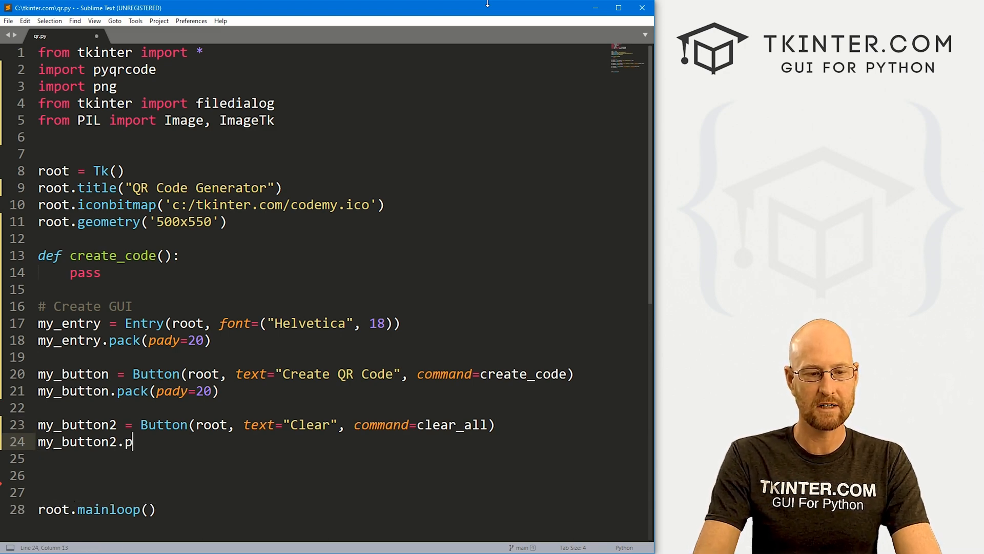
text(ack())
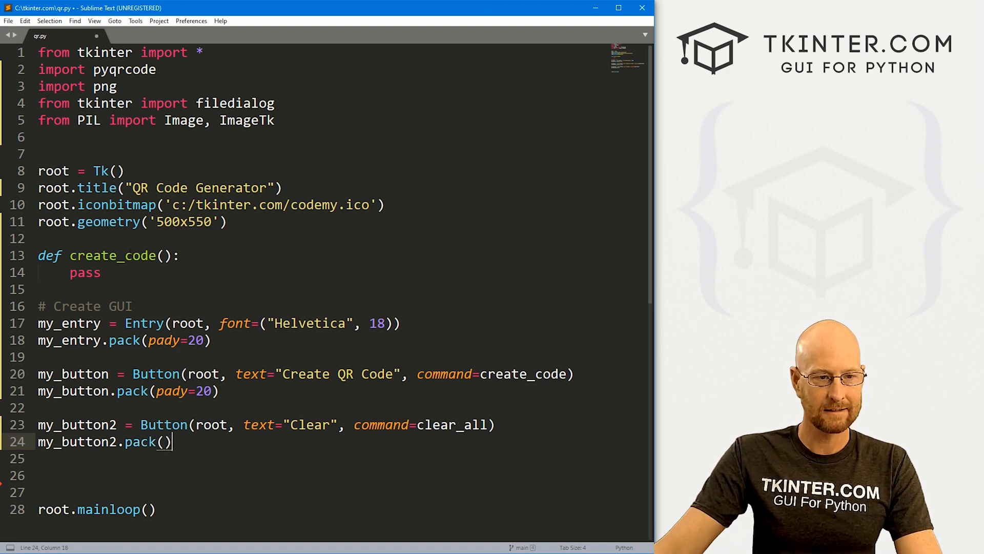
text(def clear_all():)
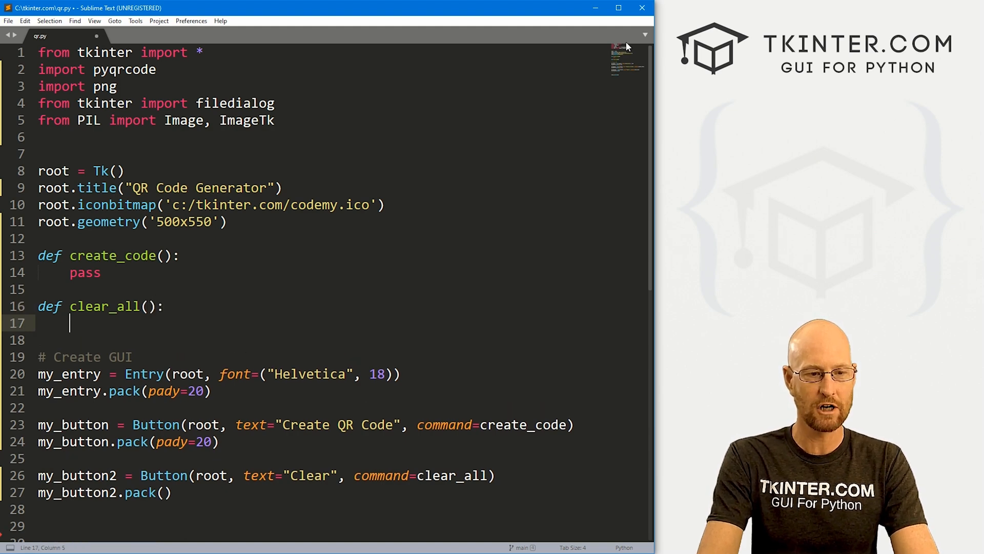
text(pass)
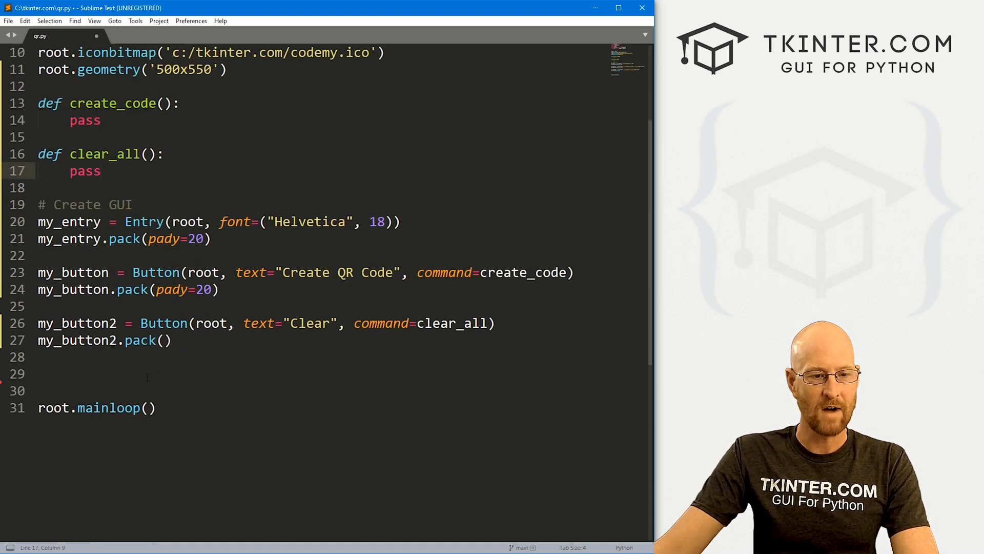
Add my_label = Label(root, text=''), pack it with pady=20, and save qr.py
text(my_la)
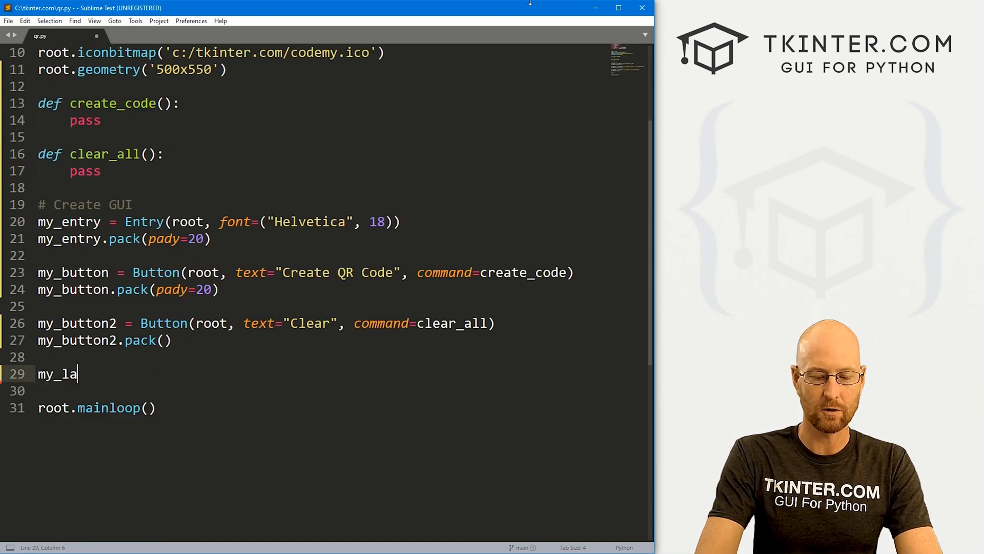
text(bel = L)
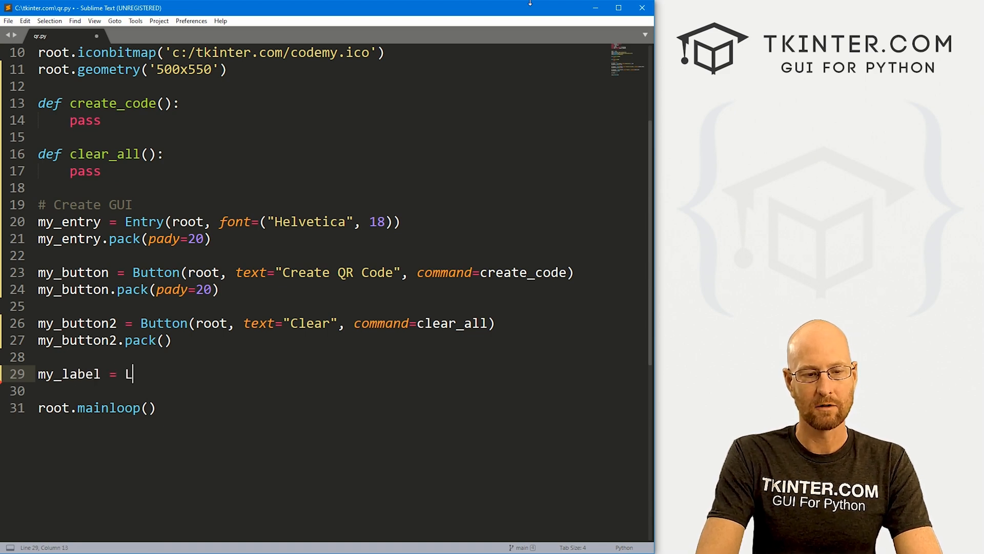
text(abel(r)
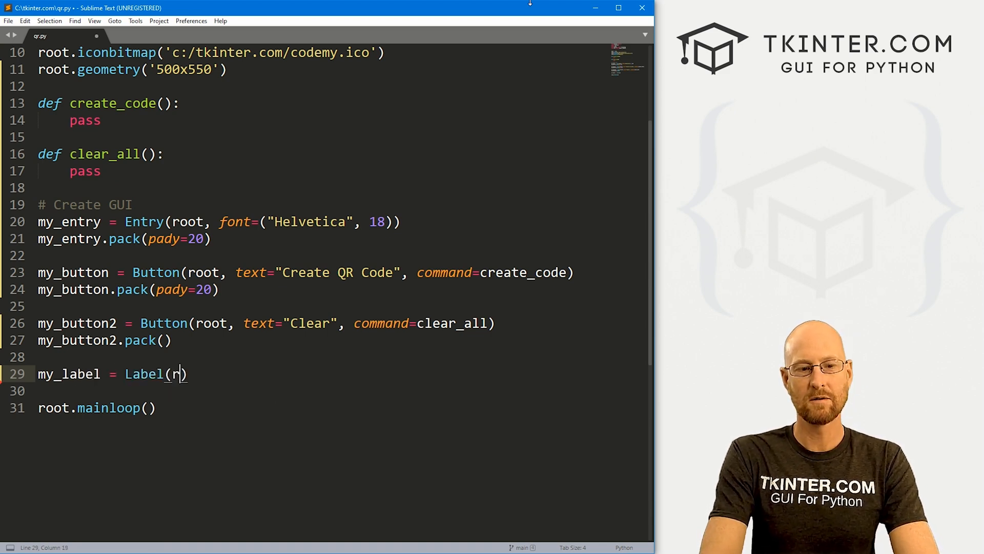
text(oot)
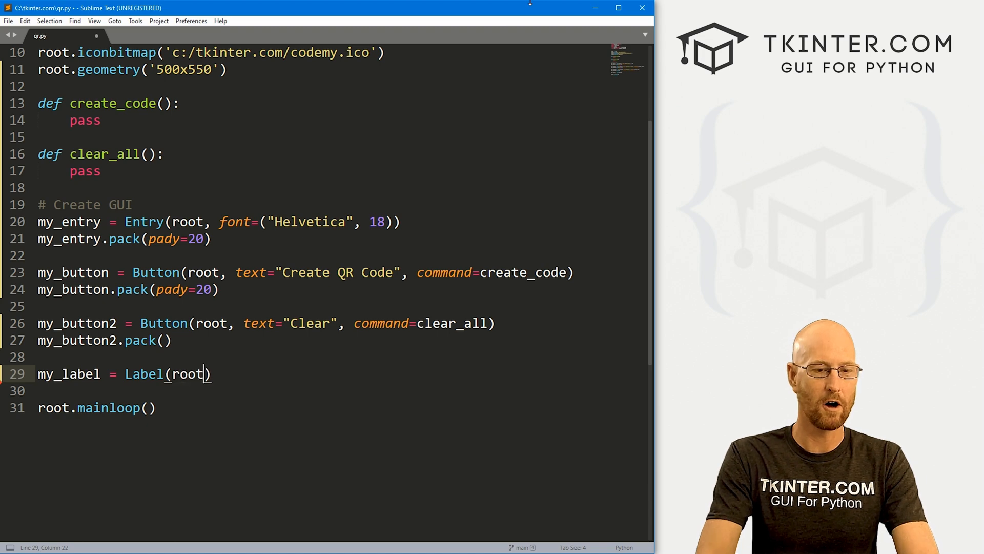
text(,)
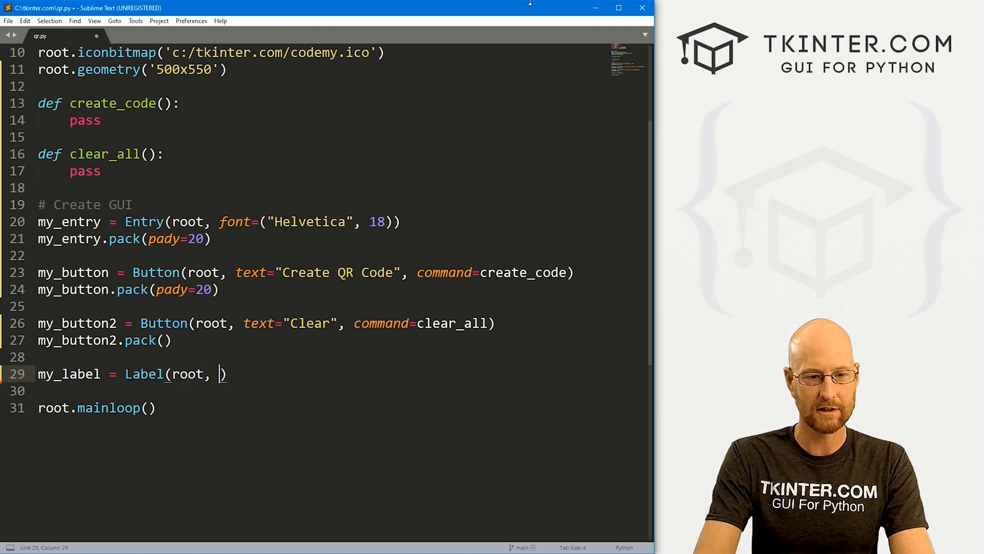
text(text='')
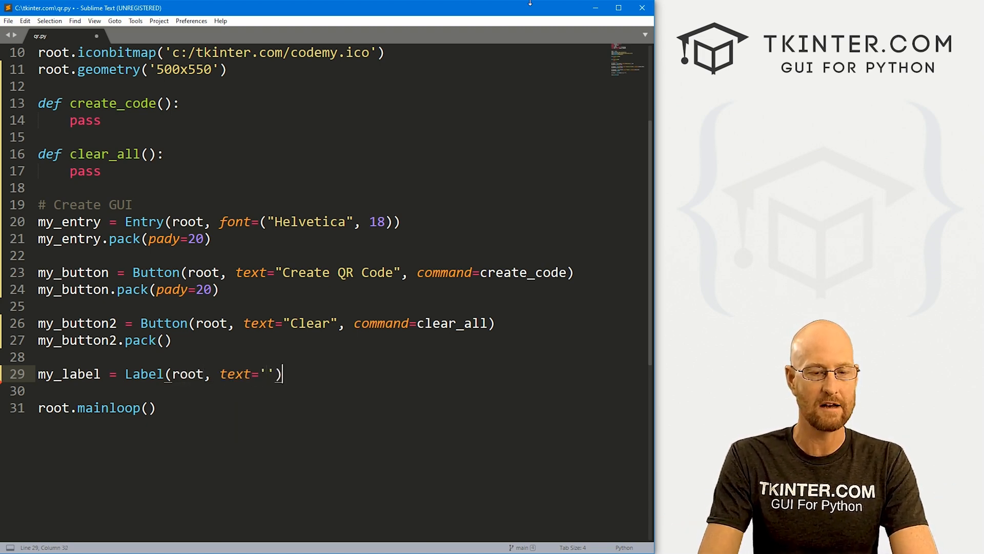
text(my_label)
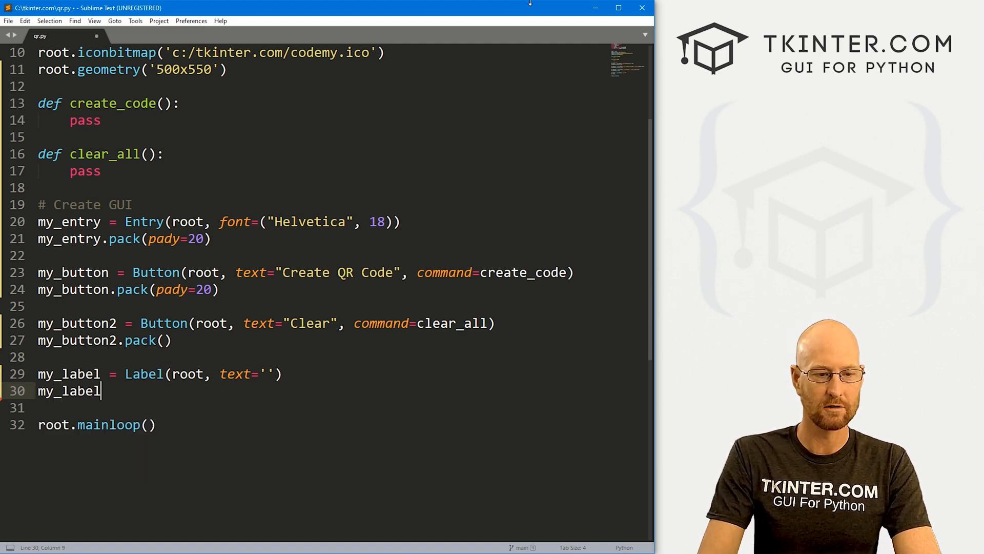
text(.pack1())
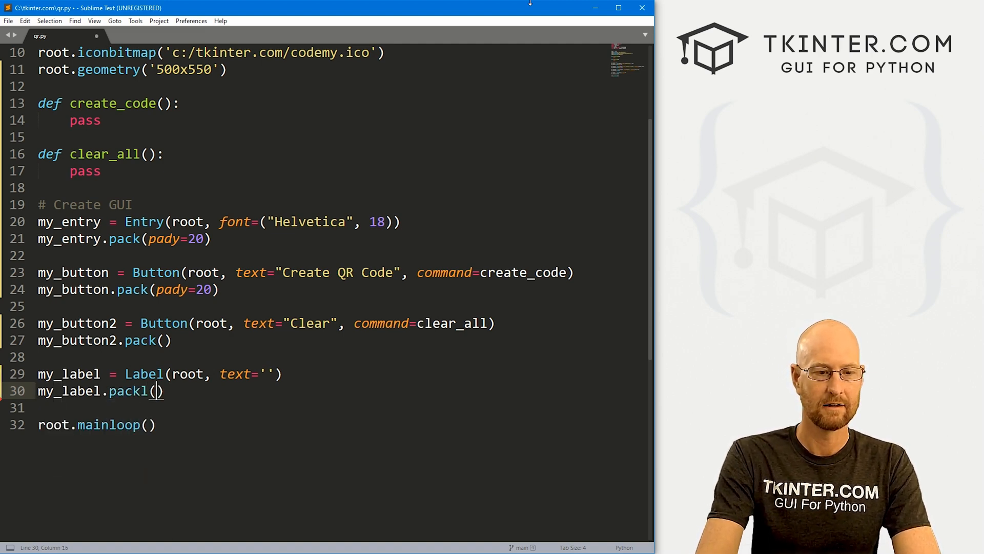
text(pady=)
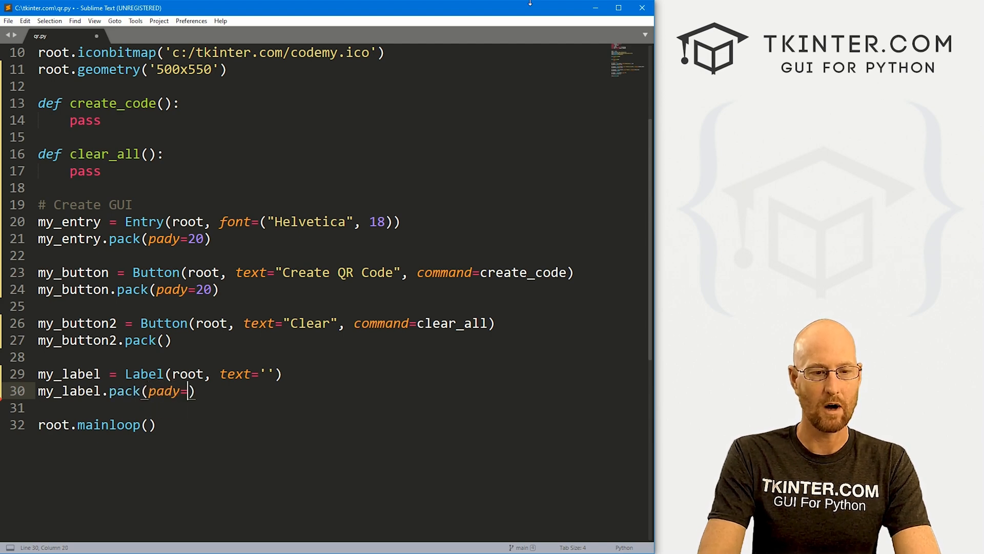
text(20)
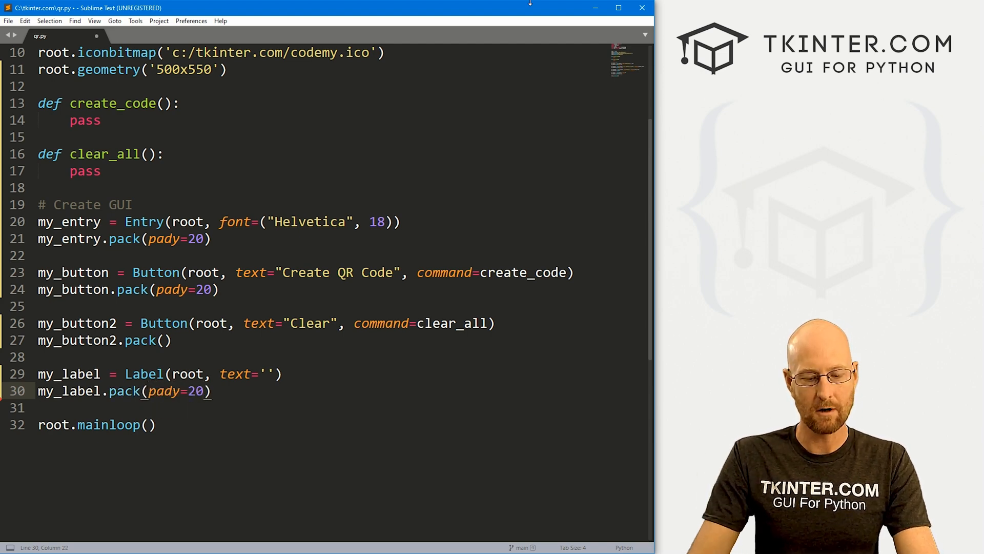
key(ctrl+s)
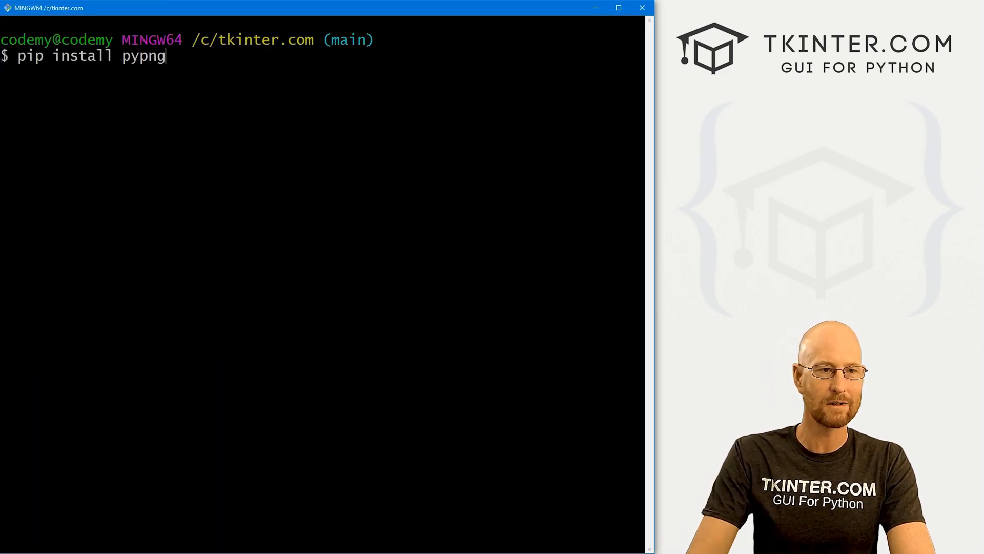
Run python qr.py and test the Clear button on sample entry text
text(python)
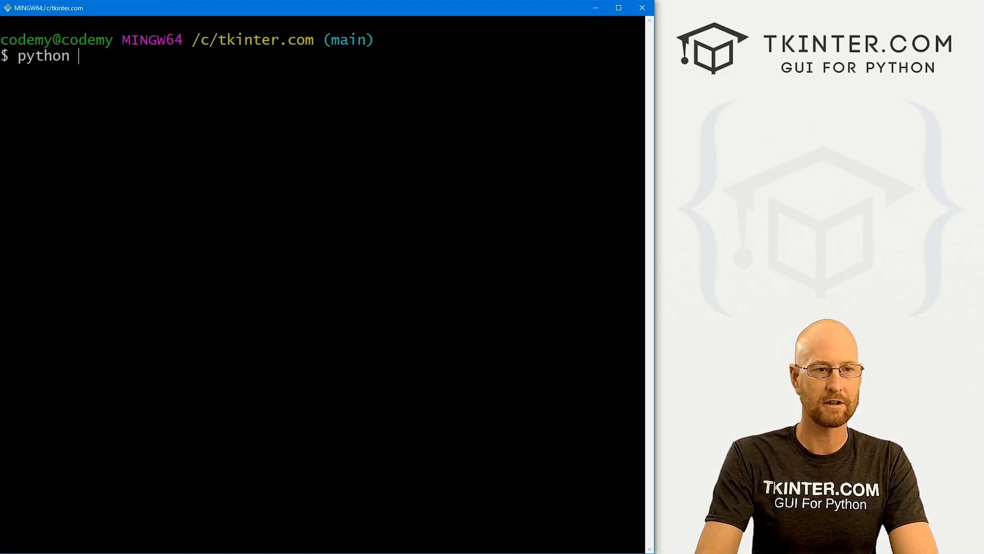
text(qr.py)
text(sadsadasd)
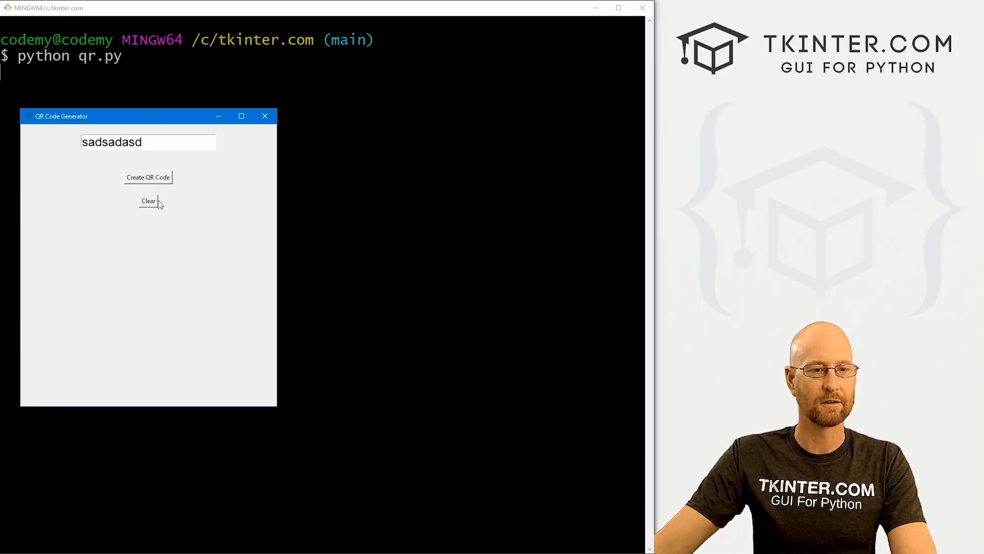
click(264, 116)
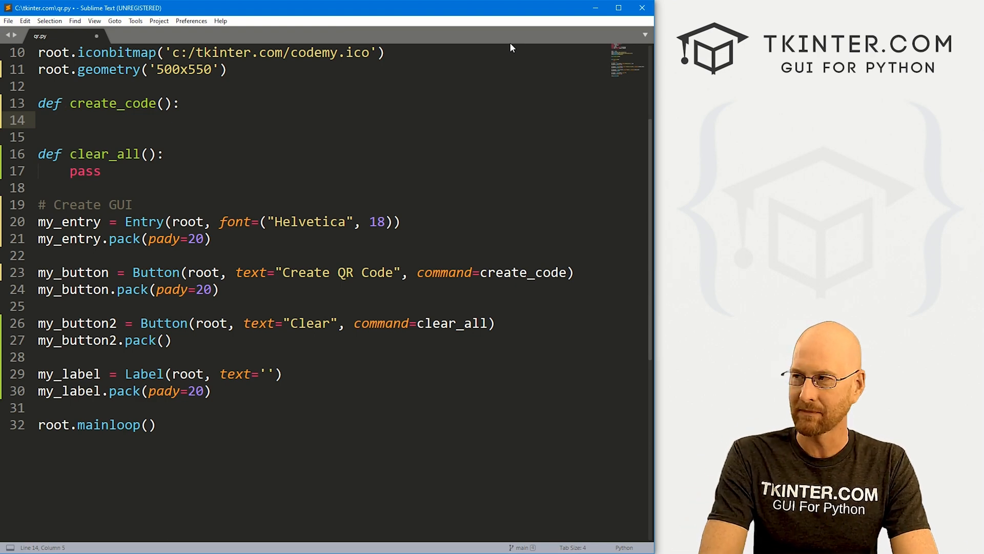
Under a '#File Dialog' comment, set input_path to filedialog.asksaveasfilename titled 'Save Image'
text(#File Dial)
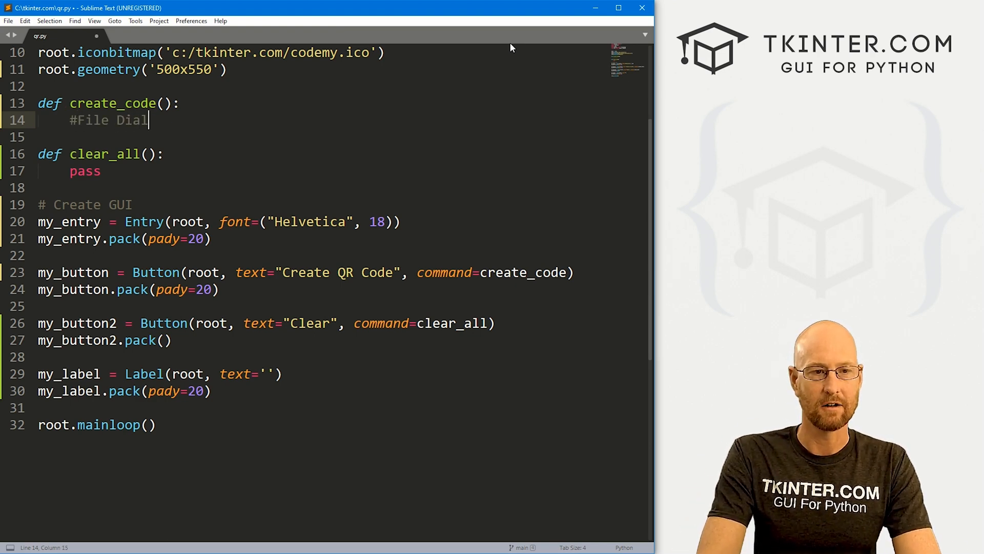
text(og)
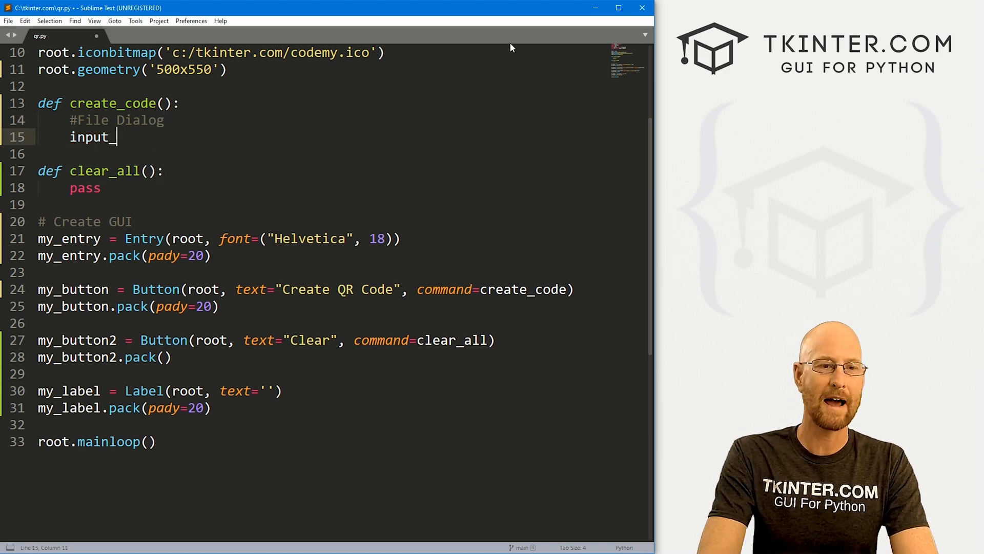
text(path)
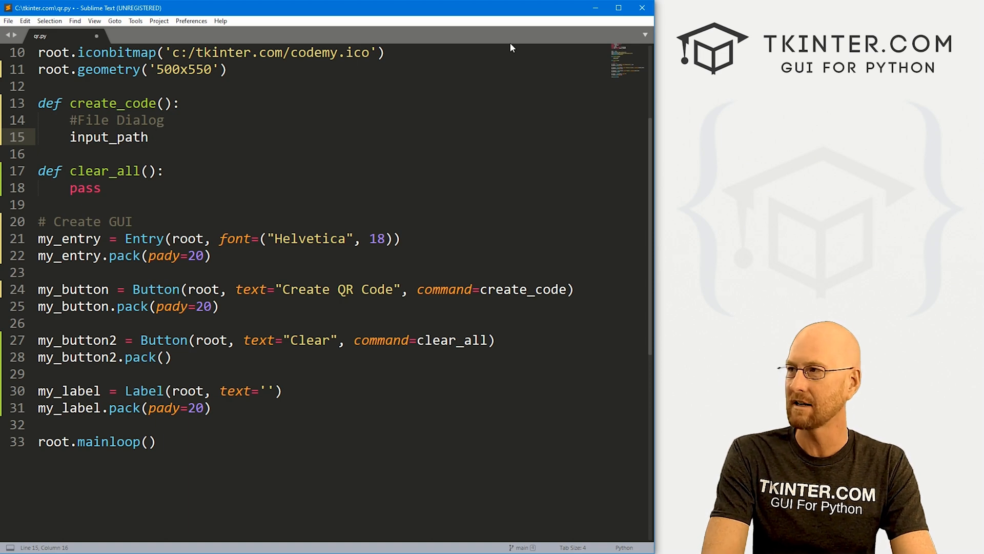
text(= file)
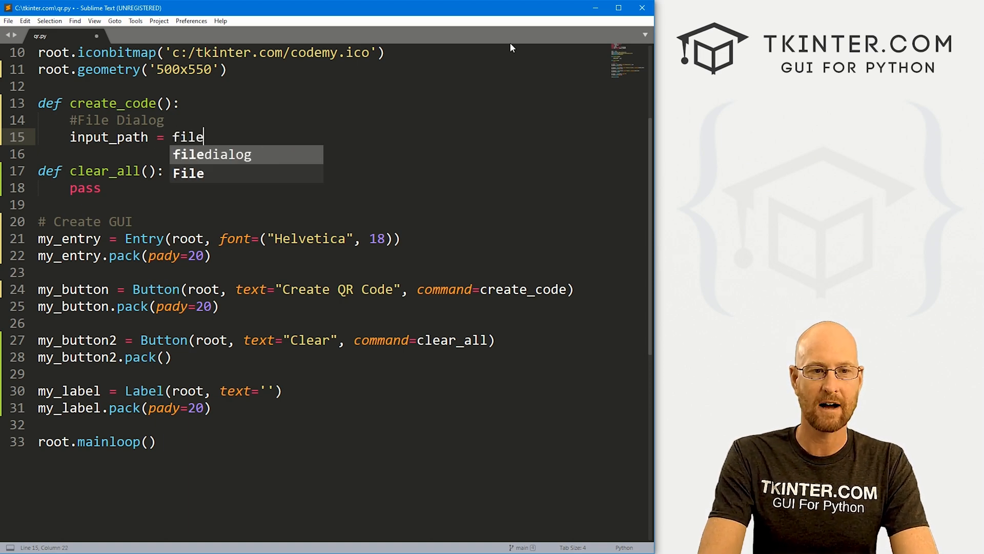
text(dialog.ask)
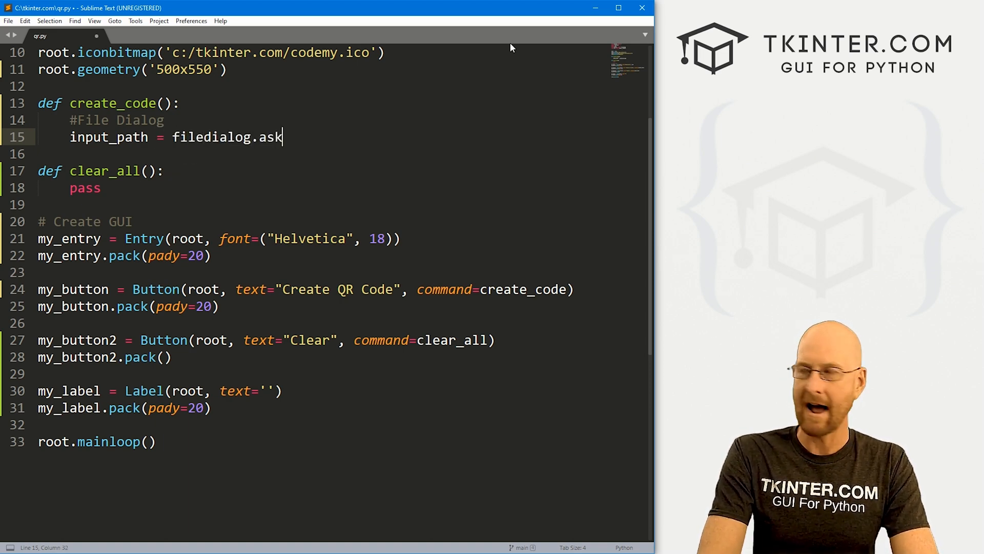
text(saveasfile)
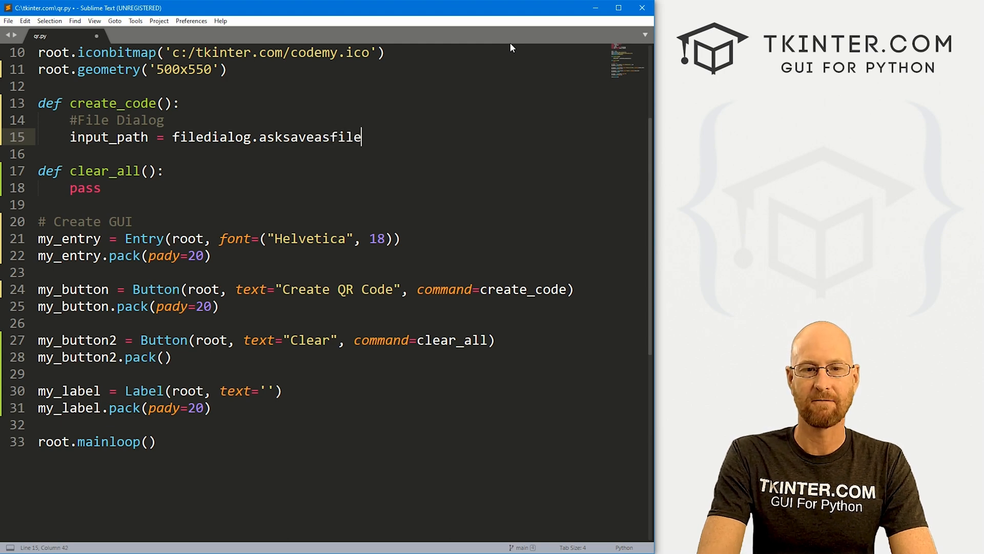
text(name())
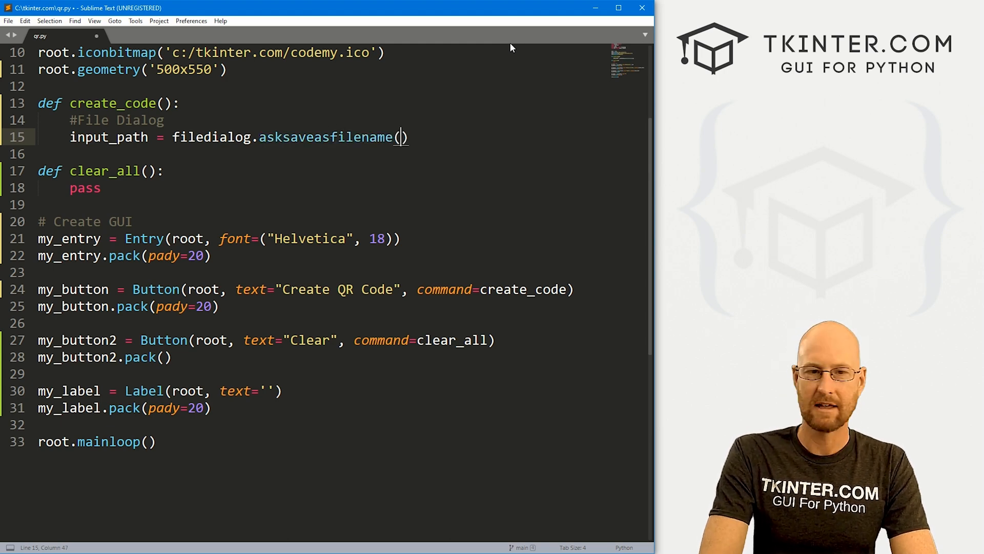
text(title)
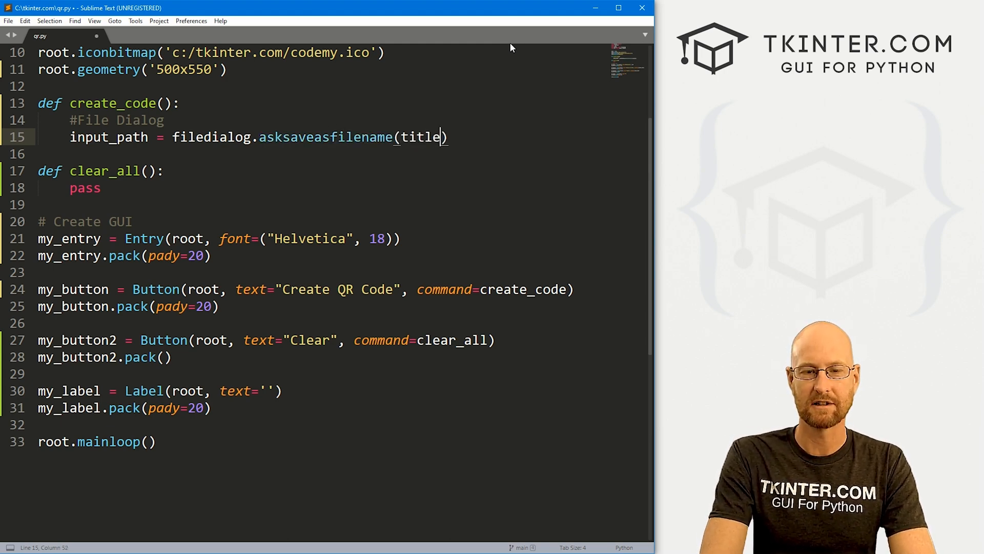
text(=)
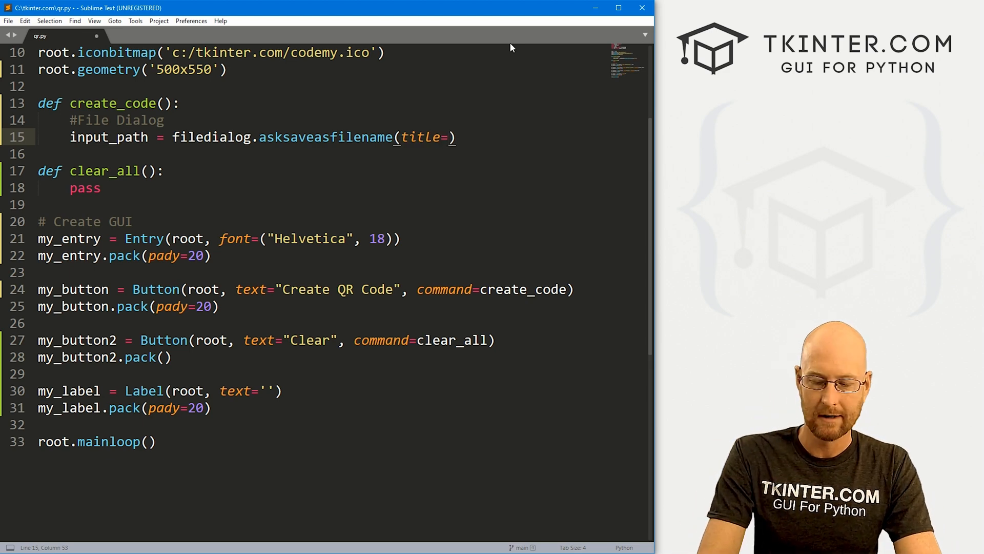
text("Save Image")
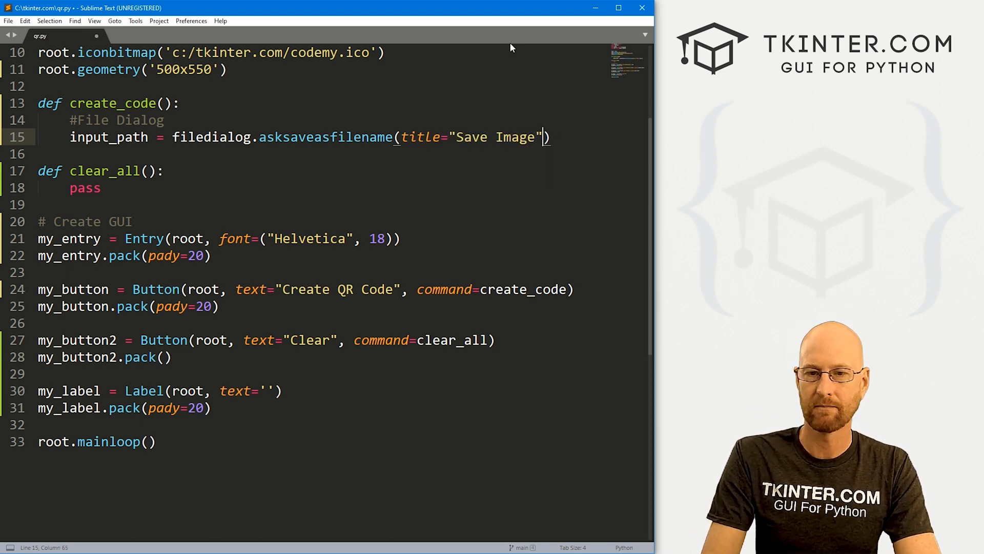
Add filetypes for PNG Files (*.png) and All Files (*.*)
text(,\nfile)
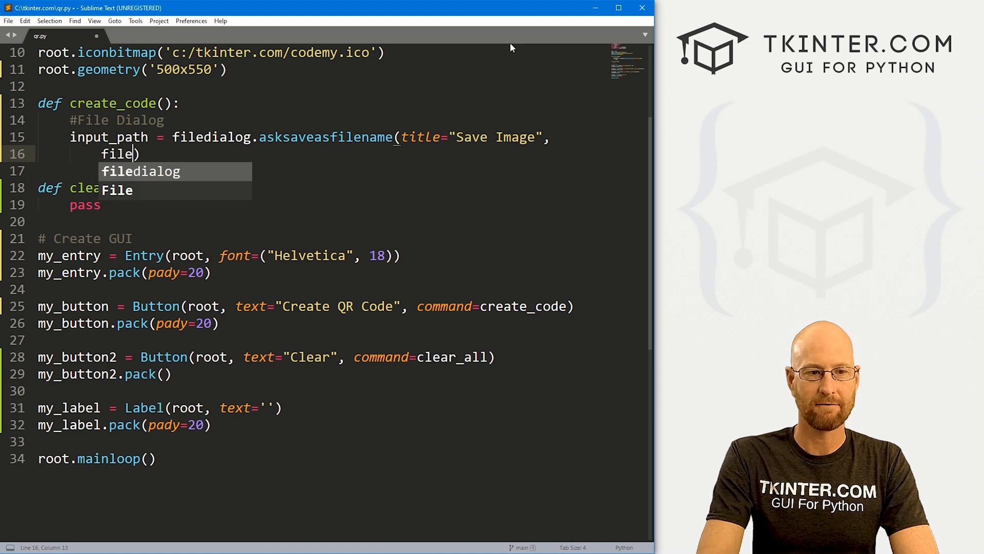
text(typ=(()
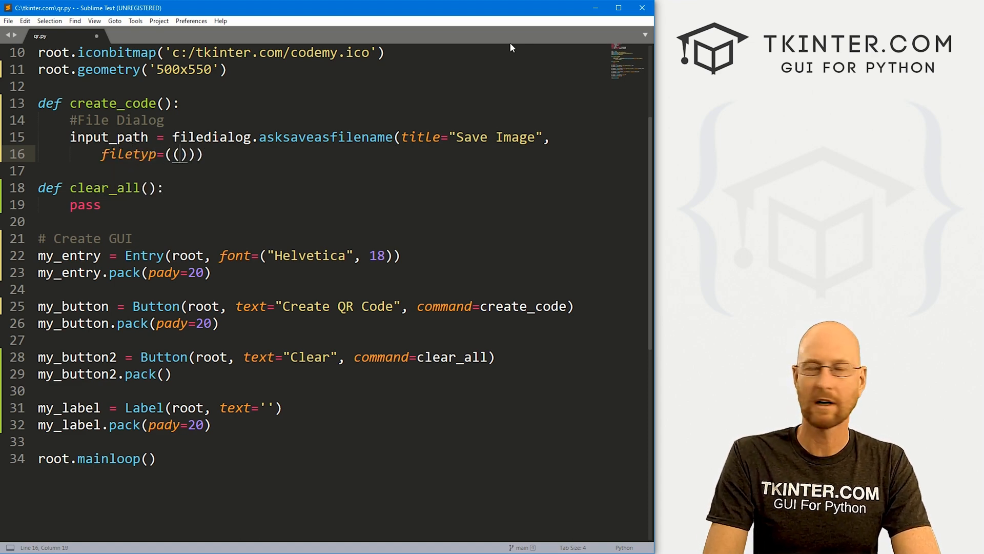
text("")
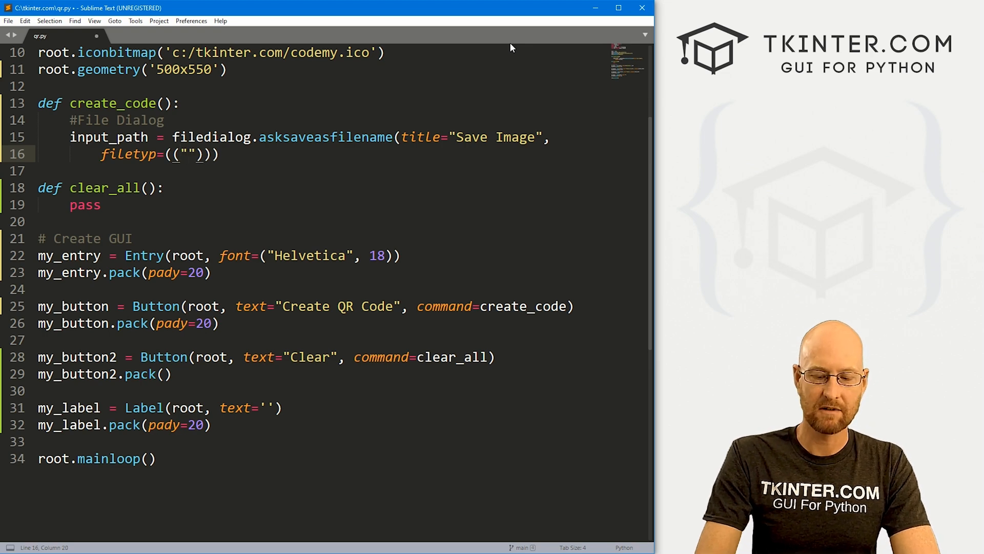
text(PNG File",)
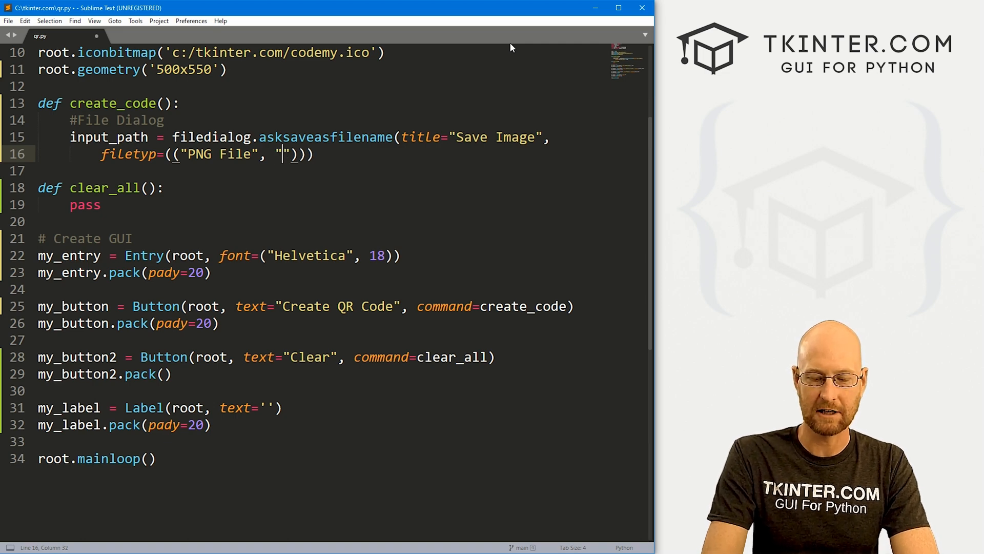
text(.png"), ("All)
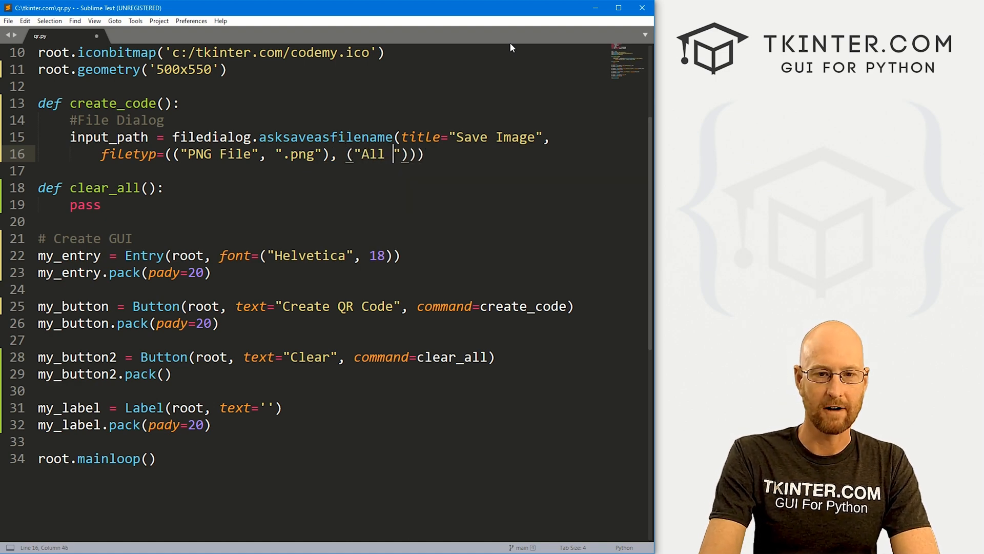
text(Files)
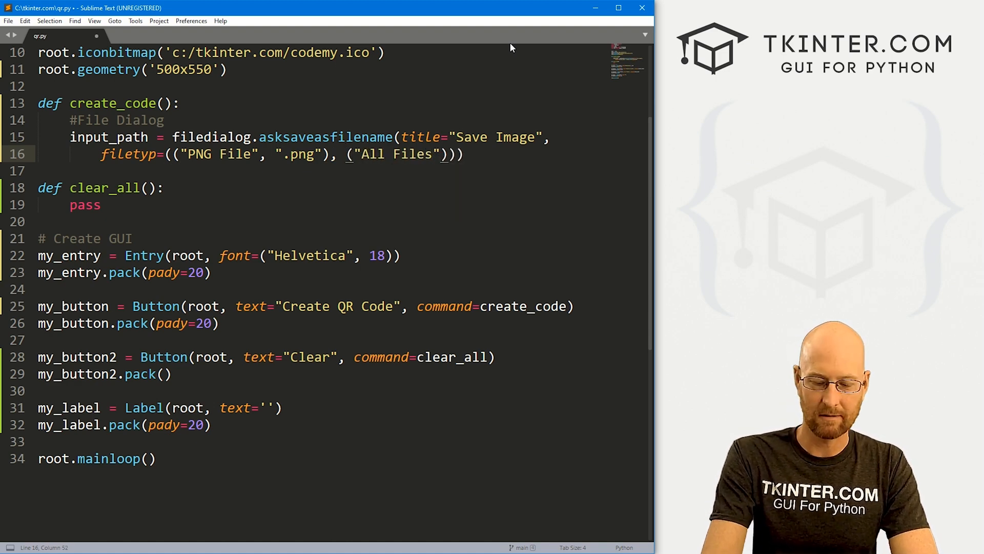
text(, "*")
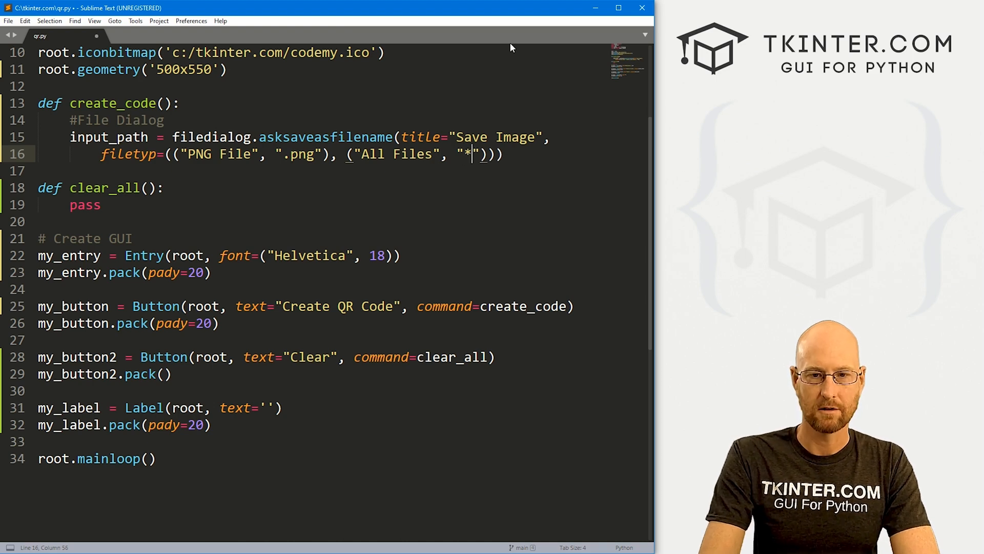
text(.*)
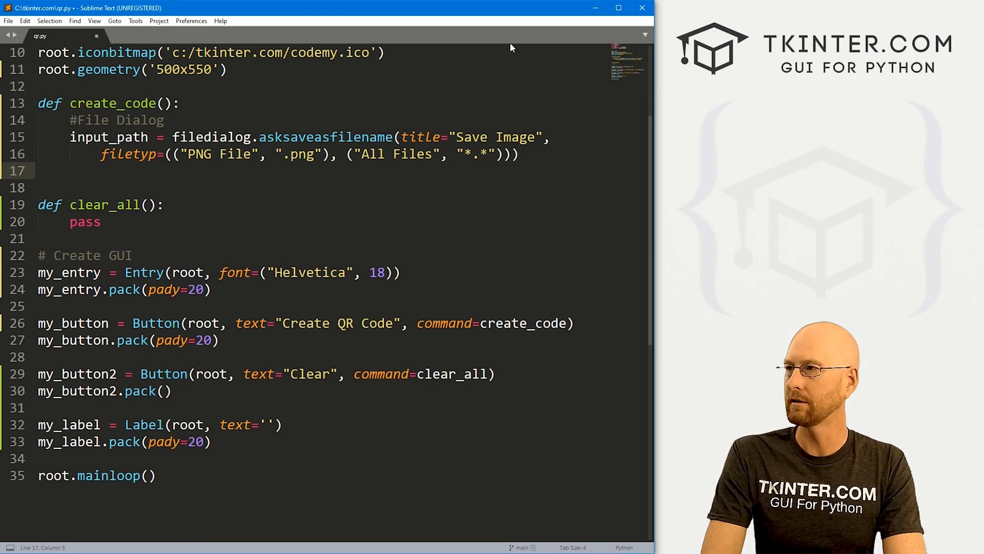
Add 'if input_path:' with a nested endswith(".png") check and an else placeholder 'do something else'
text(if input_path:)
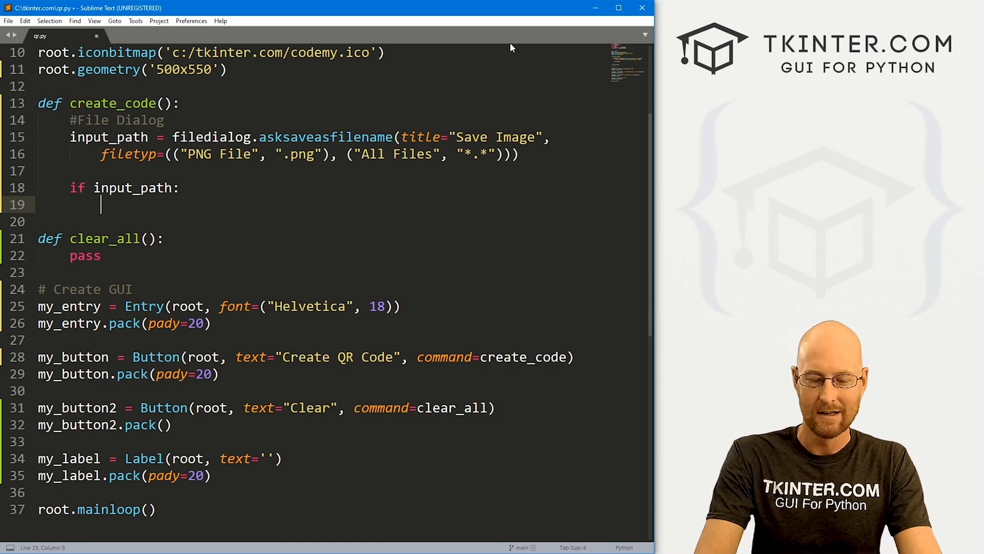
text(if input)
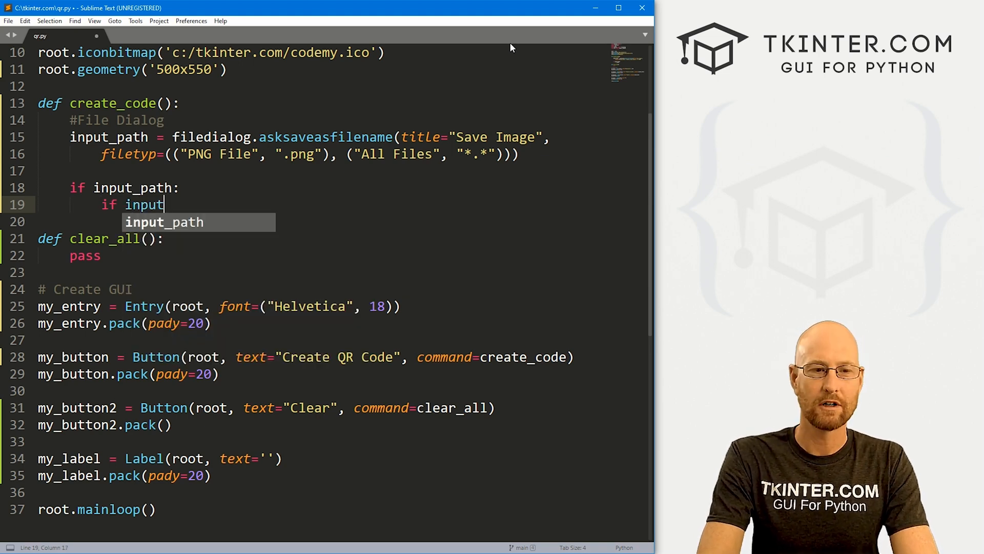
text(_path.endswith()
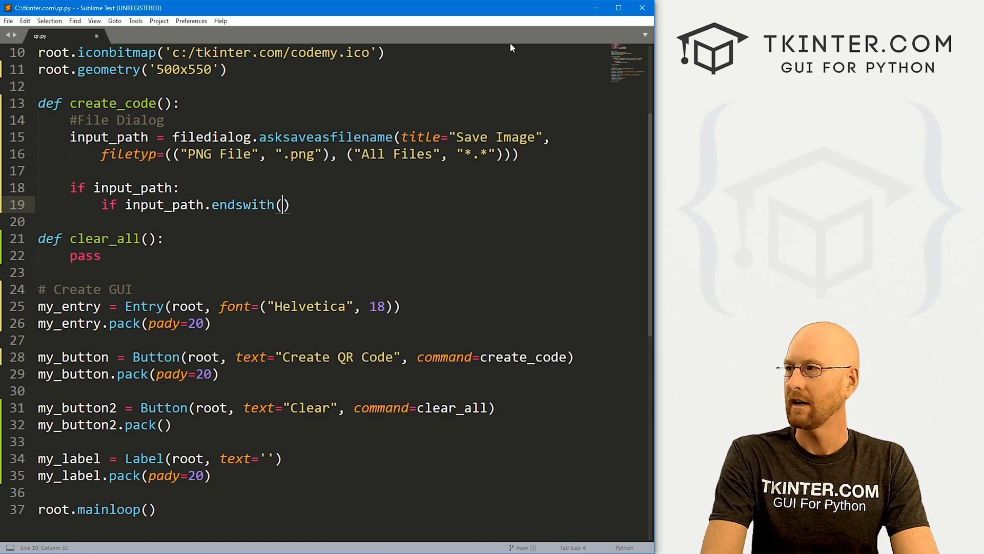
text(".png")
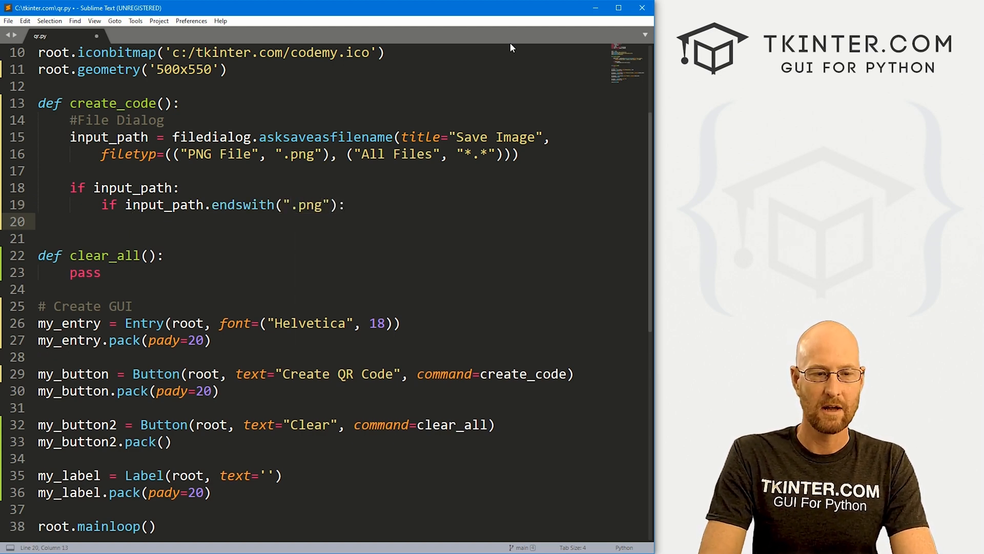
text(do)
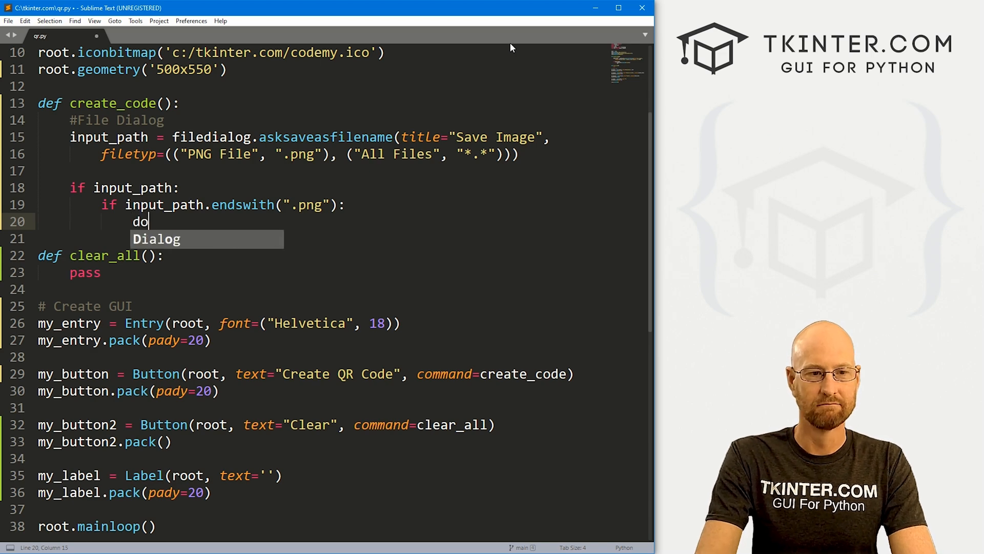
text(something else)
click(338, 239)
text(else:)
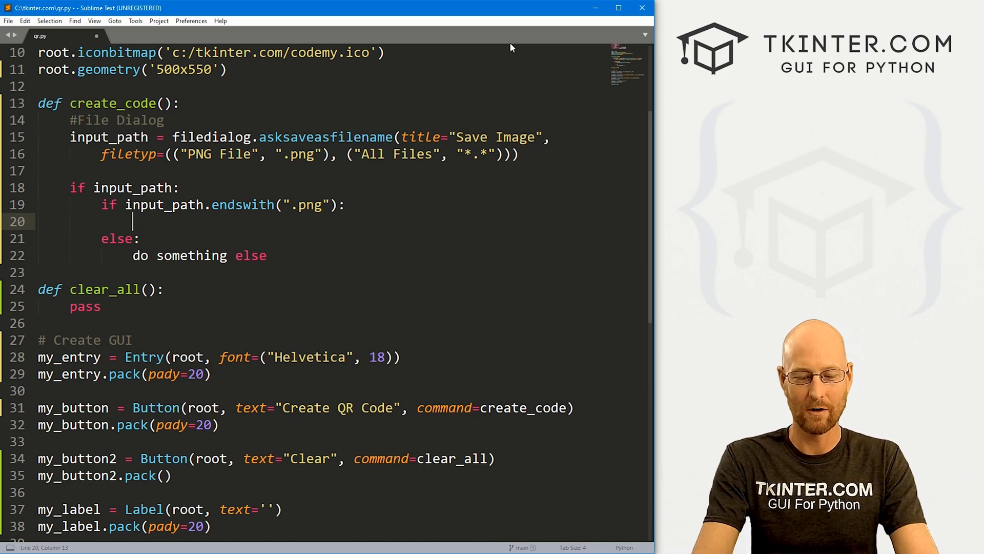
Write get_code = pyqrcode.create(my_entry.get()) under the .png check, placing the cursor at the line end
text(get_code)
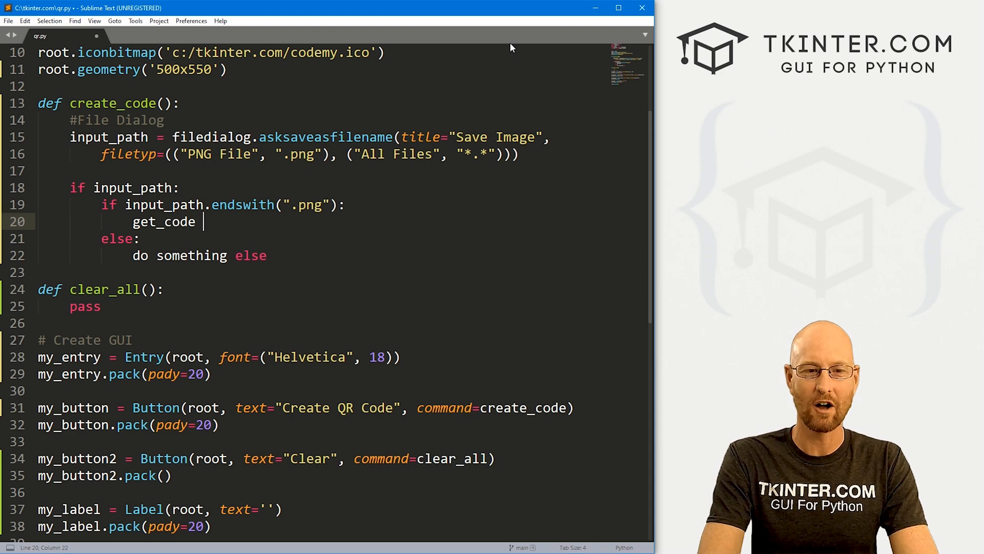
text(=)
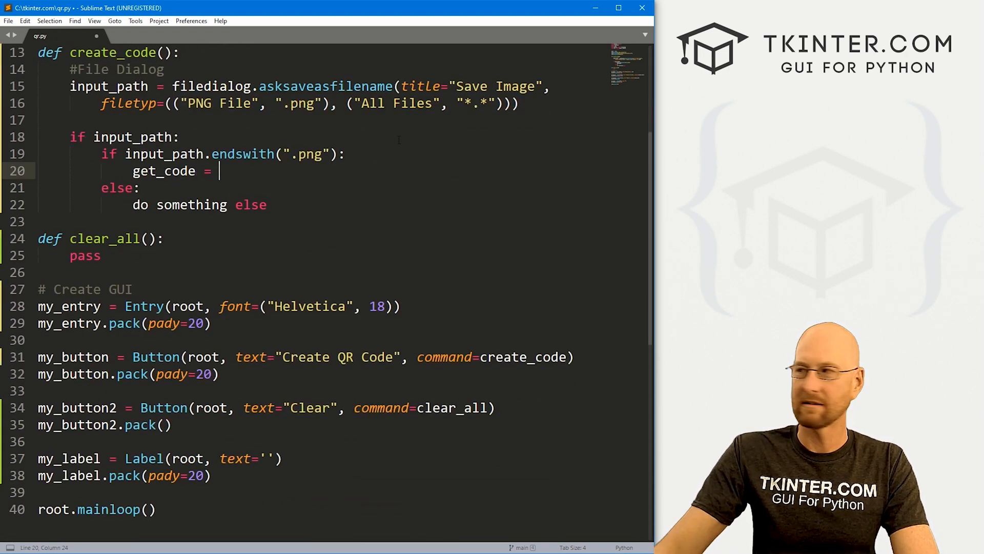
text(pyqrcode.create()
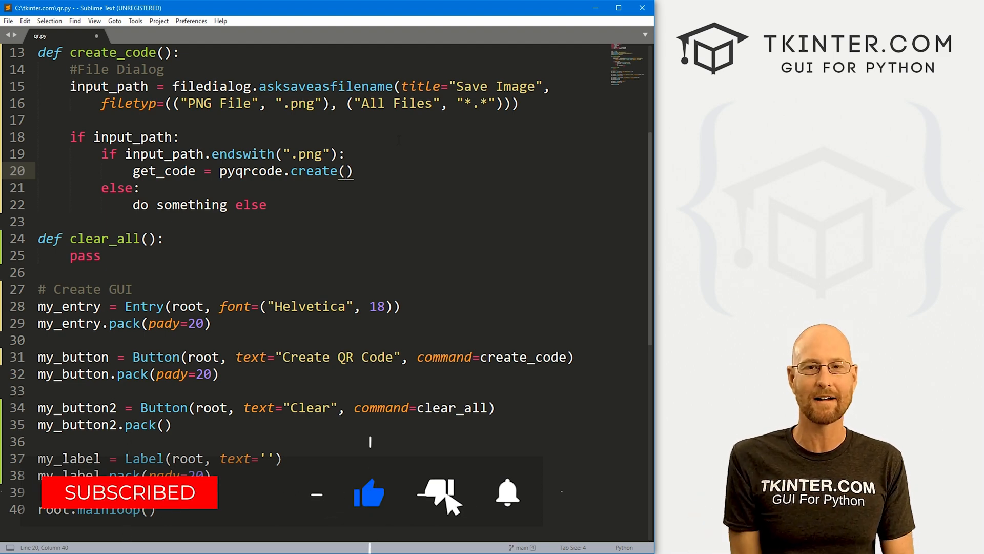
text(my_entry.get()
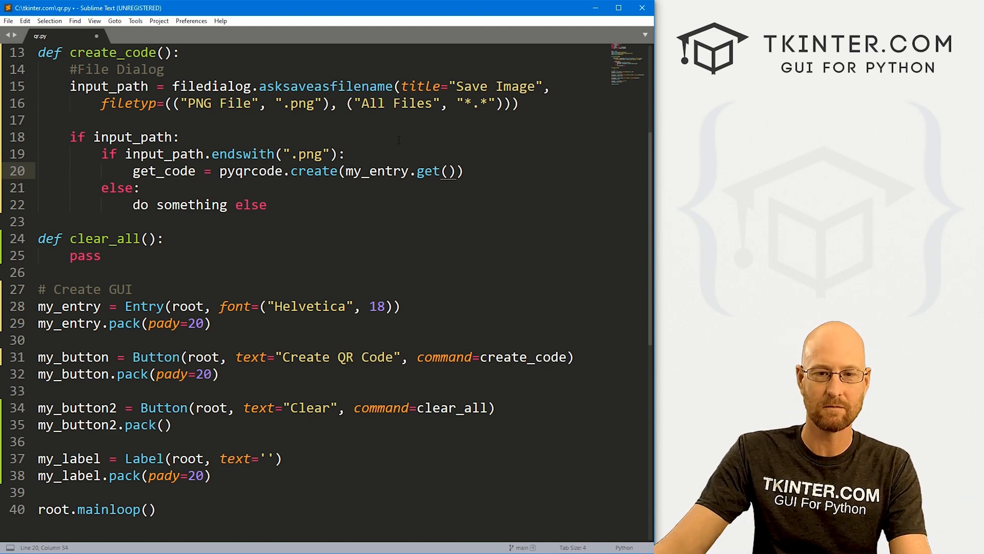
double_click(313, 171)
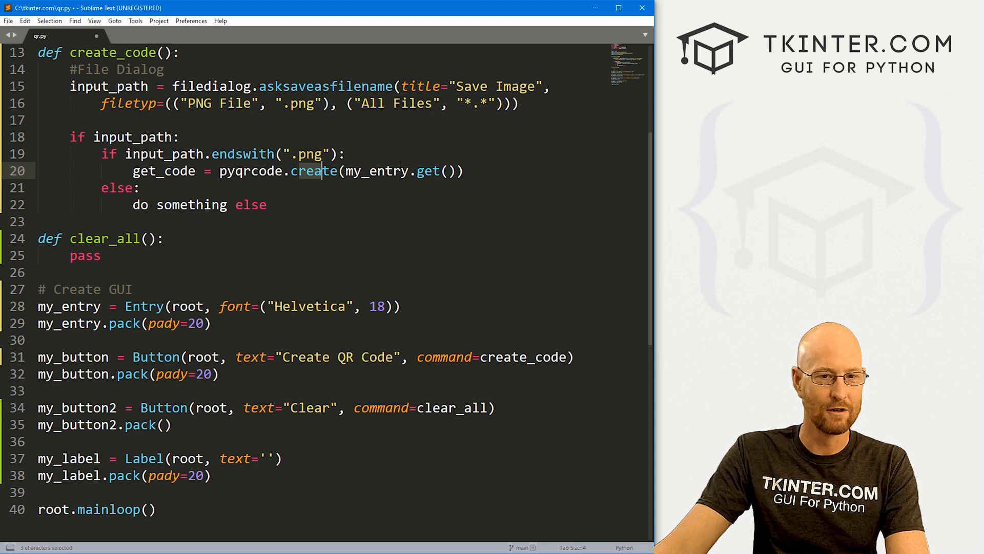
double_click(163, 171)
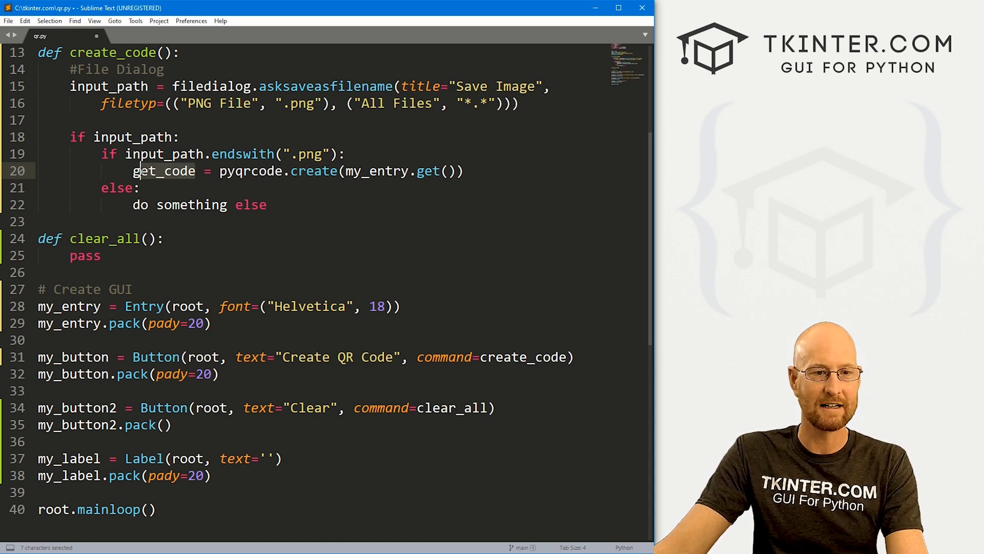
click(464, 170)
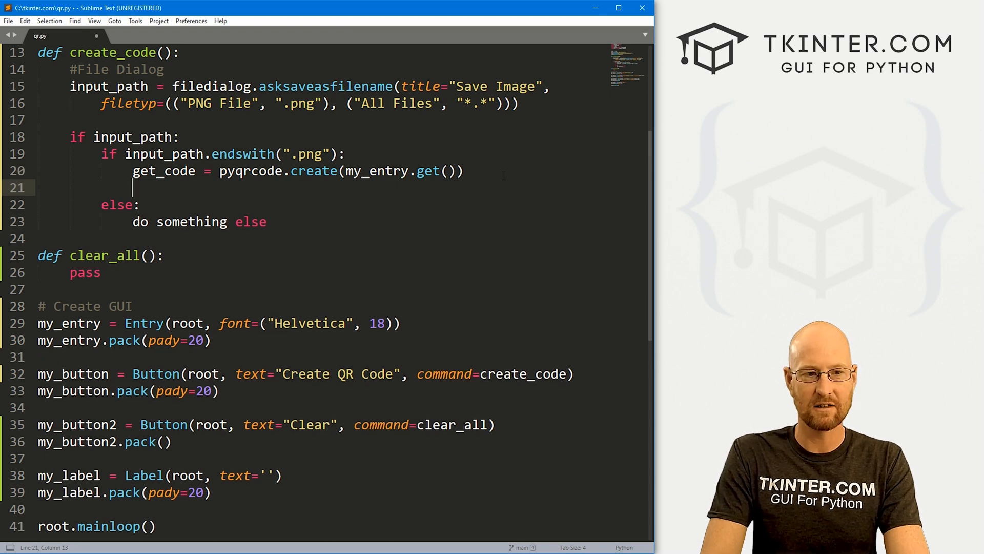
Add the comments '# Create QR Code from entry box' and '# Save as PNG File'
text(# Create)
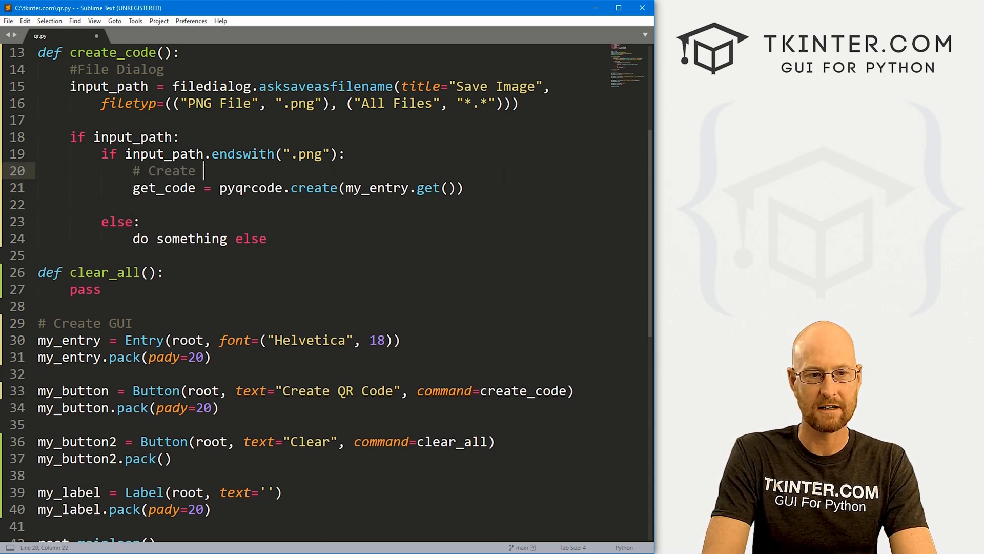
text(QR Code from entry bo)
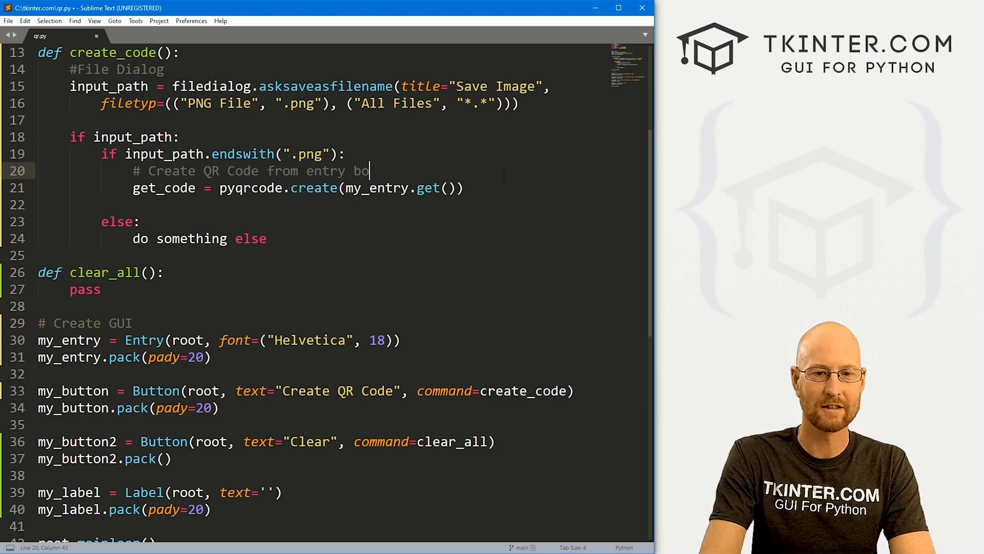
text(# S)
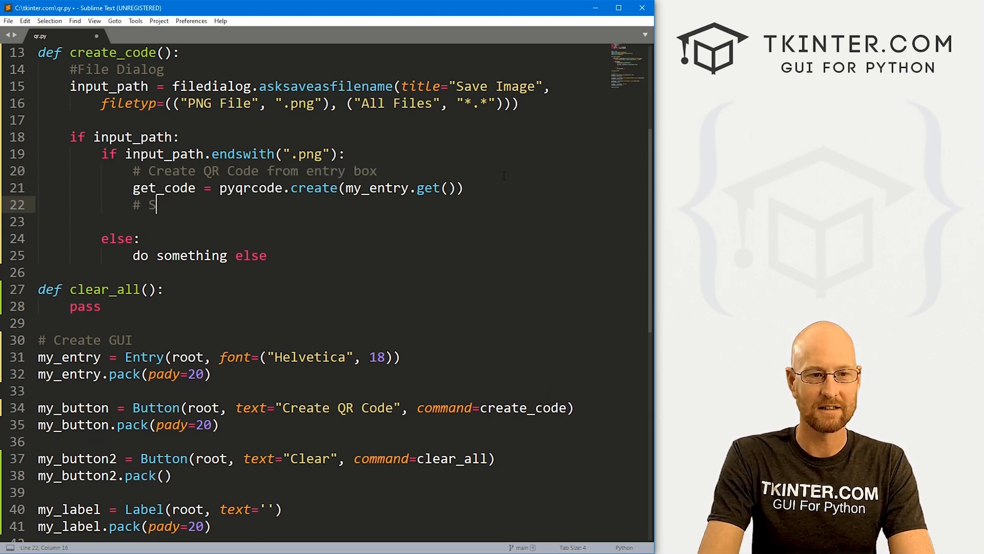
text(ave as PNG File)
text(get_code.)
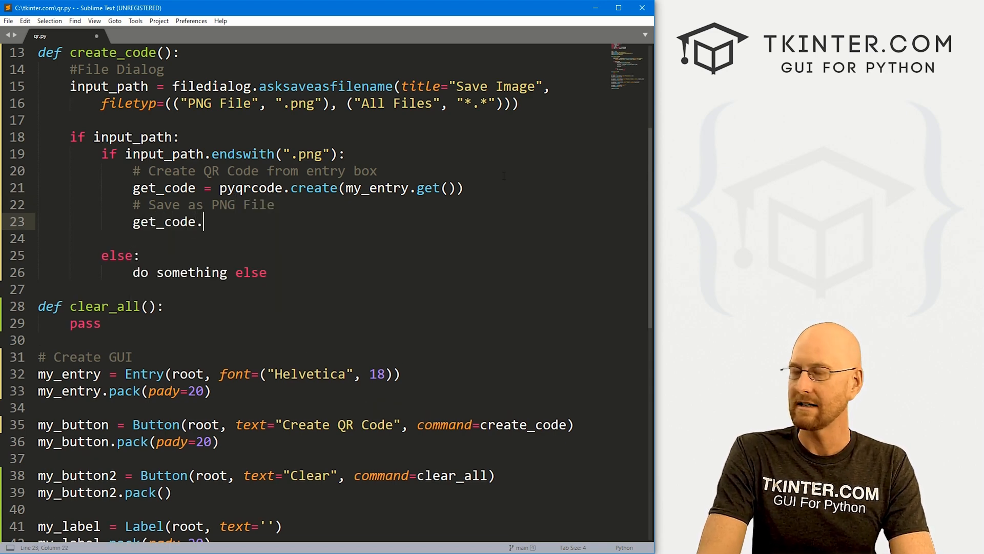
Save the code with get_code.png(input_path, scale=5)
text(png())
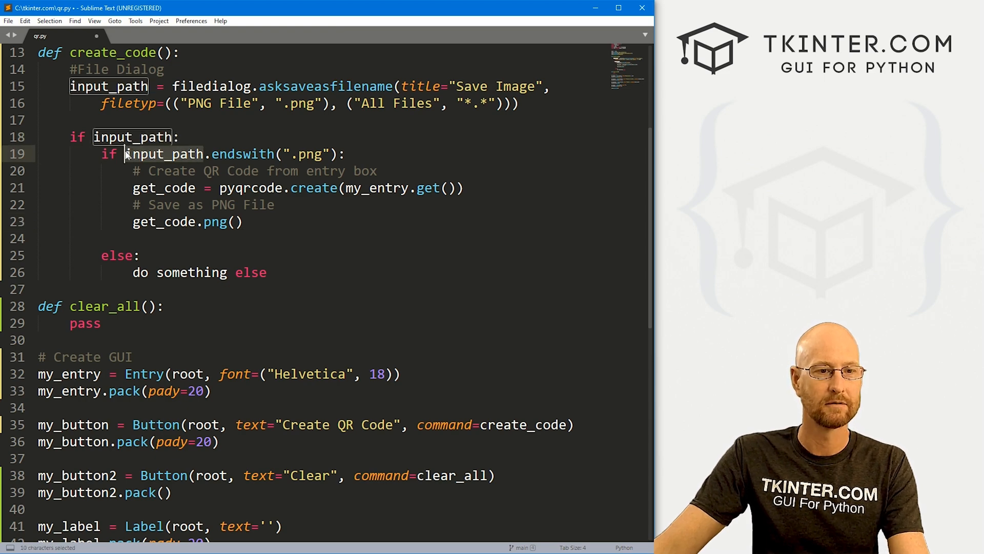
text(input_path)
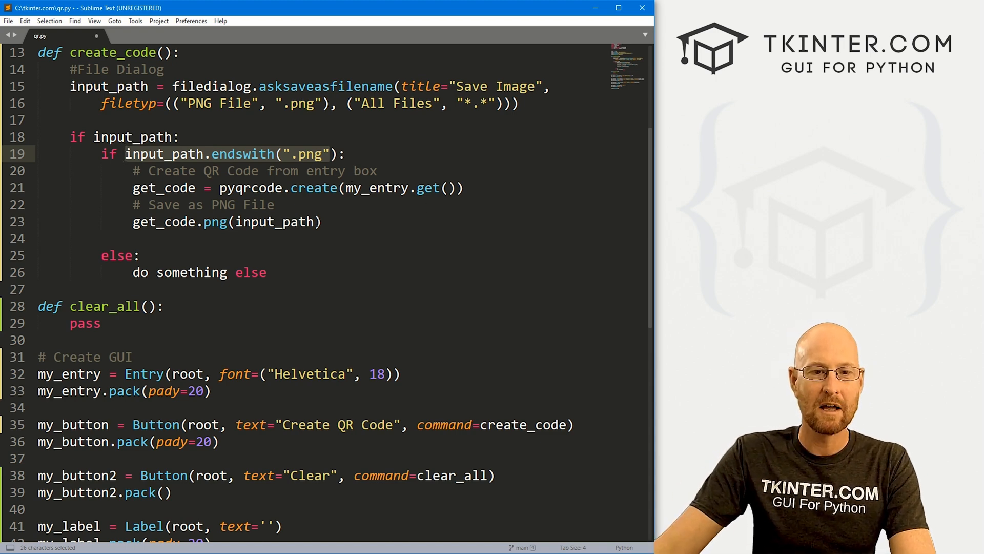
text(,)
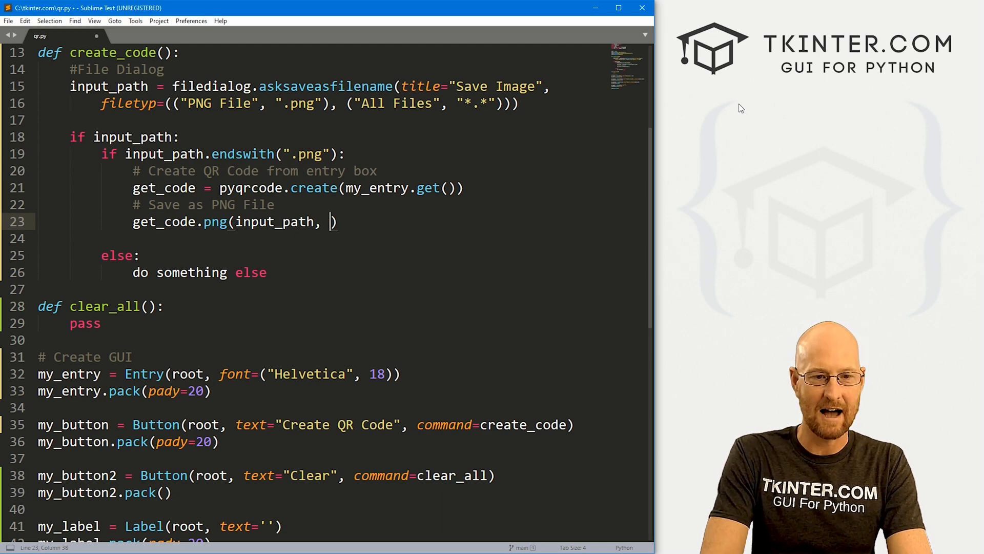
text(scale=)
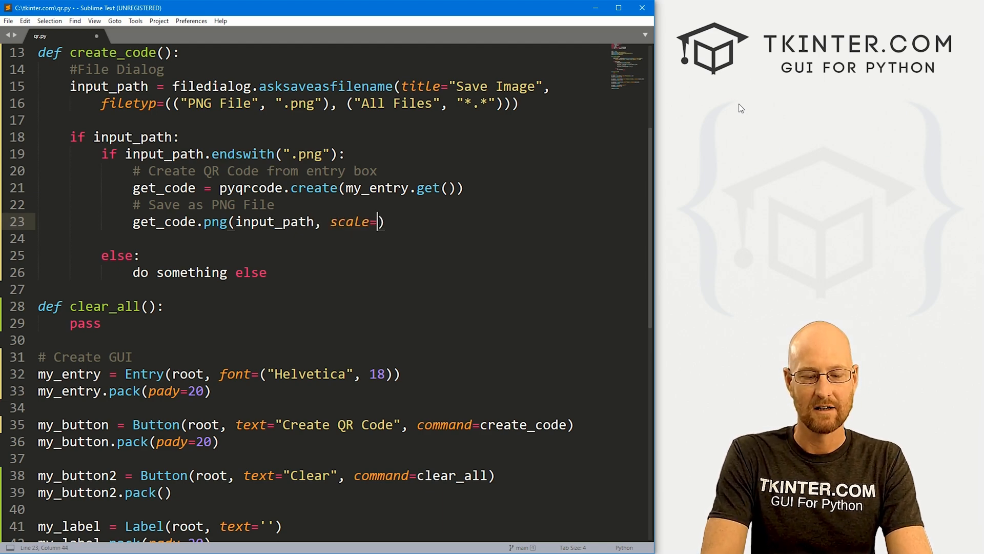
text(5)
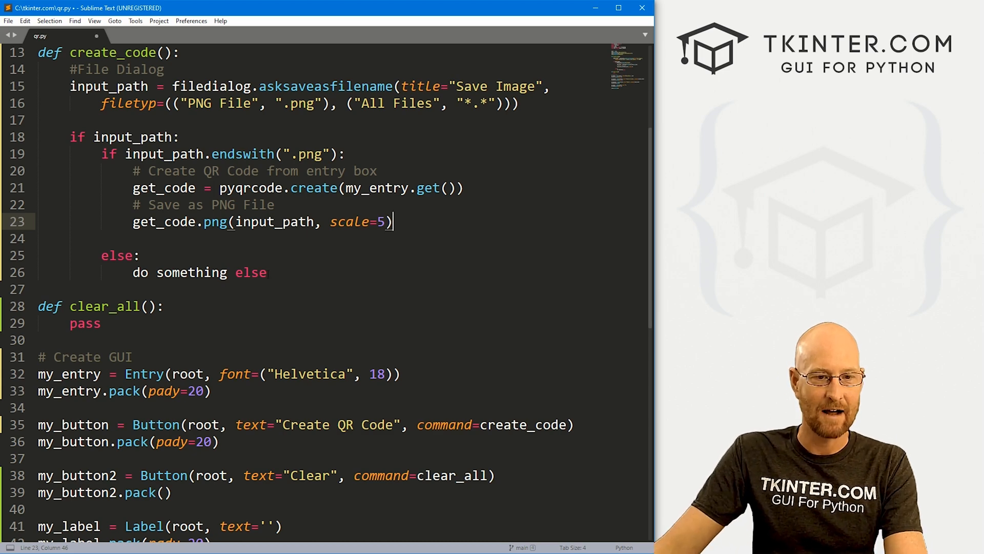
click(138, 255)
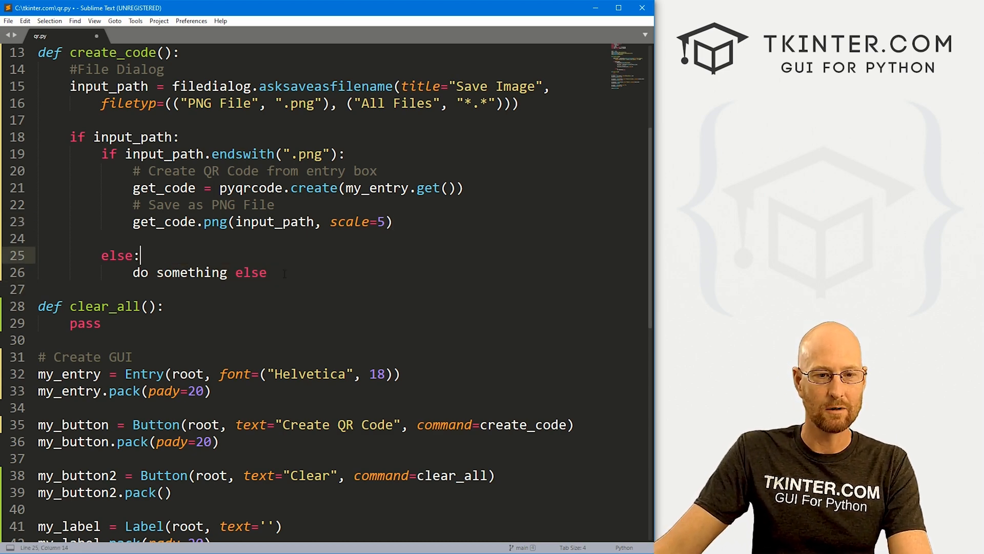
In the else branch, add '# Add that .png' and input_path = f'{input_path}.png'
text(# A)
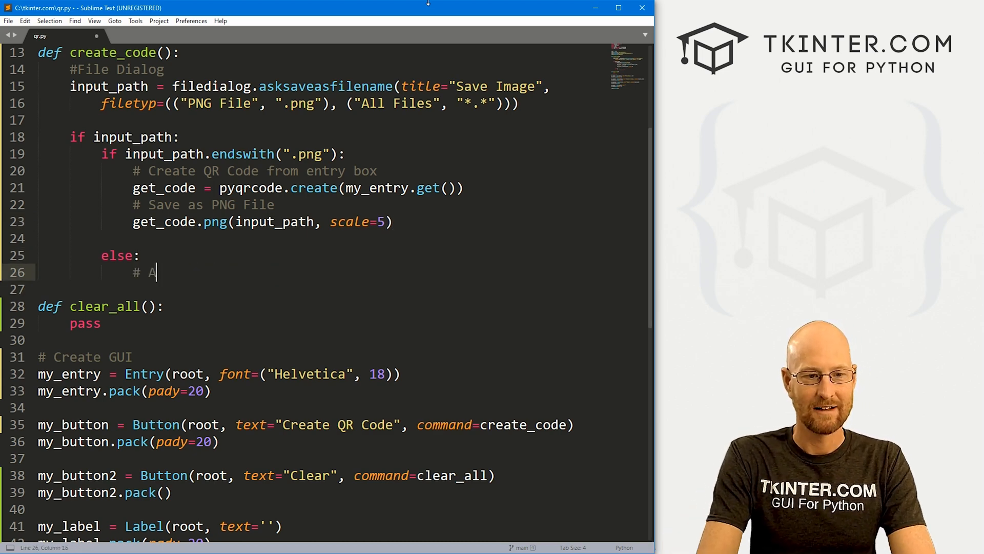
text(dd that .png to the end of the file name)
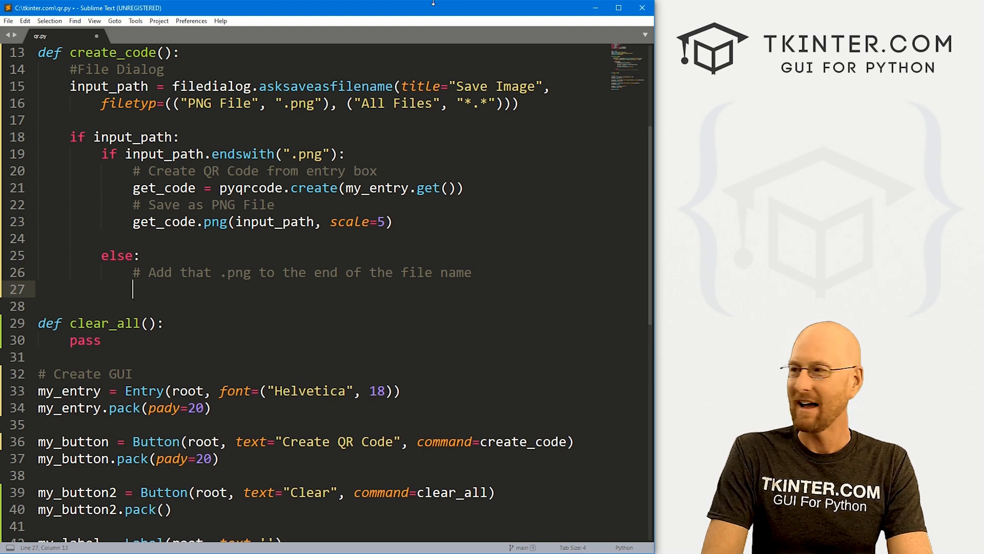
text(input_path =)
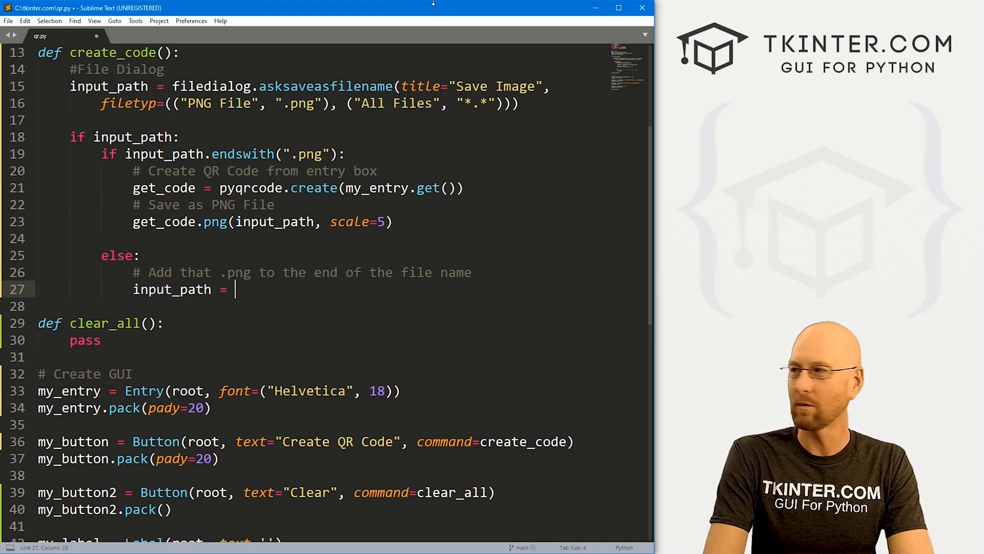
text(f'{)
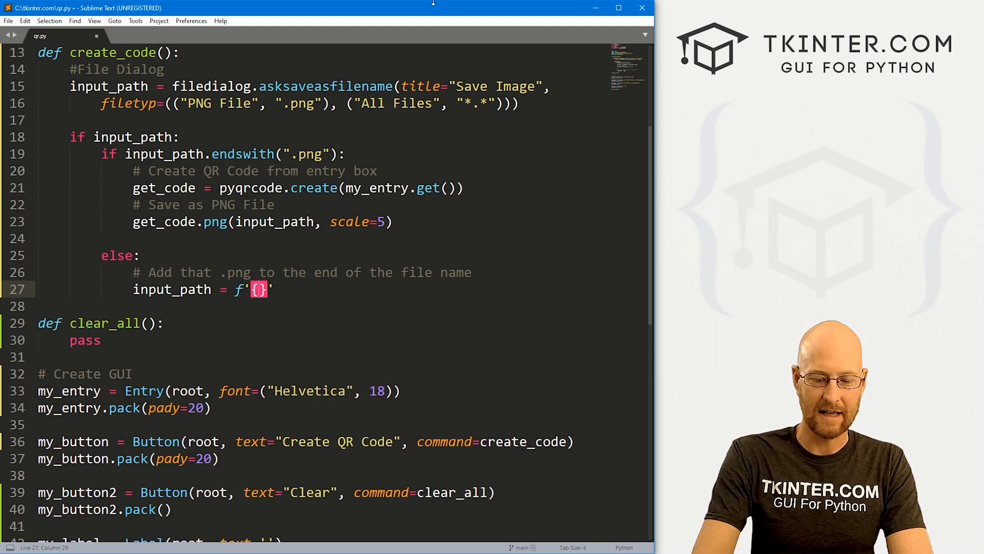
text(input_path)
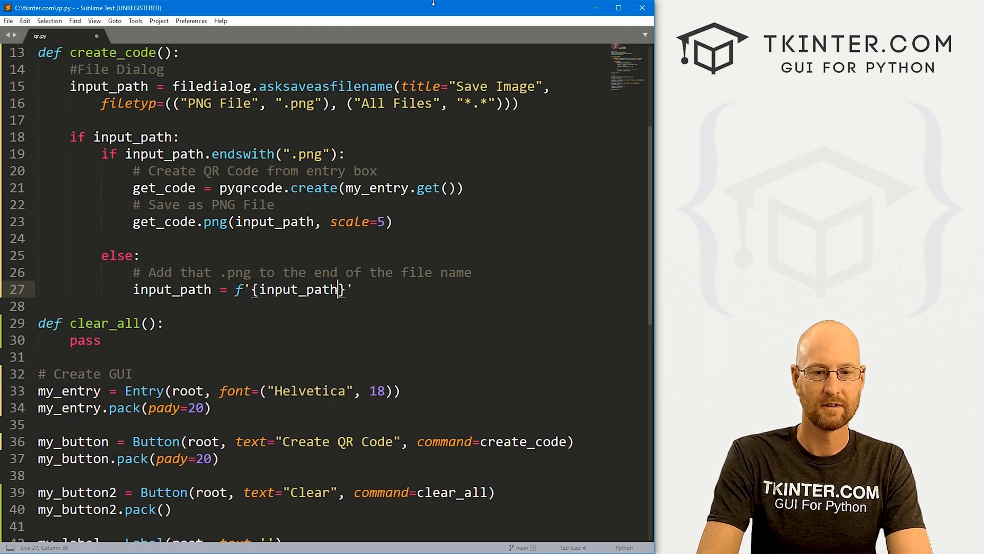
text(.png)
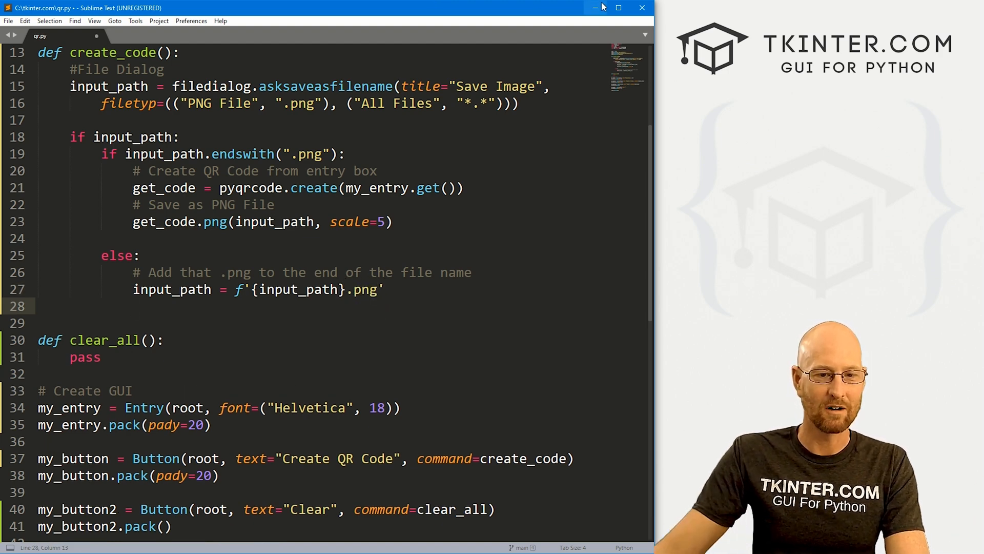
Select the QR creation and PNG saving lines from the if branch for copying
drag(133, 289, 384, 289)
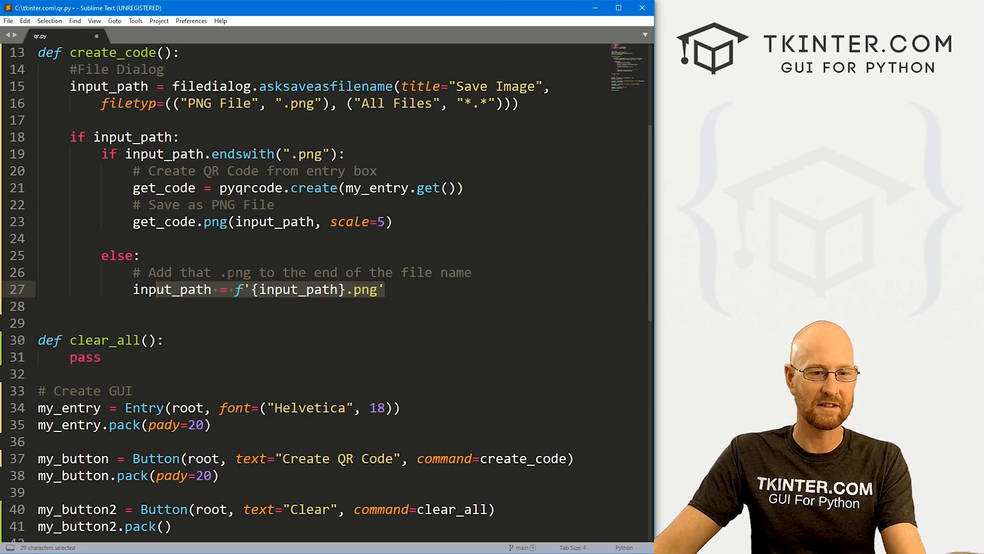
click(134, 306)
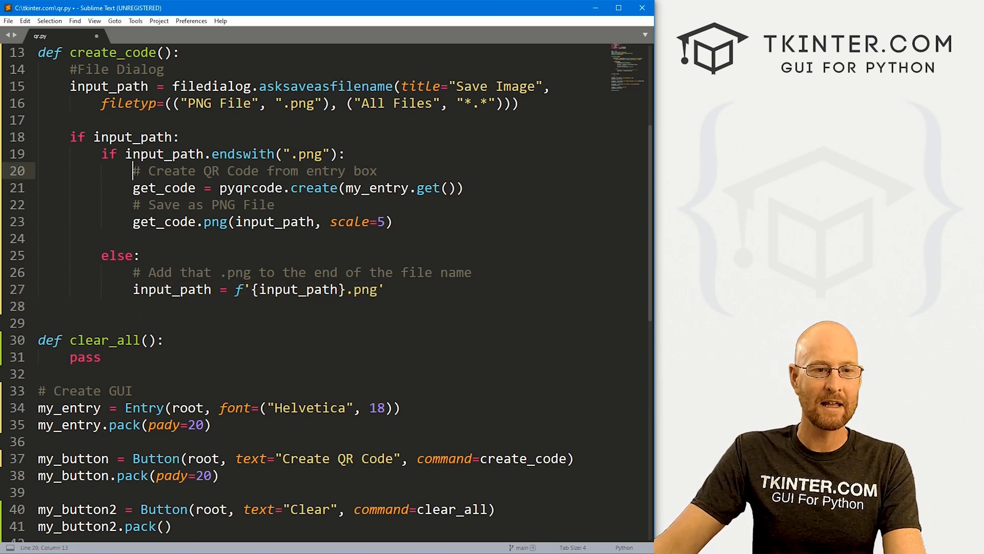
drag(133, 171, 392, 222)
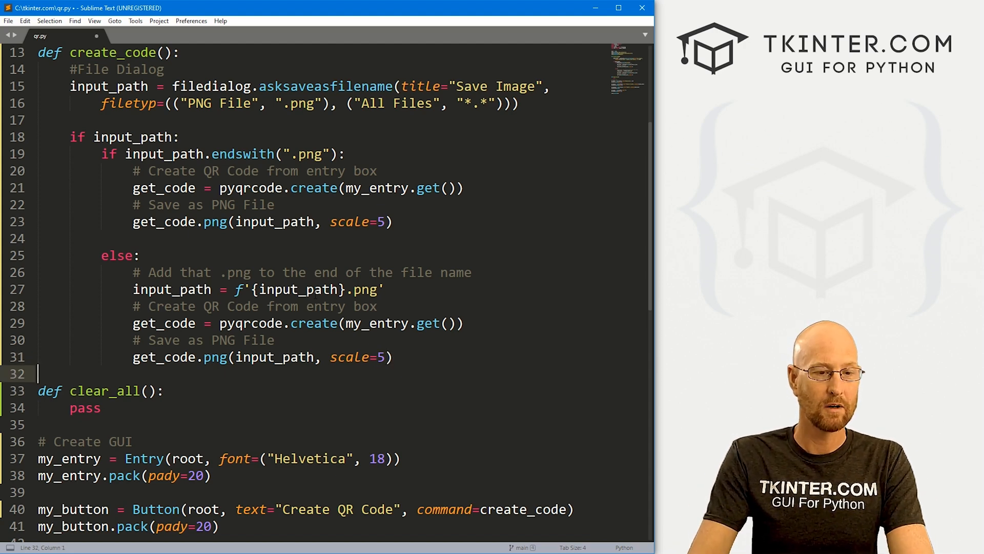
Add global get_image set to ImageTk.PhotoImage(Image.open(input_path)) under a 'Put QR code on screen' comment
key(enter)
text(# Put QR code on screen)
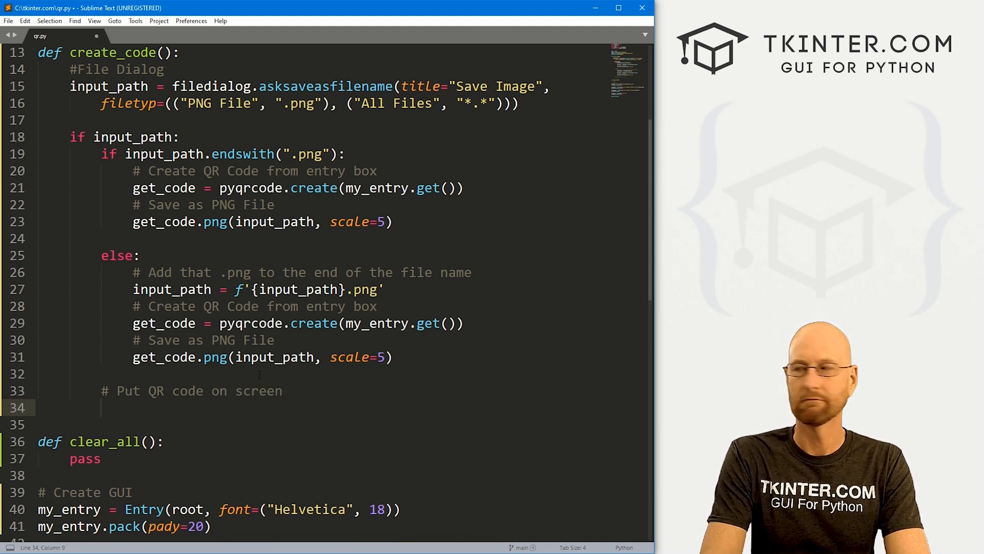
text(global g)
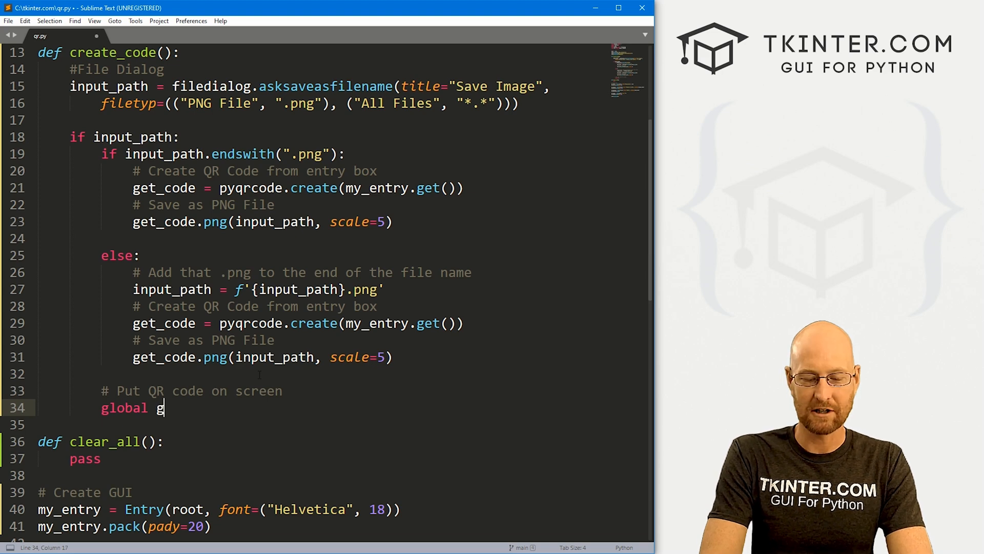
text(et_image)
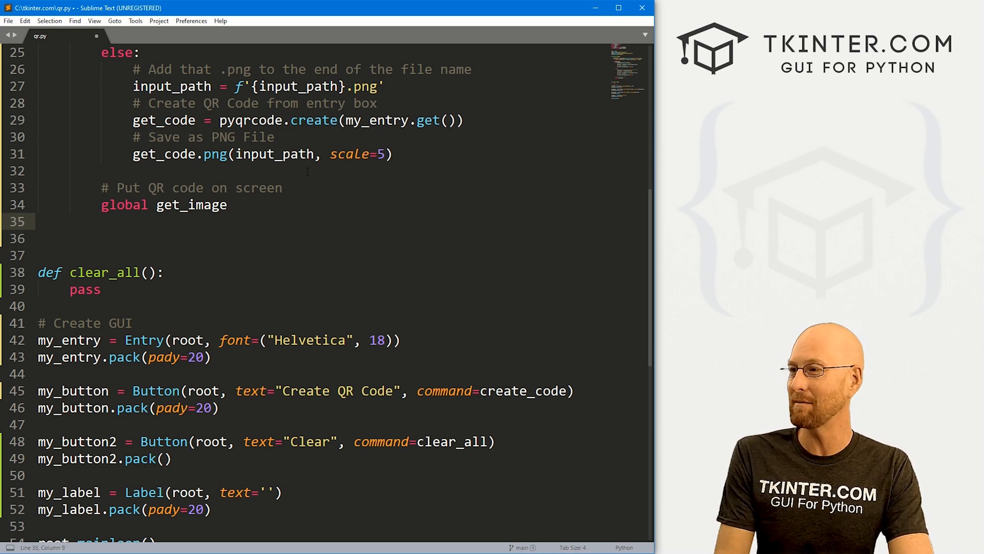
text(get_image =)
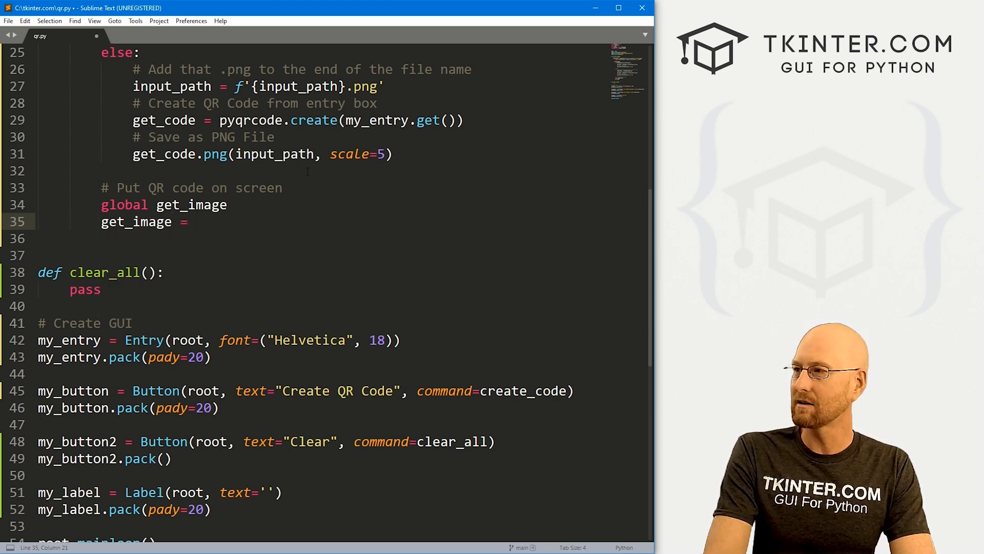
text(ImageTk)
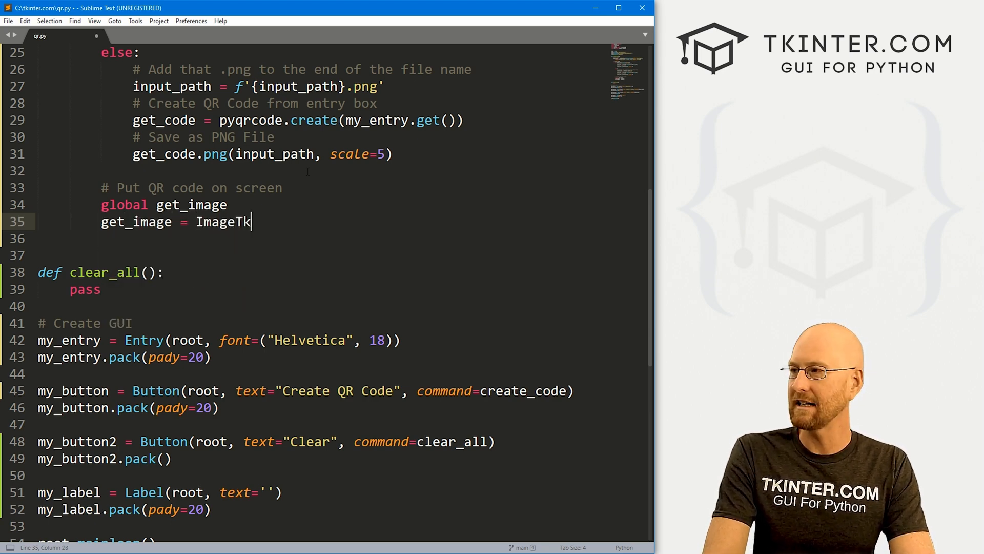
text(.PhotoImage(Image.open()
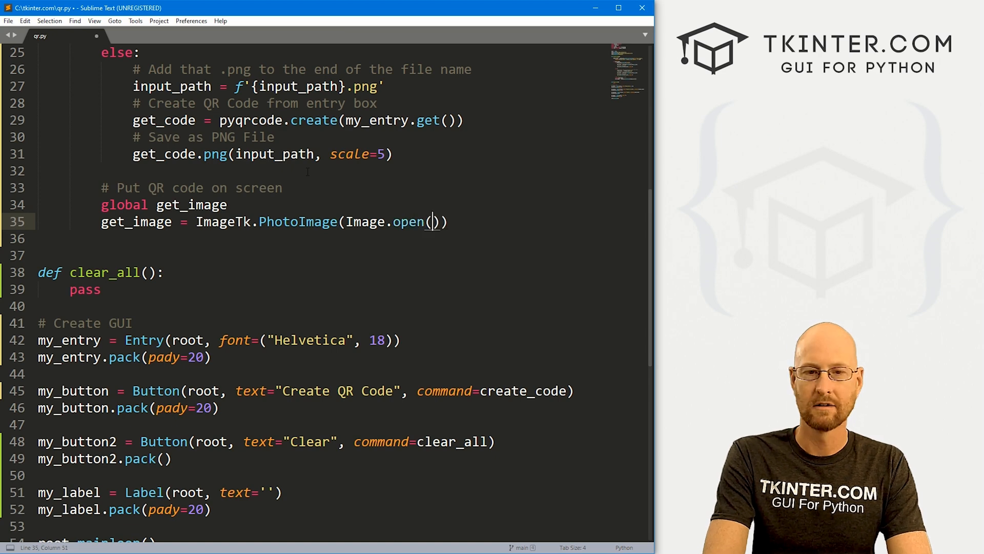
text(input_)
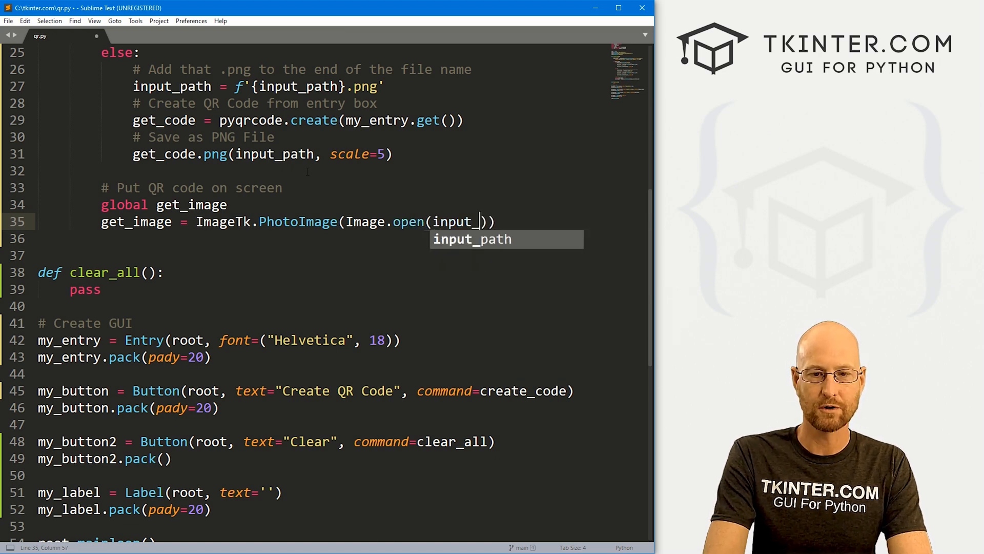
key(Tab)
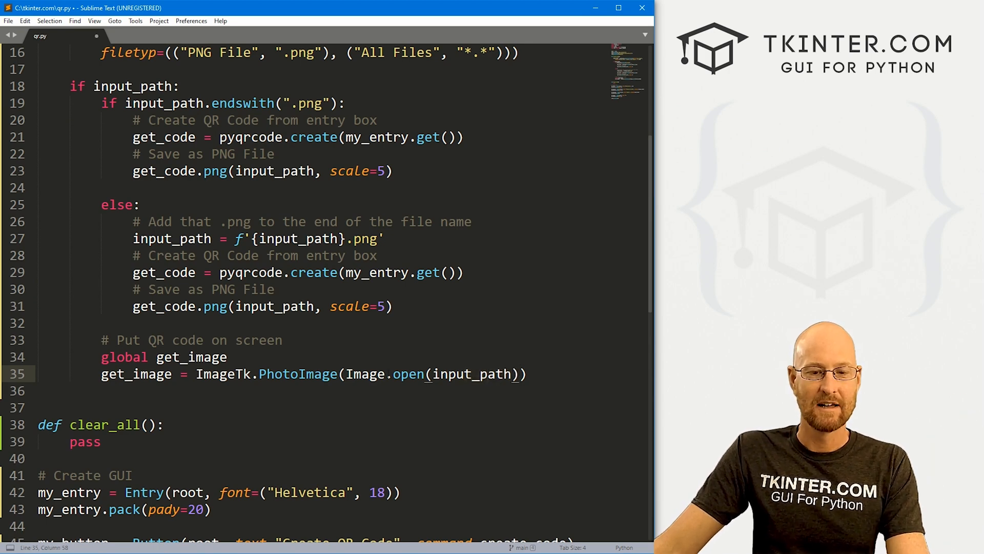
double_click(223, 373)
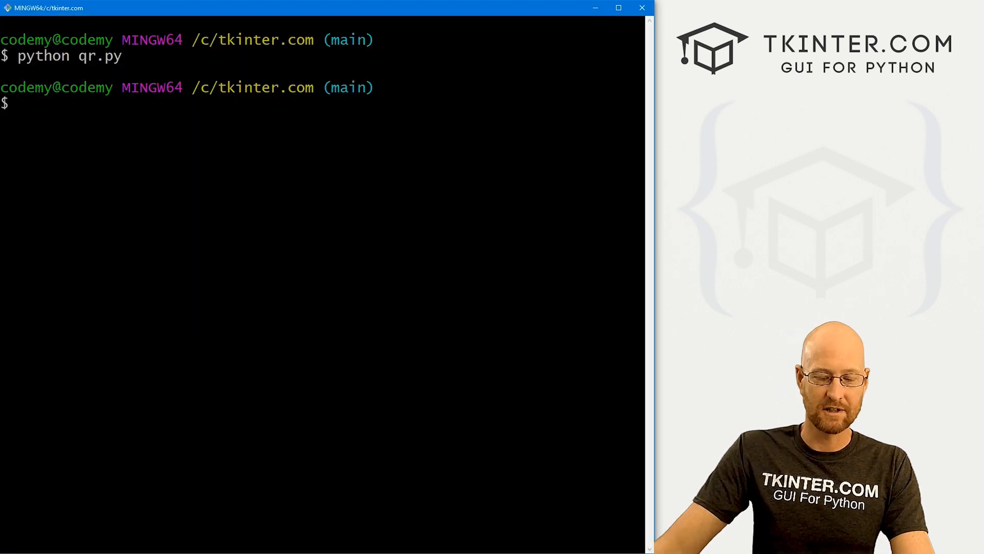
Install Pillow in Git Bash with 'pip install Pillow'
text(pip install P)
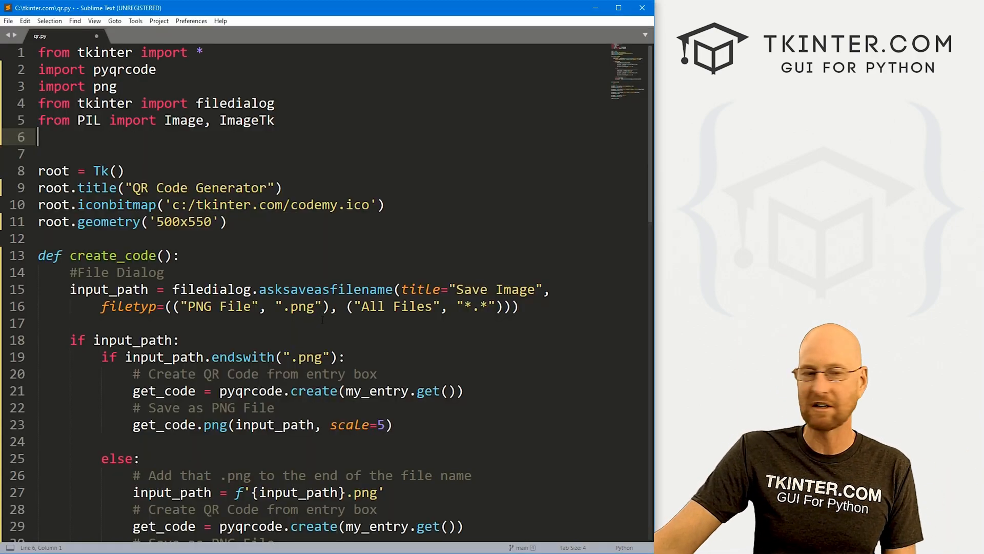
Add '# Add image to label' and my_label.config(image=get_image) below the image-loading line
scroll(down, 3)
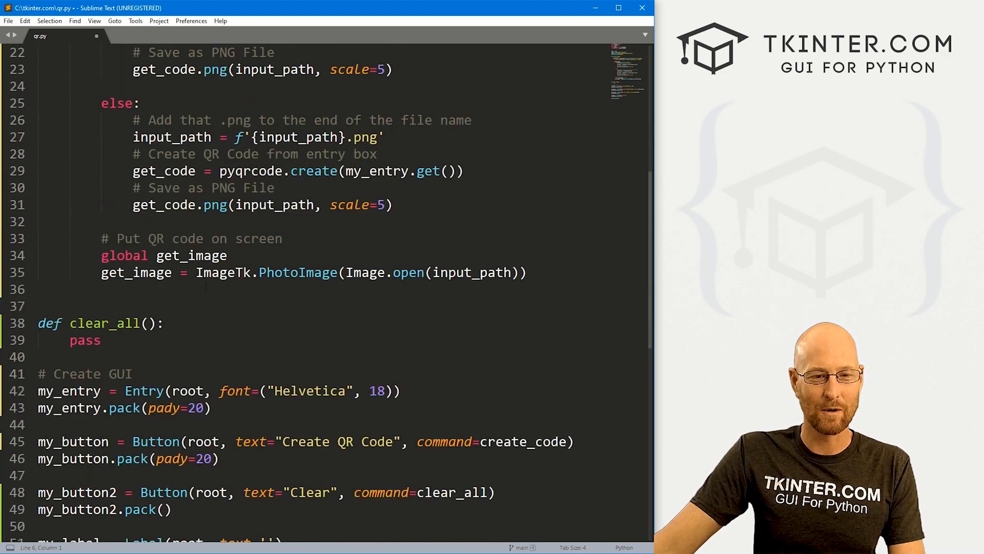
double_click(136, 272)
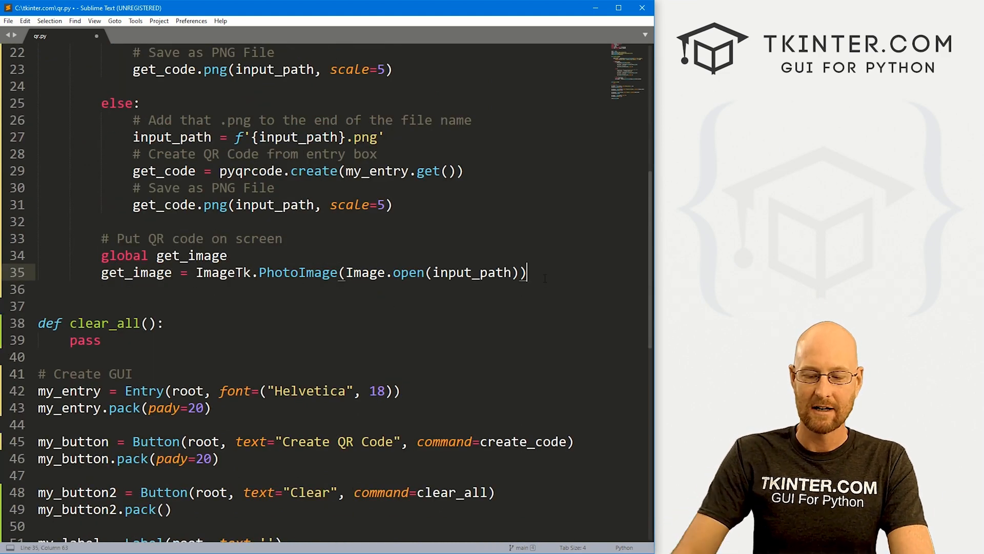
text(# Add image to label)
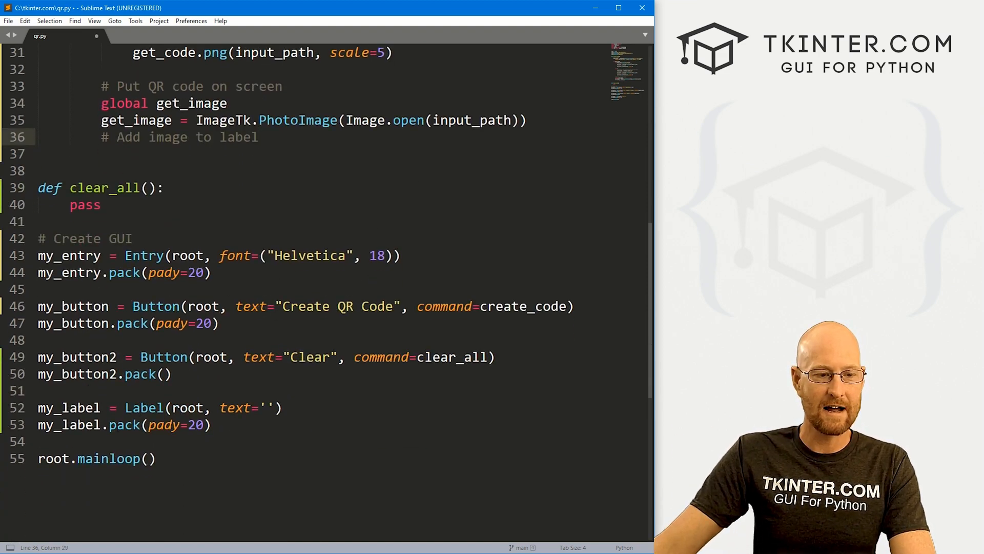
double_click(68, 408)
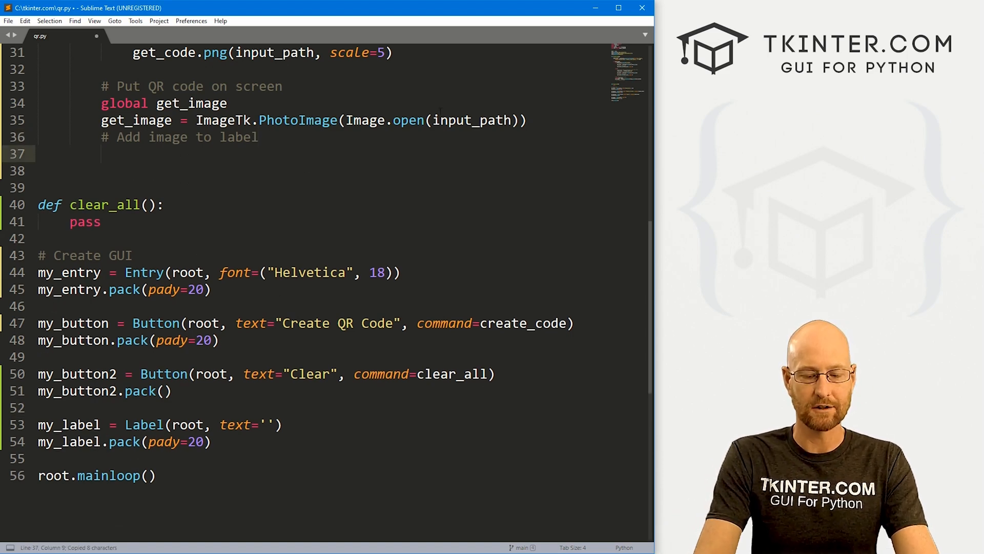
text(my_label.config)
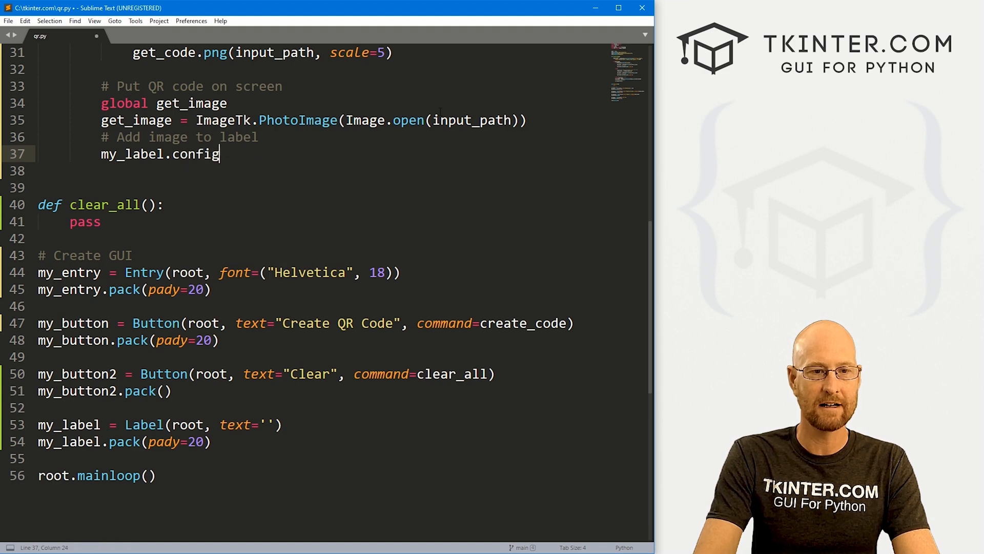
text((image=))
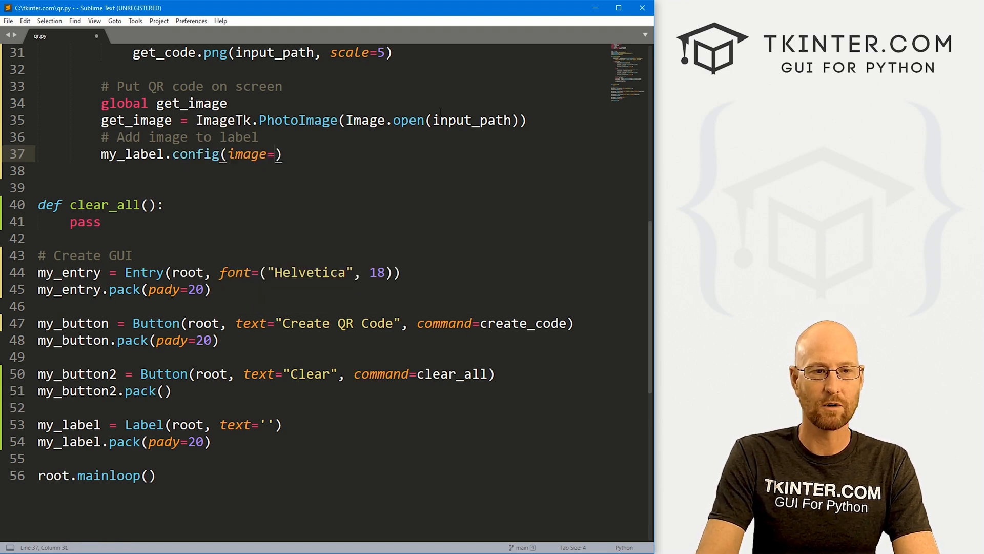
text(get_image)
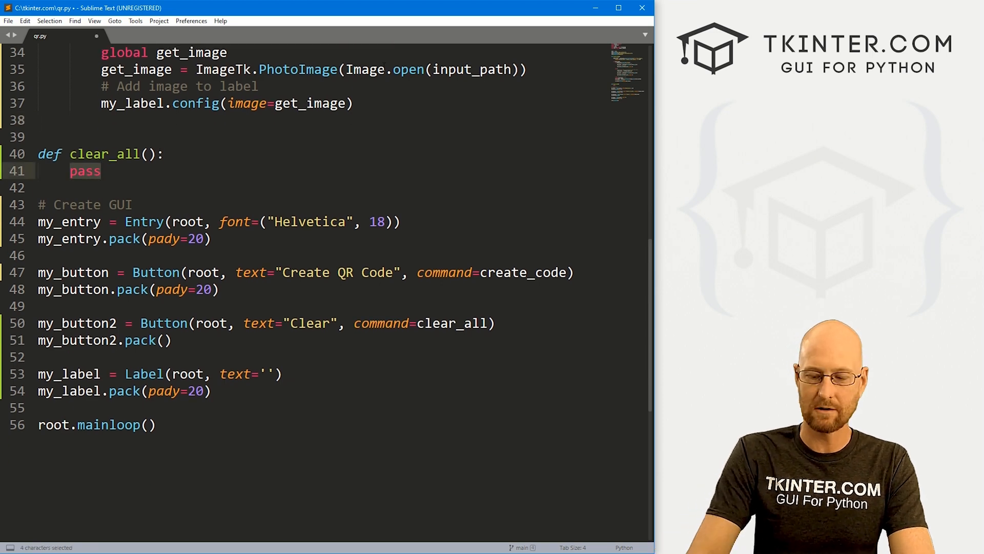
Replace pass in clear_all with my_entry.delete(0, END) and my_label.config(image='')
text(my_entry.delete)
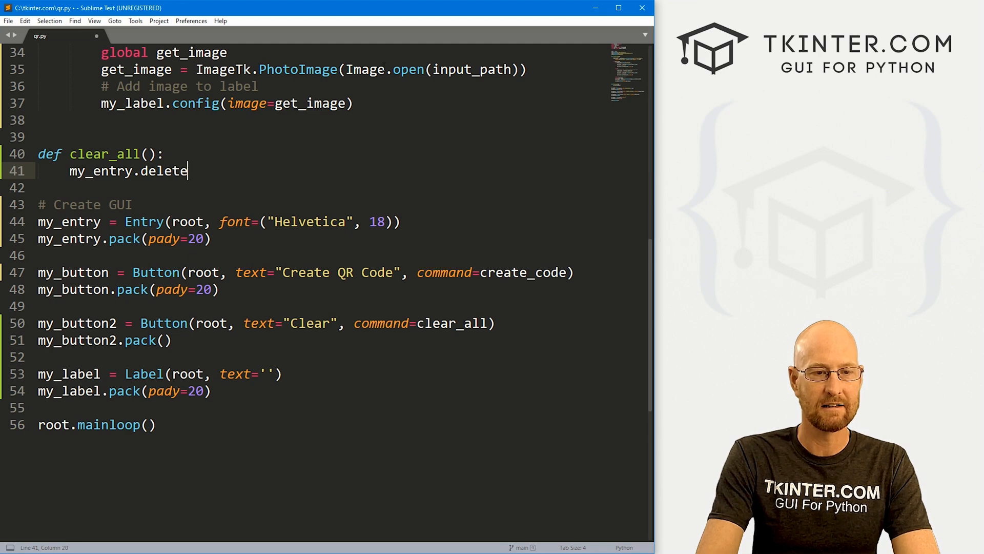
text((0,)
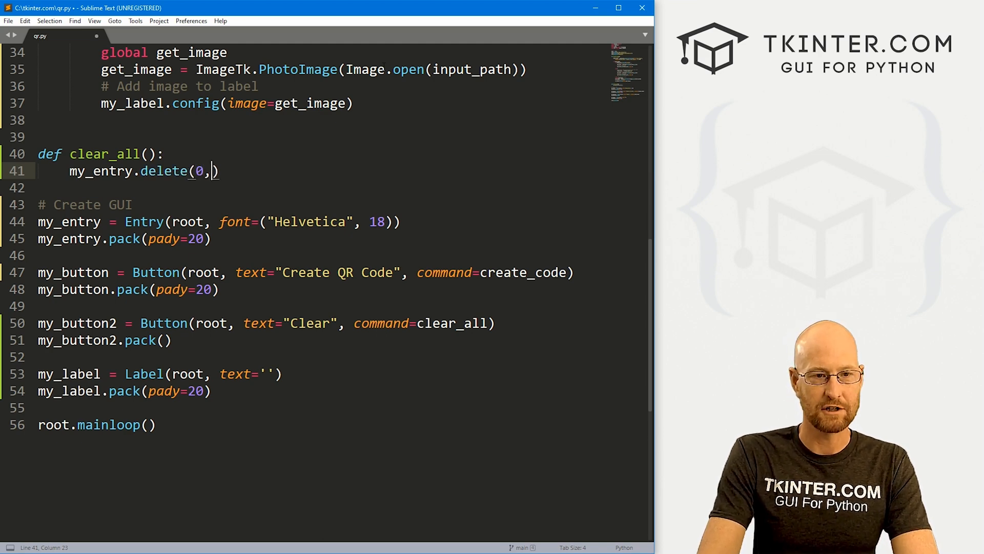
text(END)
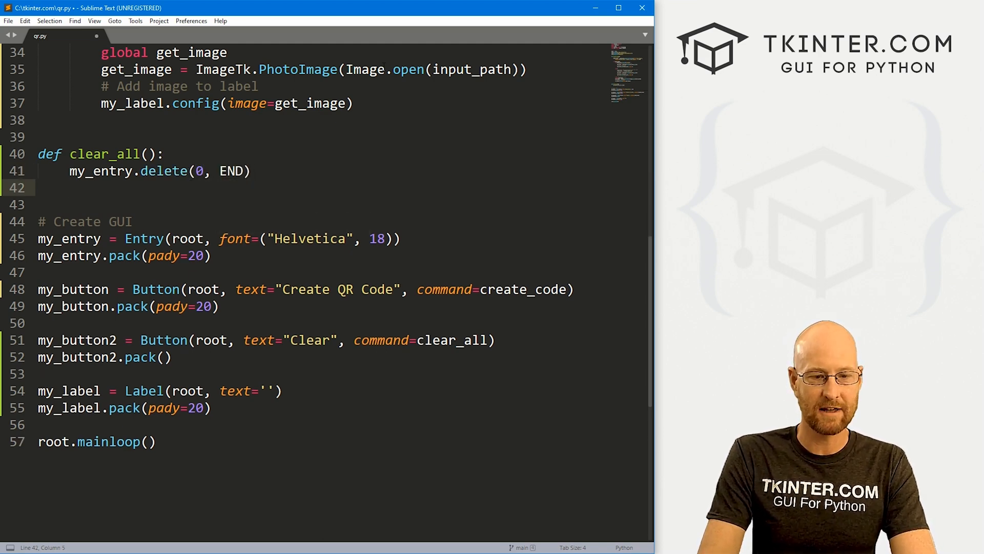
text(my_label)
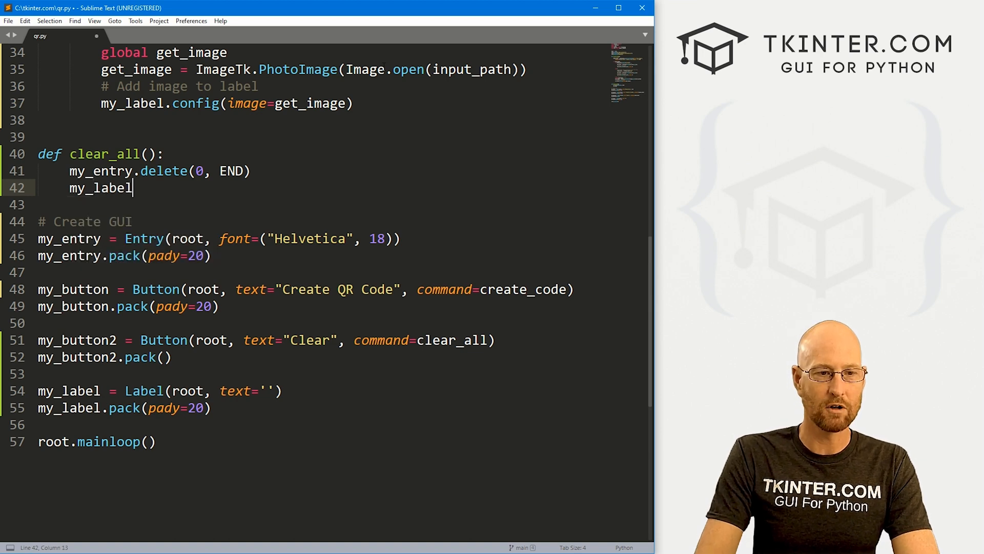
text(.config)
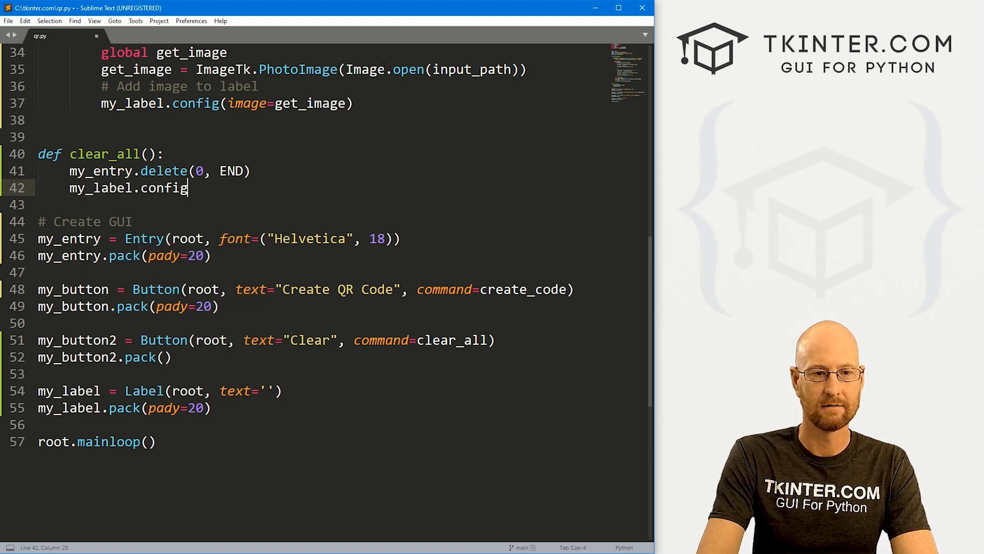
text((image=')
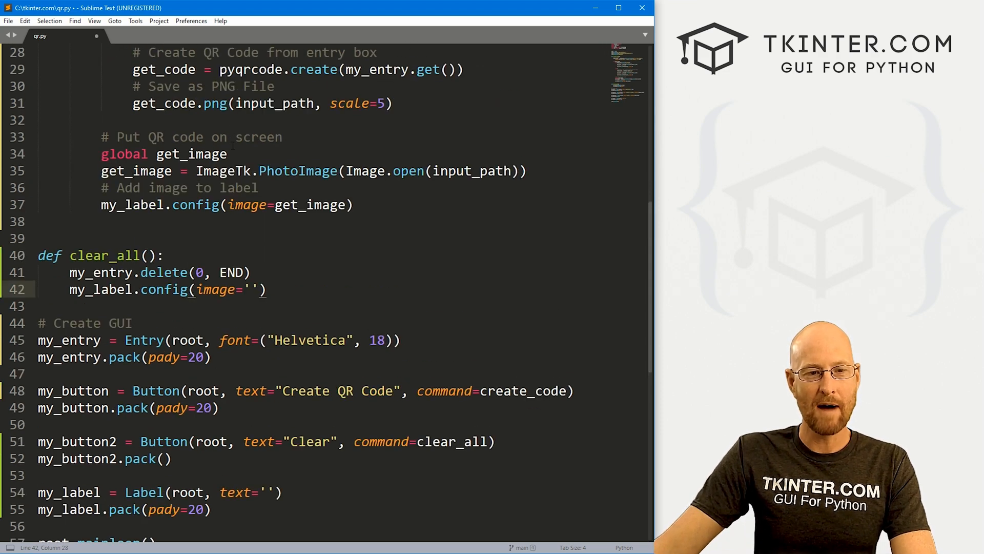
click(71, 271)
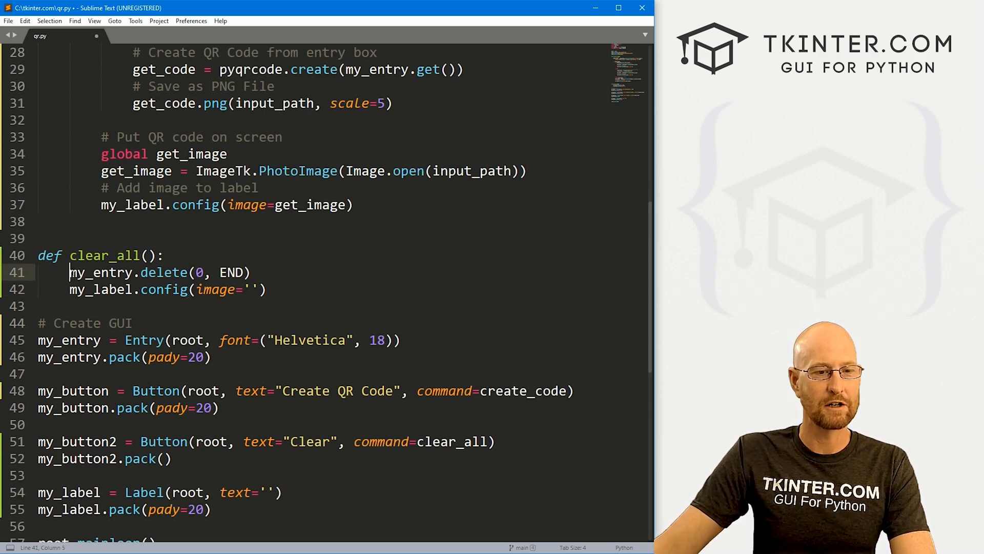
click(354, 204)
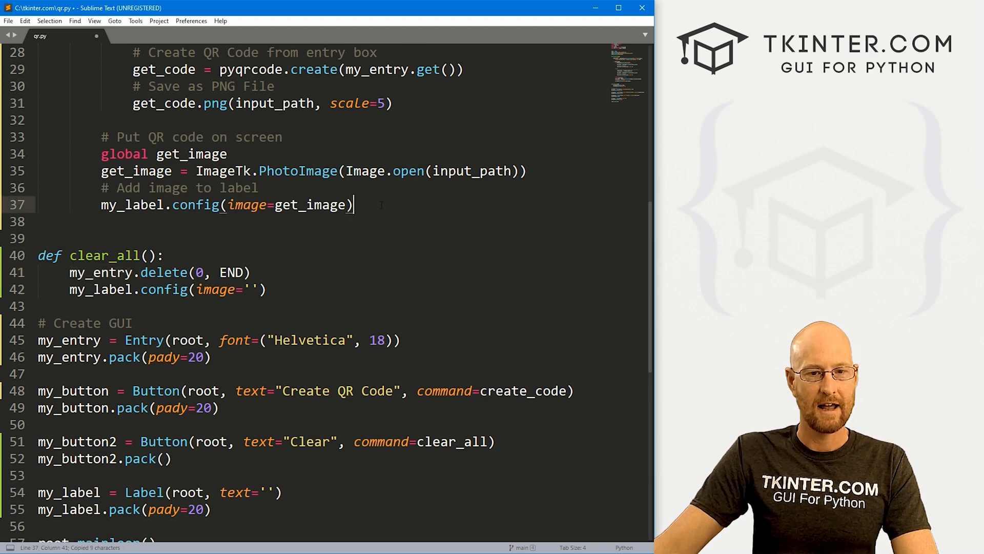
End create_code with my_entry.delete(0, END) and my_entry.insert(0, "Finished!"), then save qr.py
text(# Flash up a di)
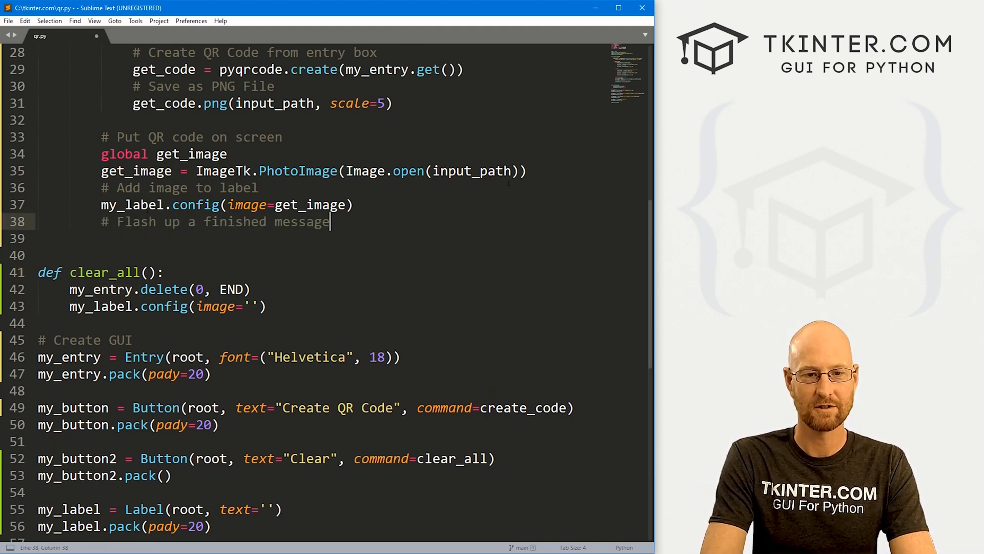
text(my_entry.)
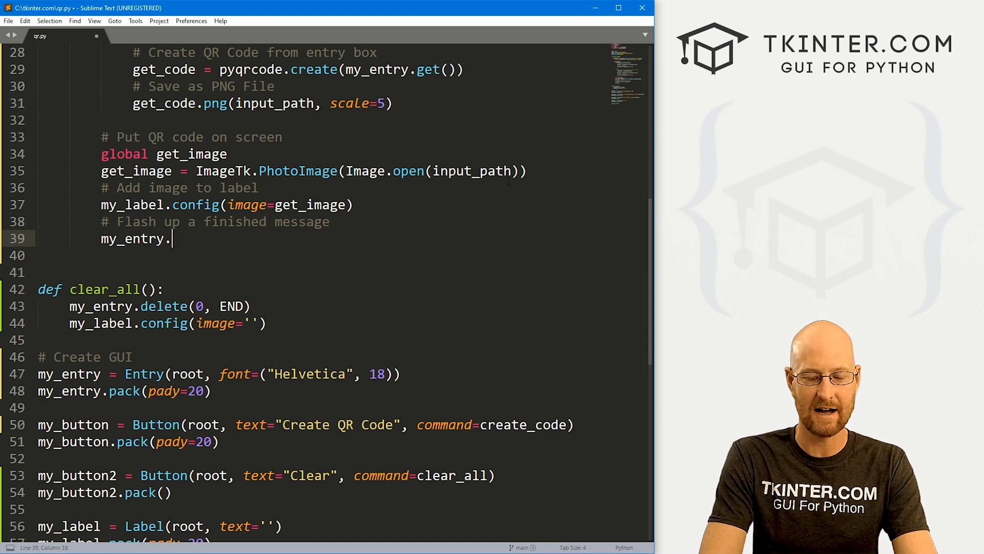
text(insert(0,)
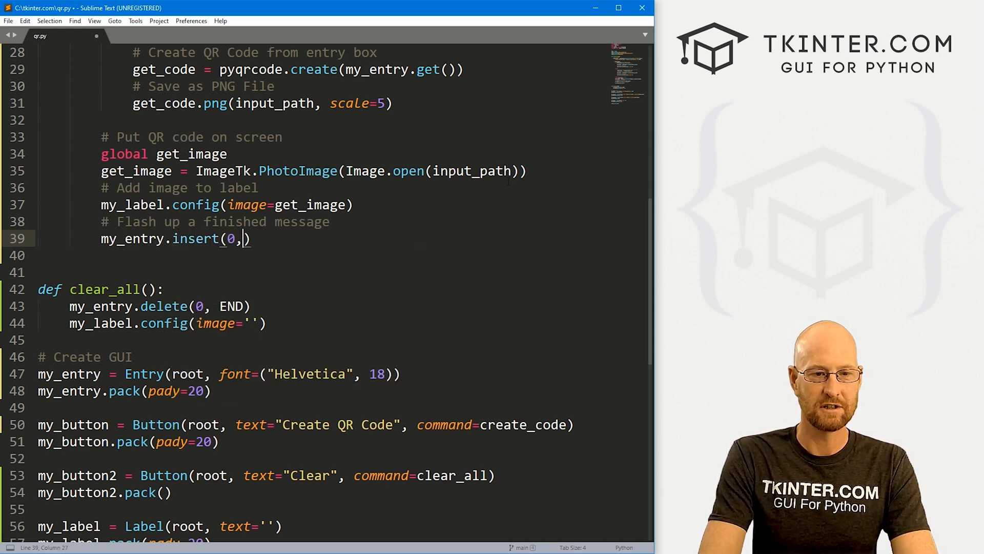
text("Finis)
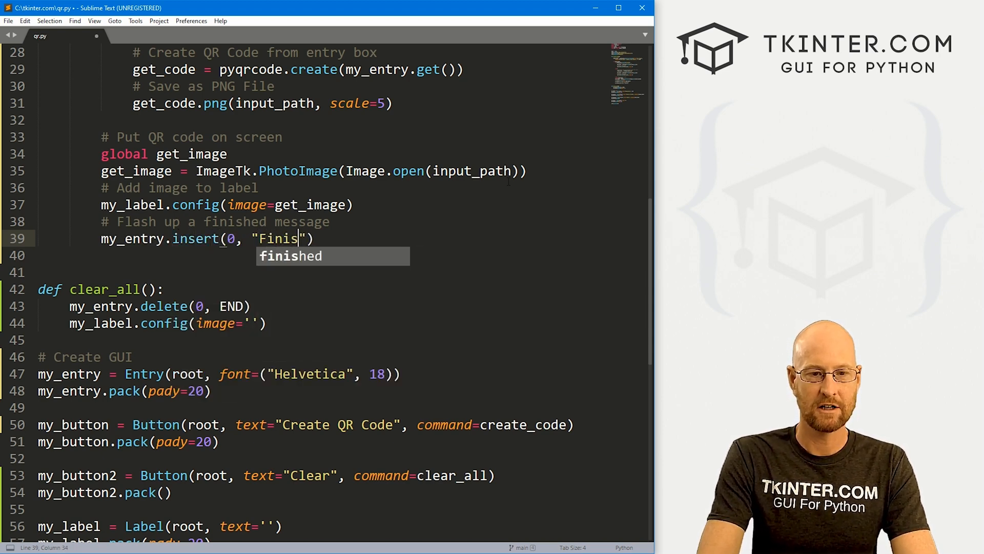
text(hed!)
text(# Delete entry box)
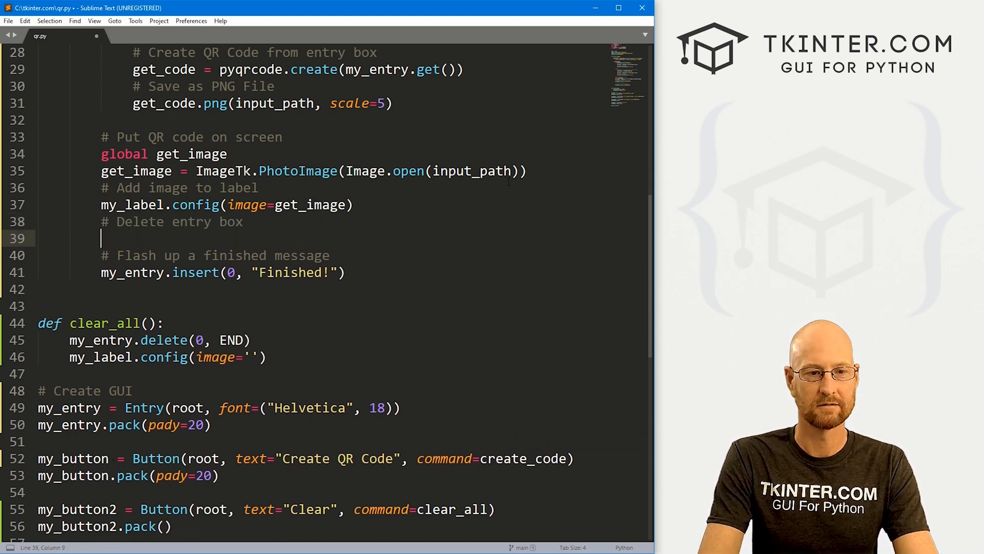
text(my_entry.delete(0, END))
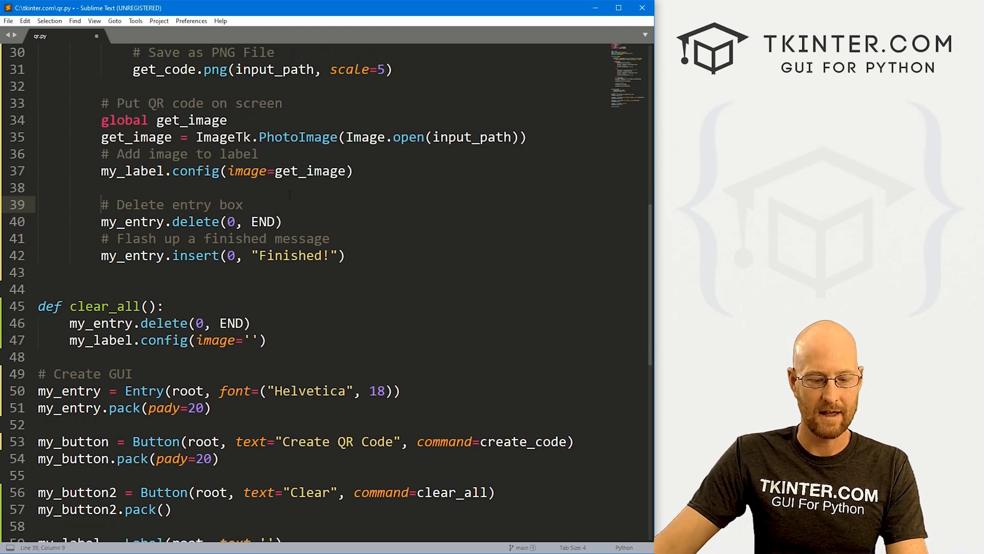
key(ctrl+s)
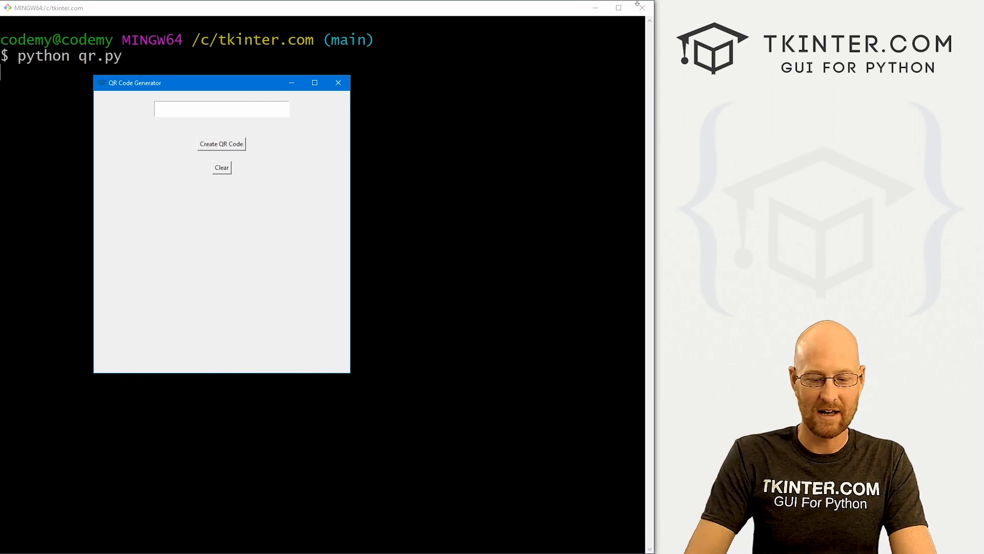
text(https://)
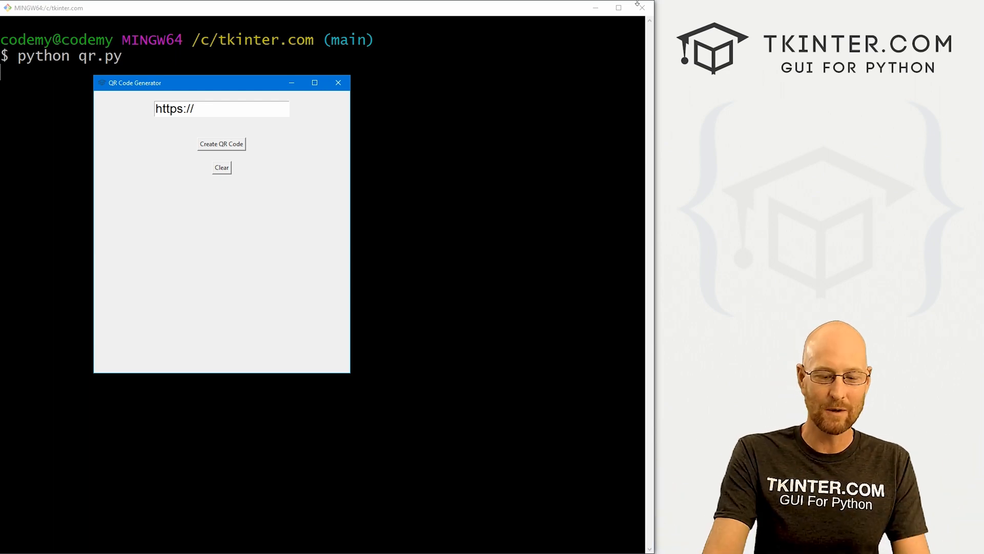
text(tkinter.com)
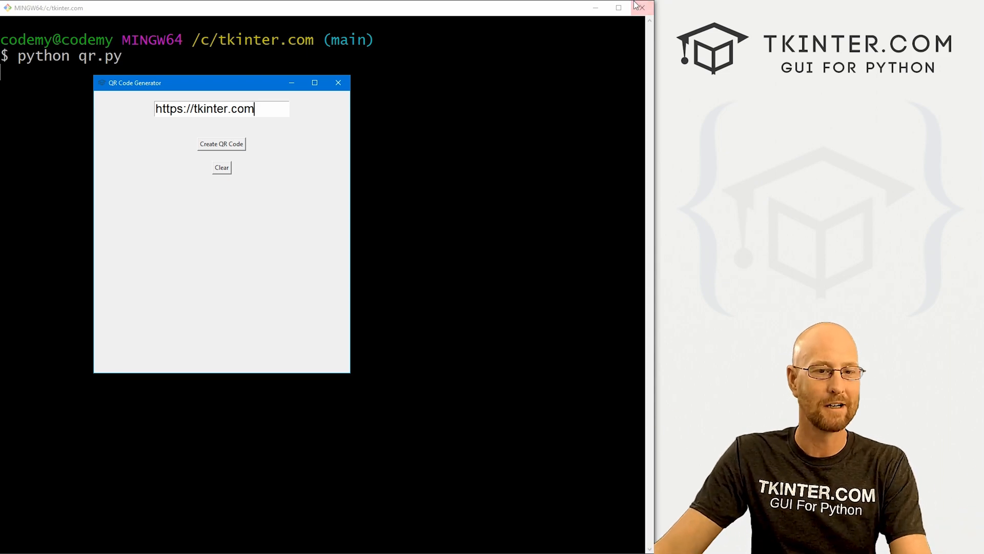
click(221, 144)
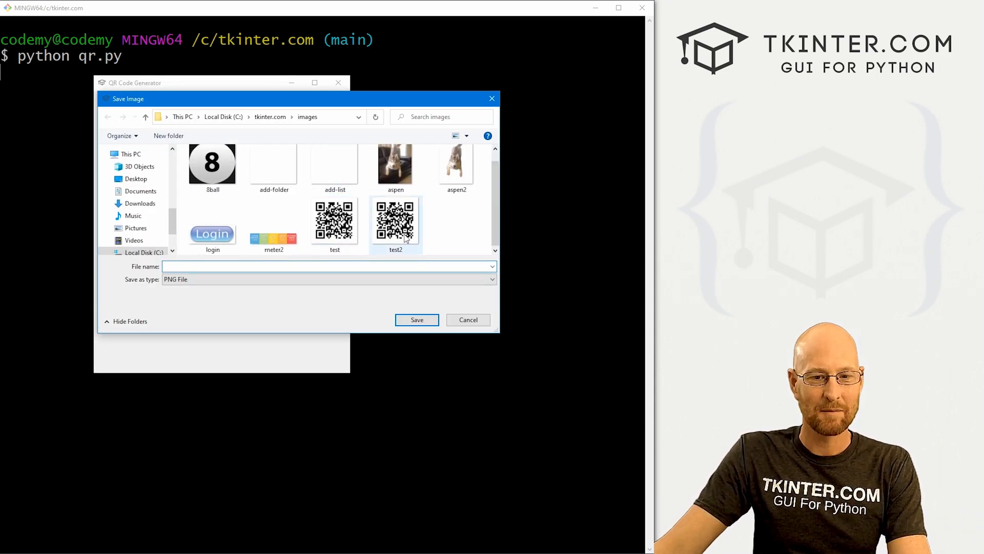
click(395, 220)
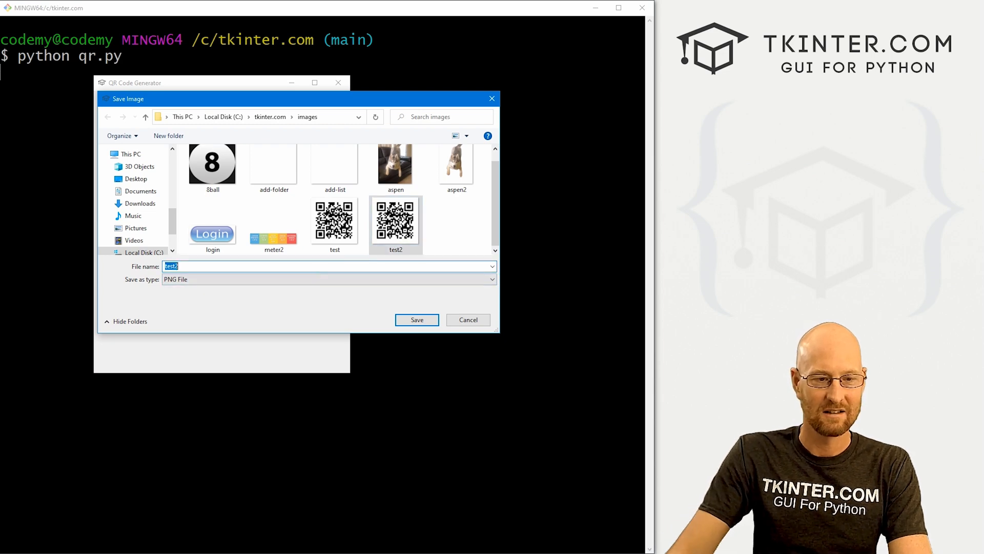
text(test3)
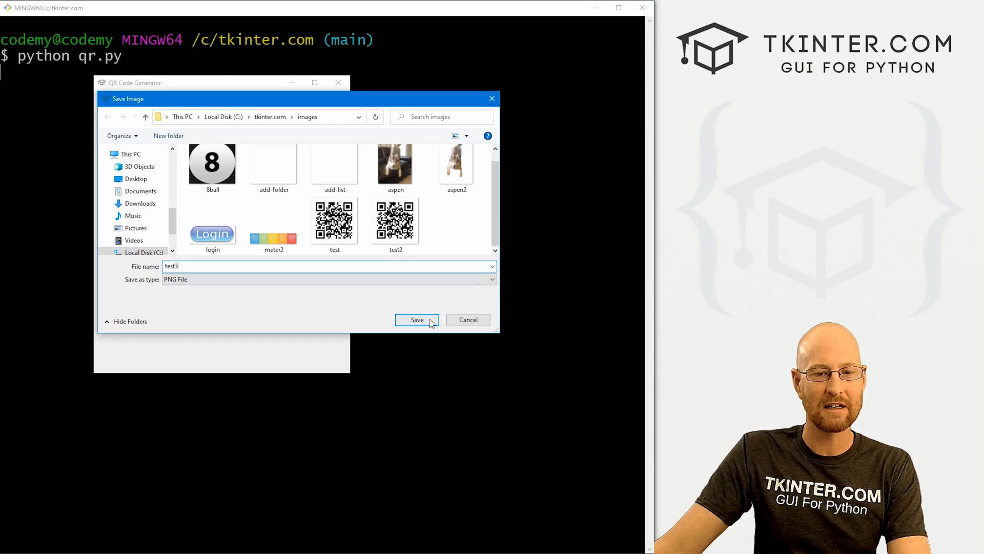
click(417, 320)
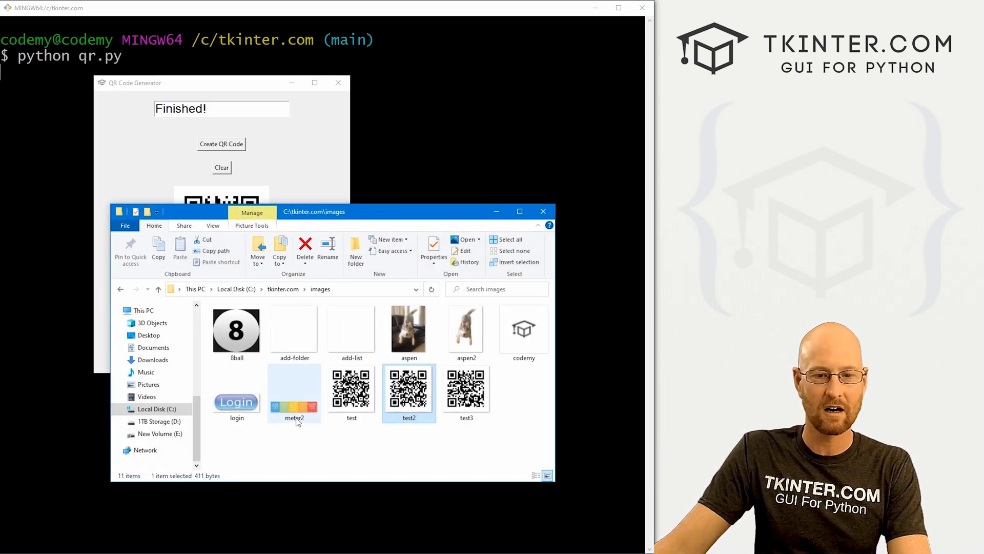
Open test3.png from the images folder to check its QR code, then close it
double_click(466, 388)
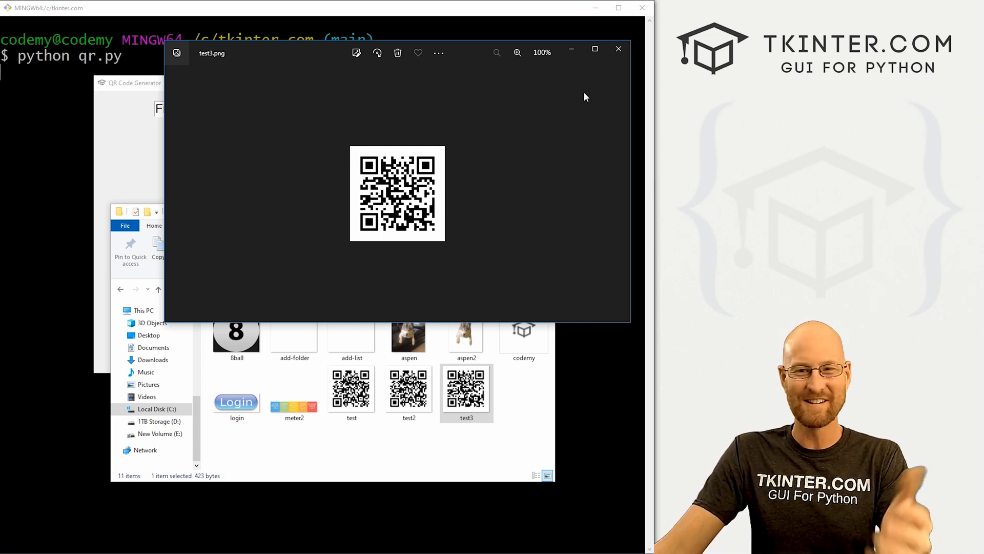
click(617, 49)
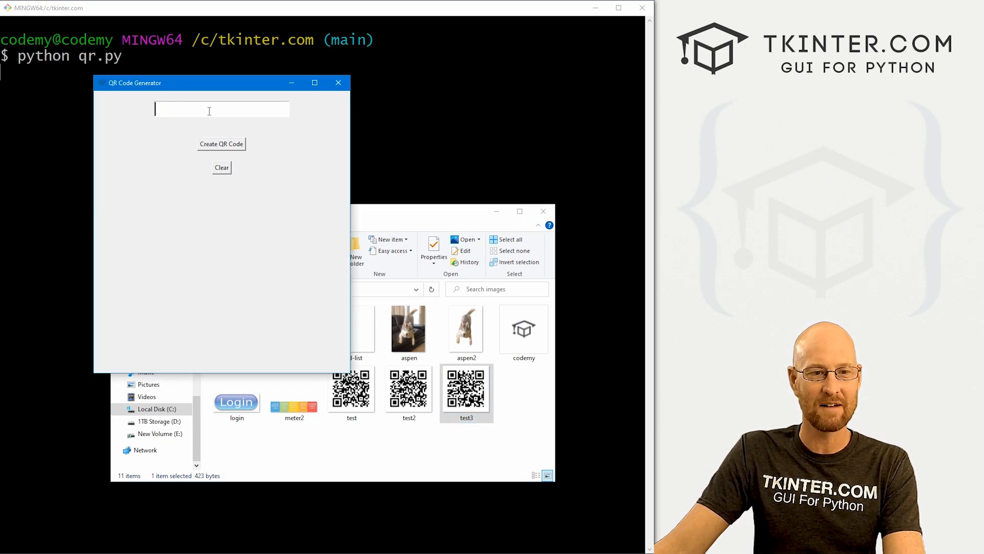
text(https:./)
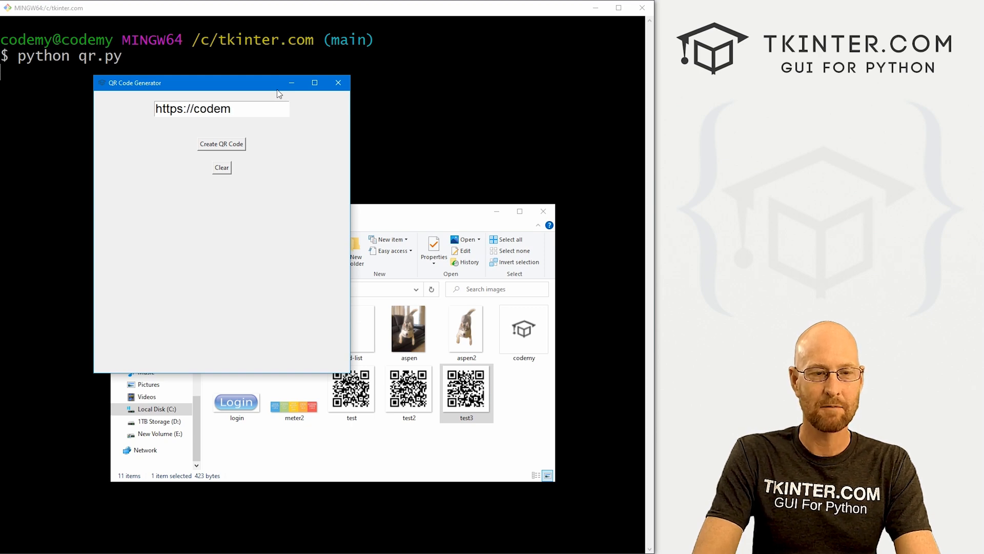
text(y.com)
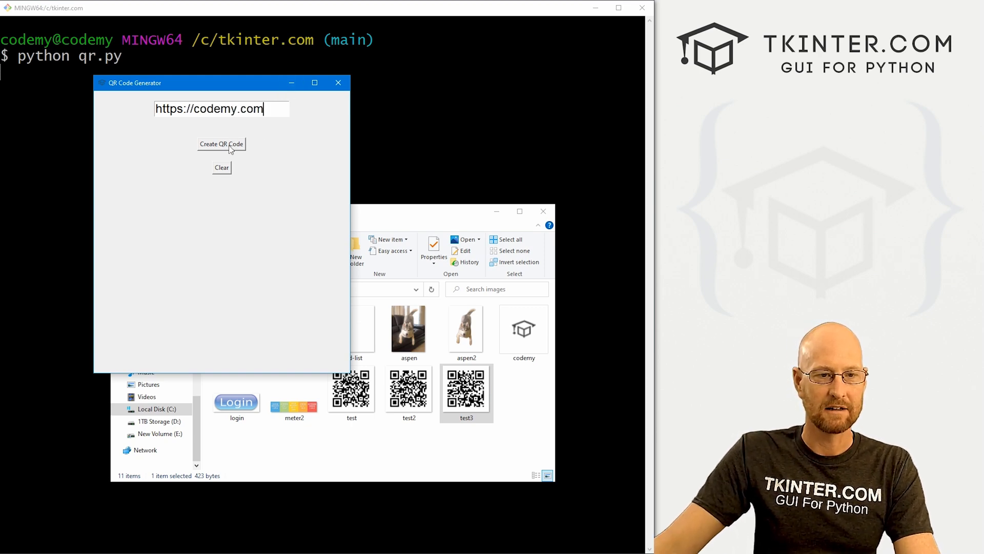
click(221, 143)
text(test4.png)
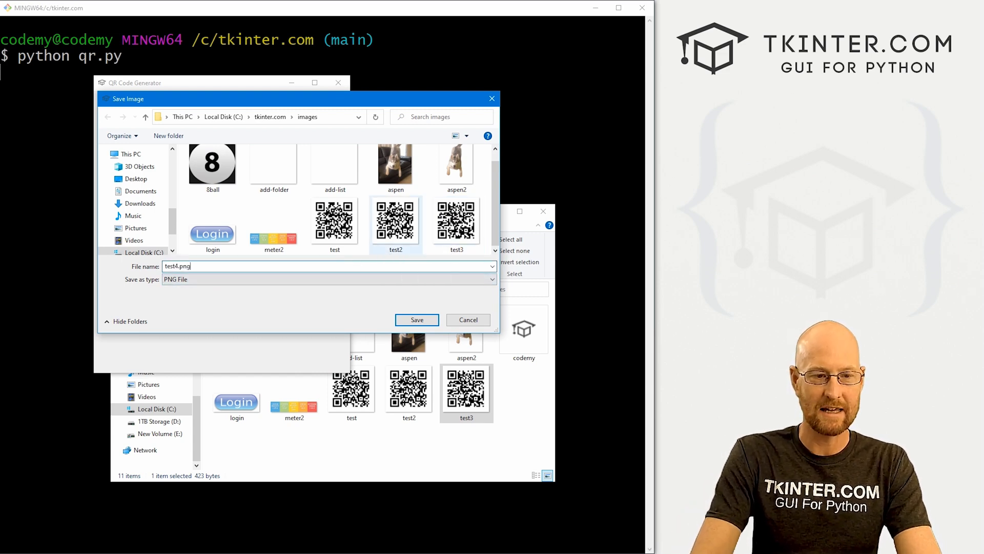
click(416, 319)
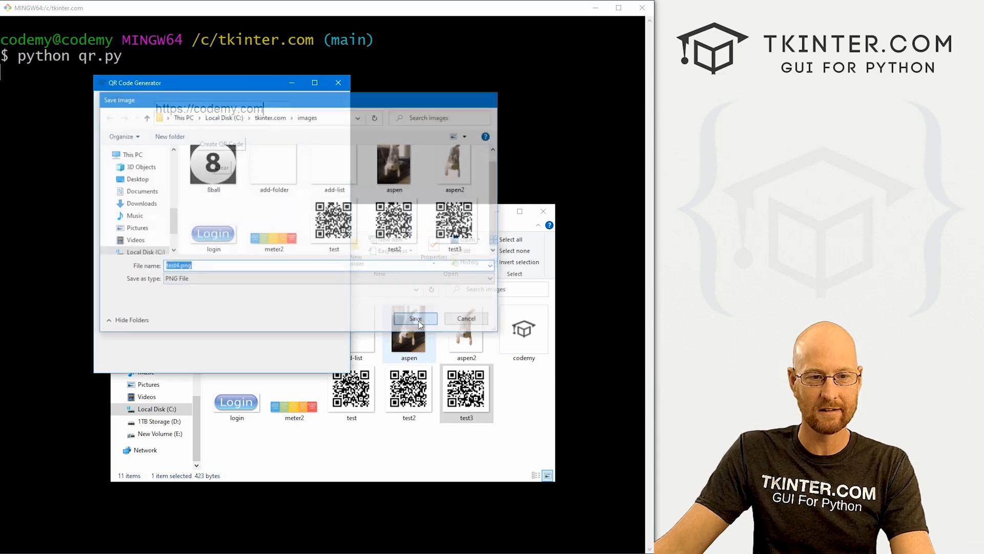
click(414, 318)
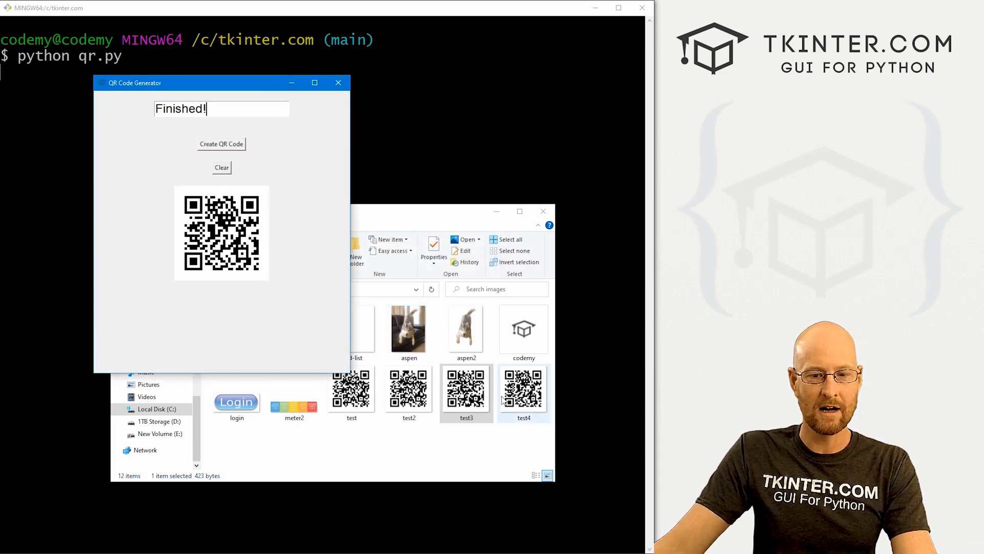
Open test4 from the images folder to check its QR code, then close it
double_click(523, 389)
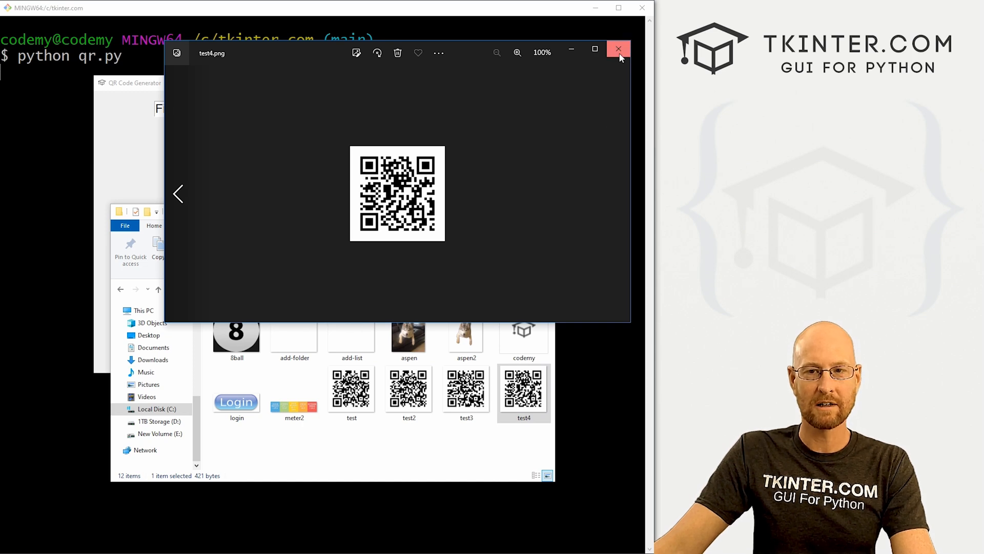
click(619, 49)
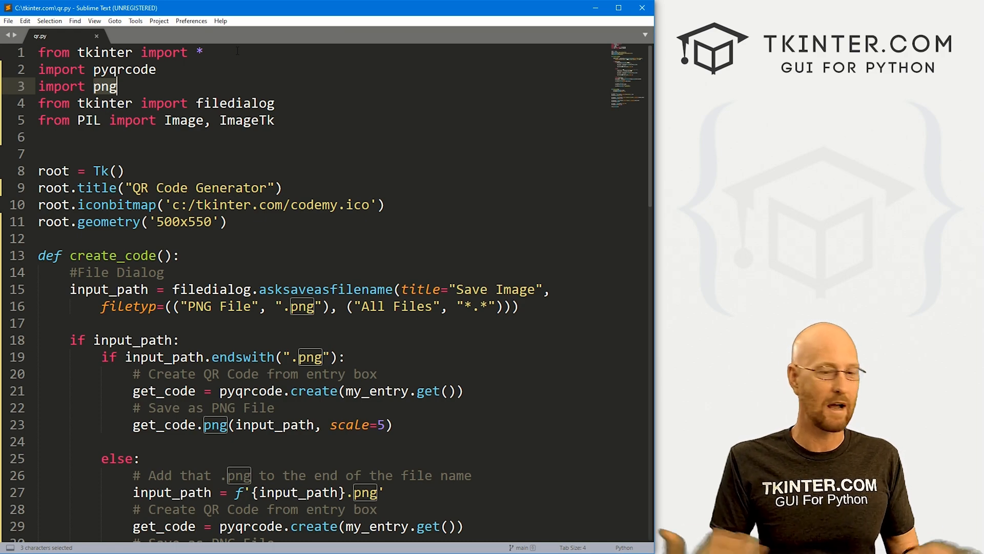
Scroll through qr.py in Sublime Text to review the finished script
scroll(down, 3)
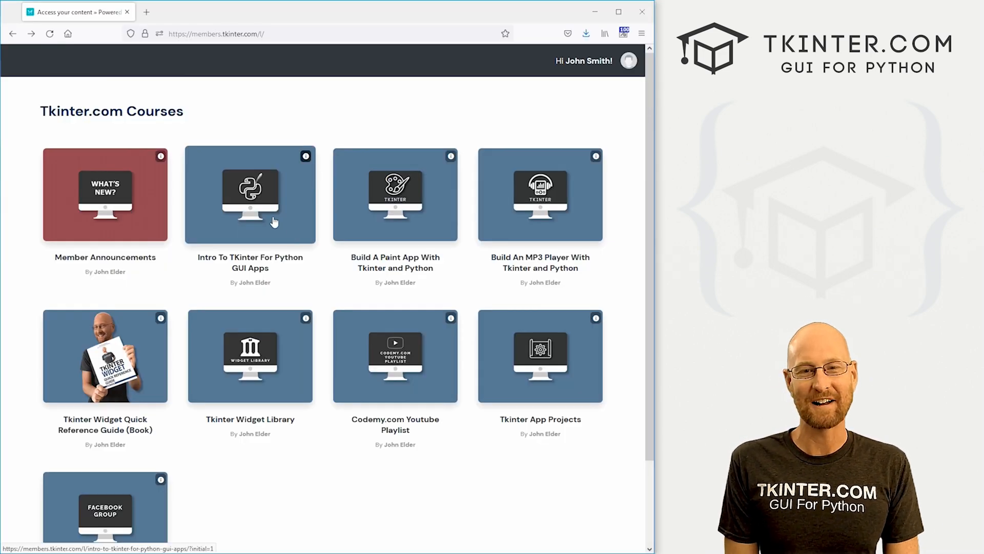
click(249, 195)
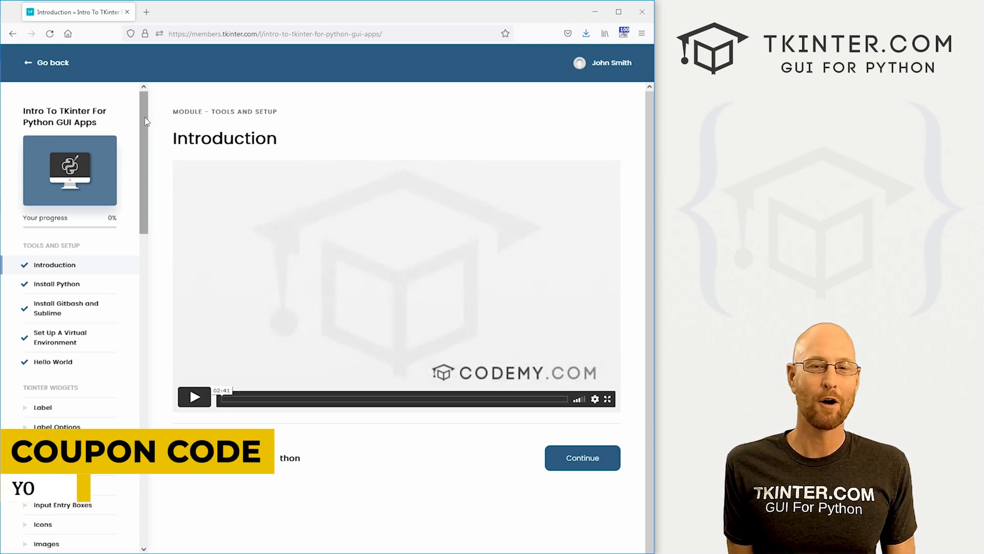
scroll(down, 3)
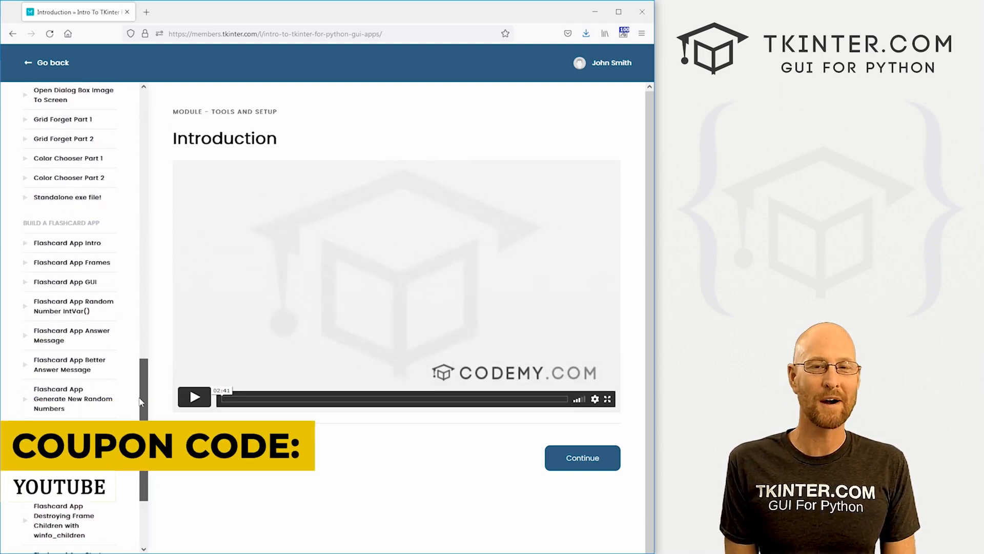
click(46, 62)
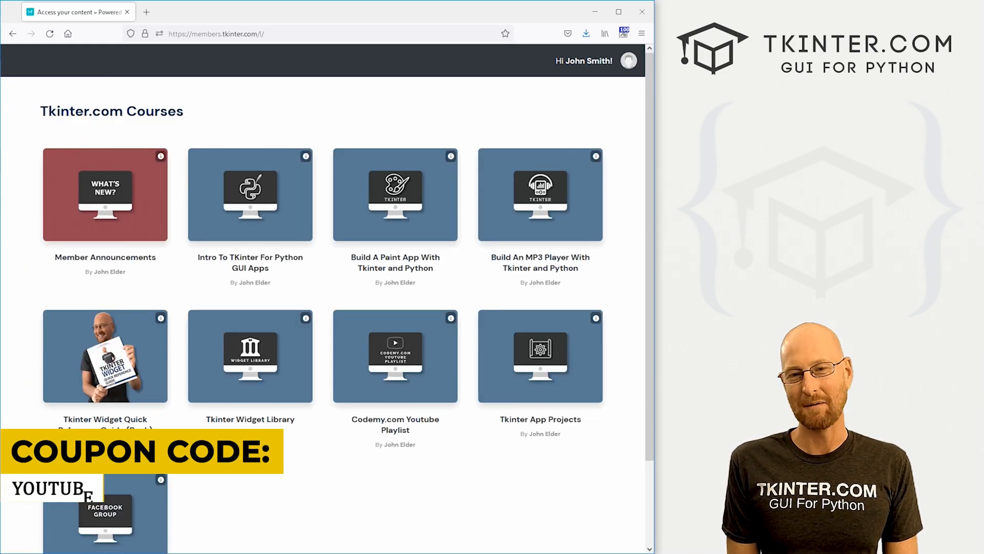